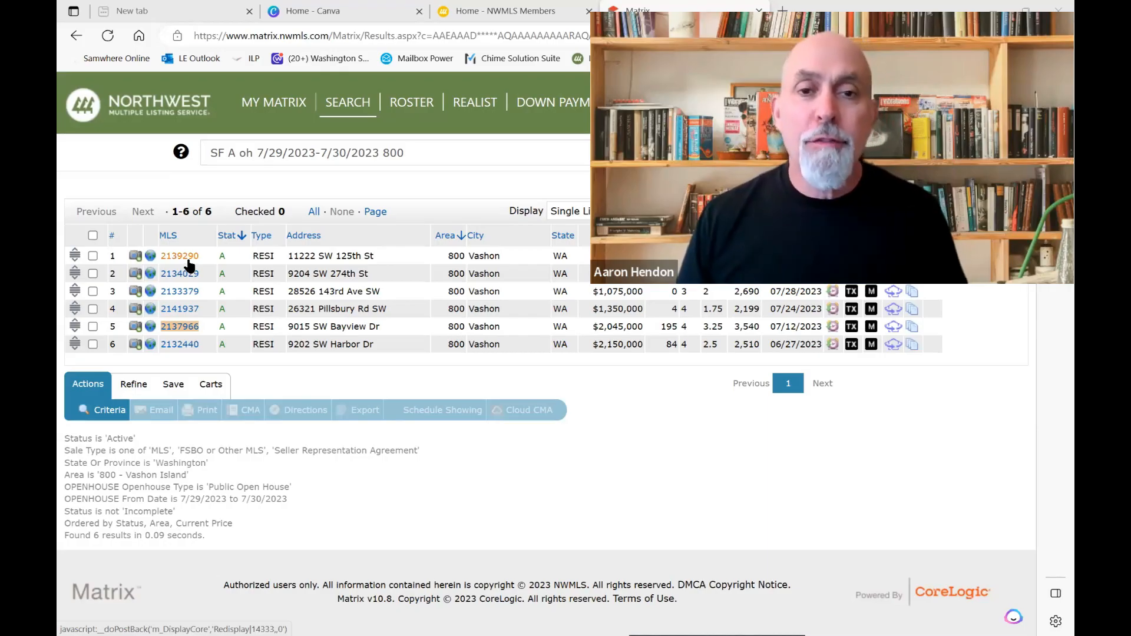
Open MLS# 2139290, 11222 SW 125th St, in the single-listing detail view
{"action": "left_click", "coordinate": [179, 256]}
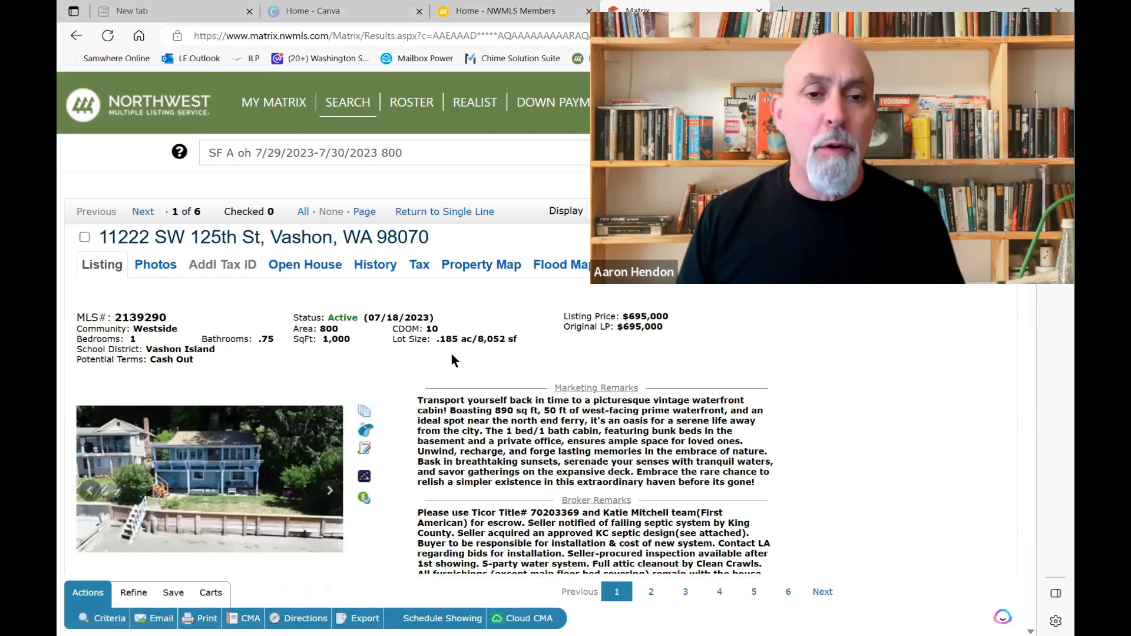
{"action": "scroll", "scroll_direction": "down", "scroll_amount": 3}
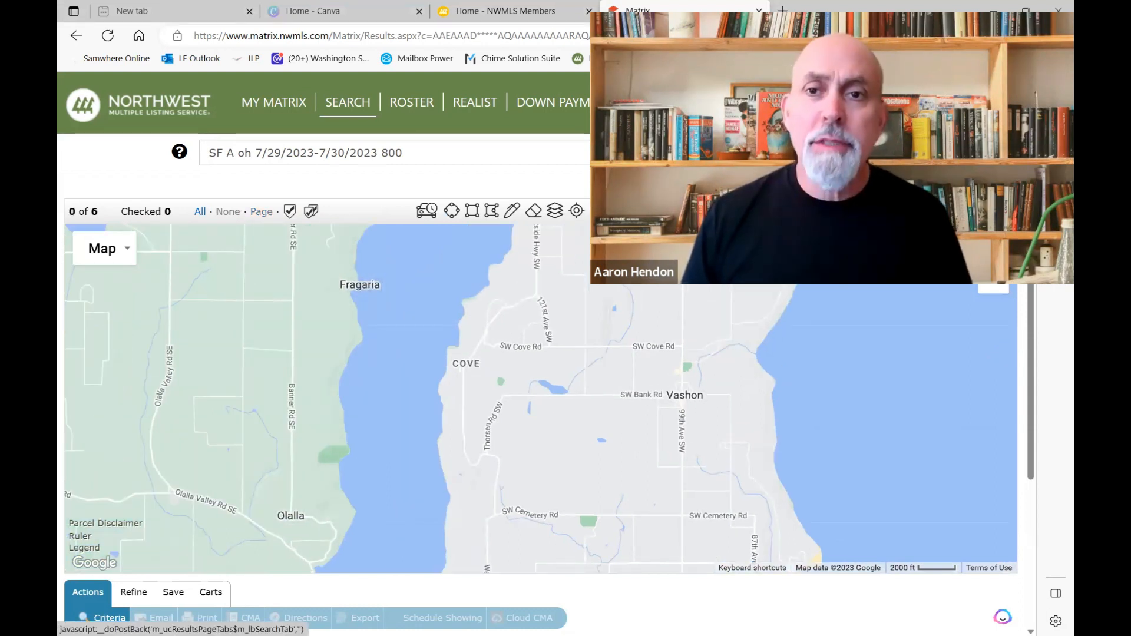
{"action": "mouse_move", "coordinate": [490, 271]}
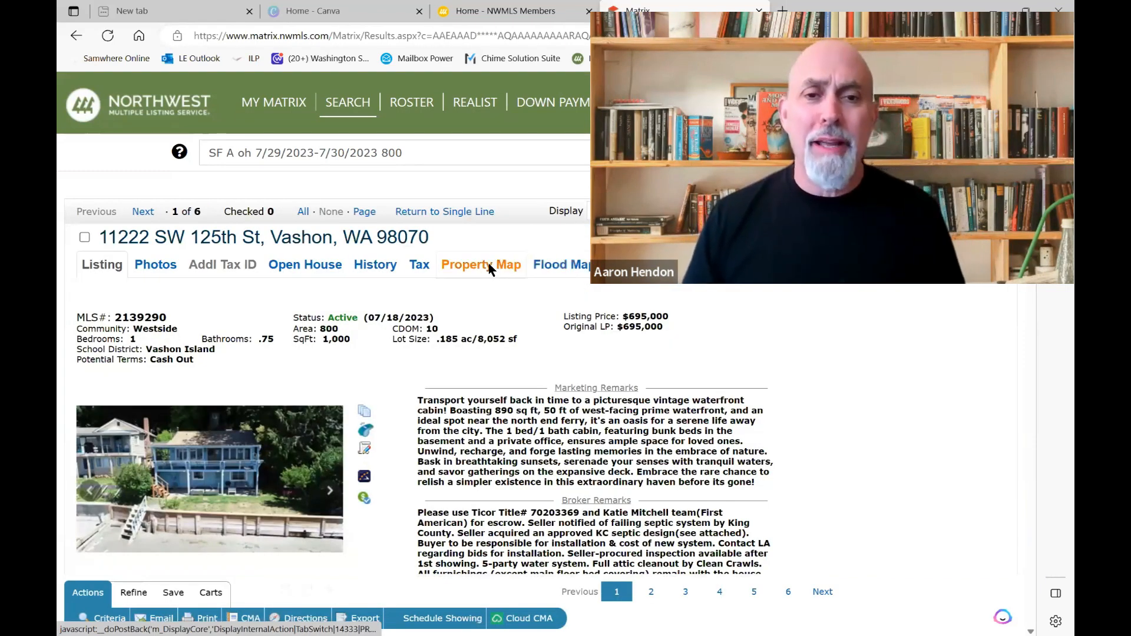
{"action": "left_click", "coordinate": [480, 264]}
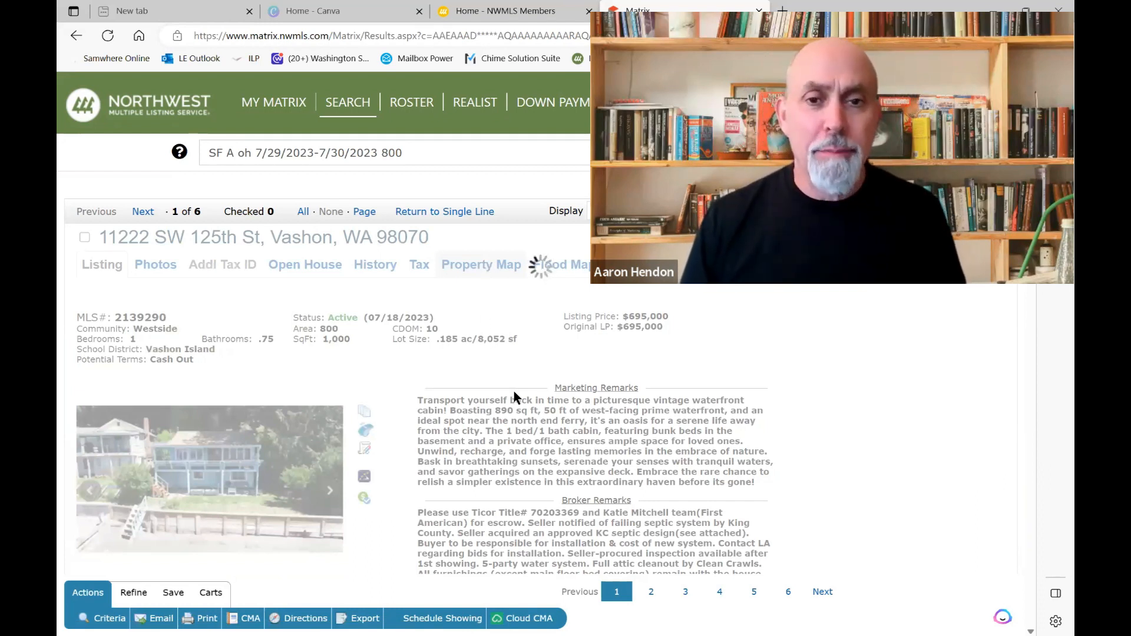
{"action": "left_click", "coordinate": [481, 263]}
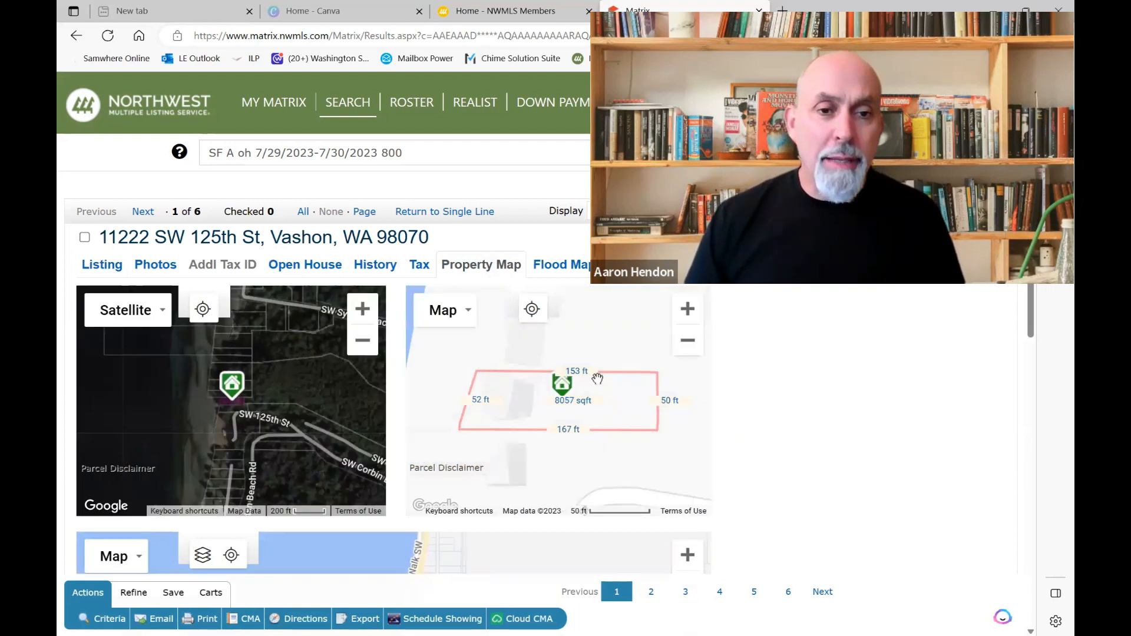
{"action": "scroll", "scroll_direction": "down", "scroll_amount": 3}
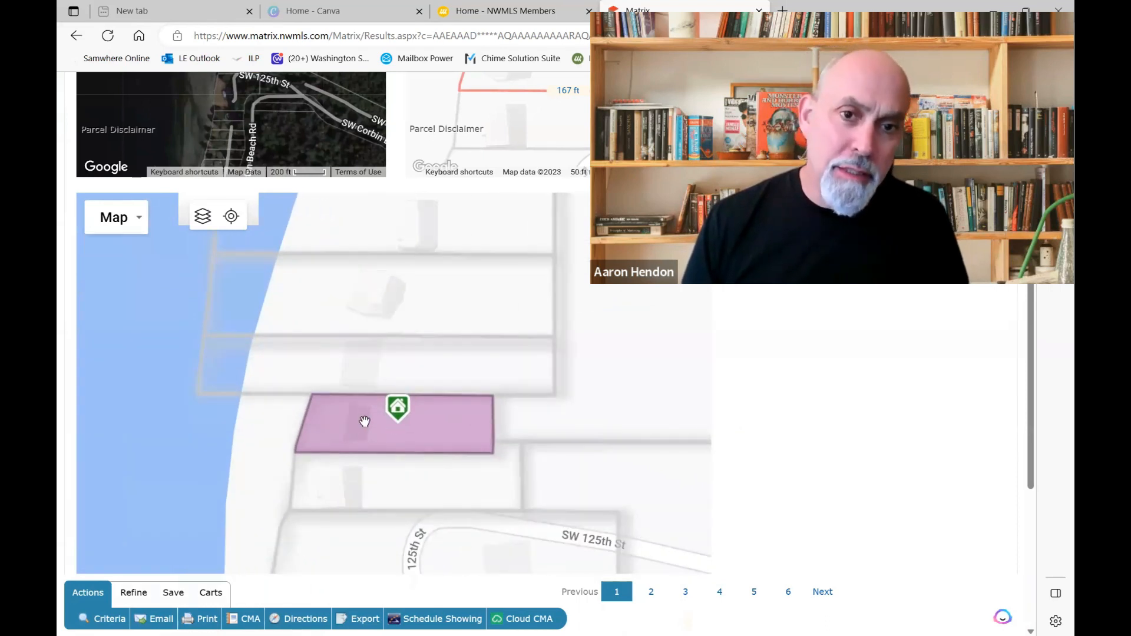
{"action": "scroll", "scroll_direction": "down", "scroll_amount": 3}
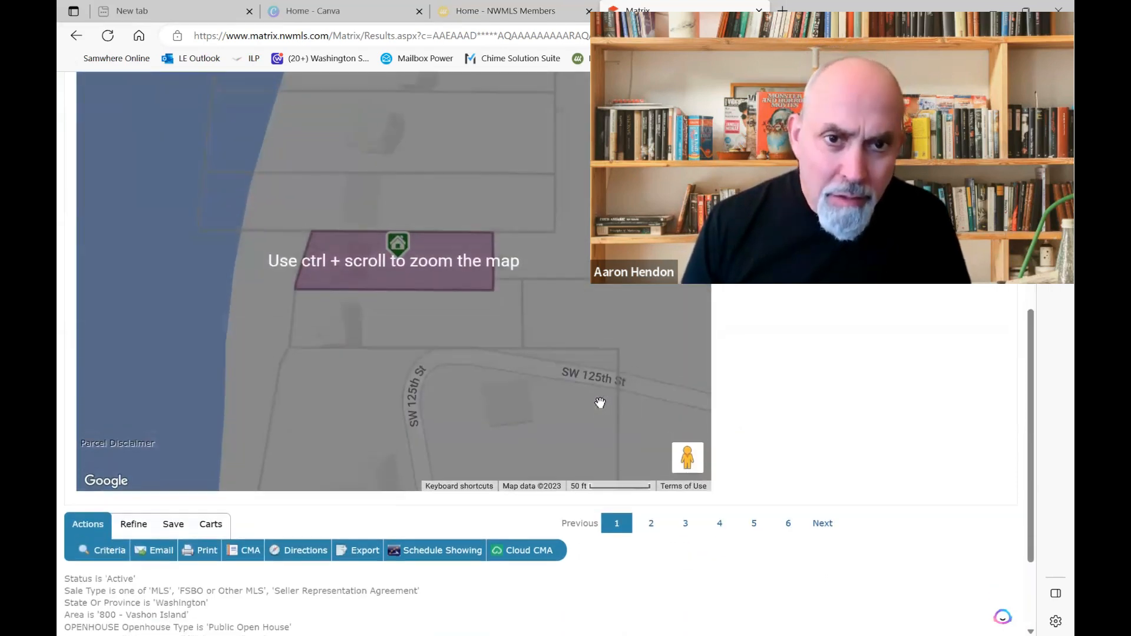
{"action": "scroll", "scroll_direction": "down", "scroll_amount": 3}
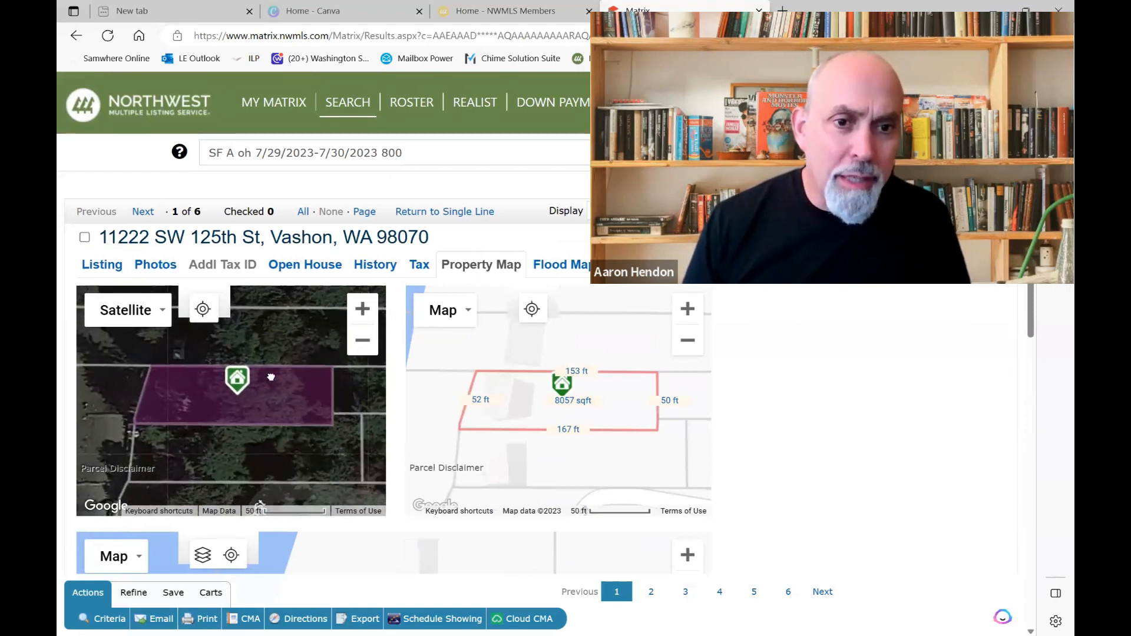
{"action": "left_click_drag", "start_coordinate": [237, 375], "coordinate": [290, 421]}
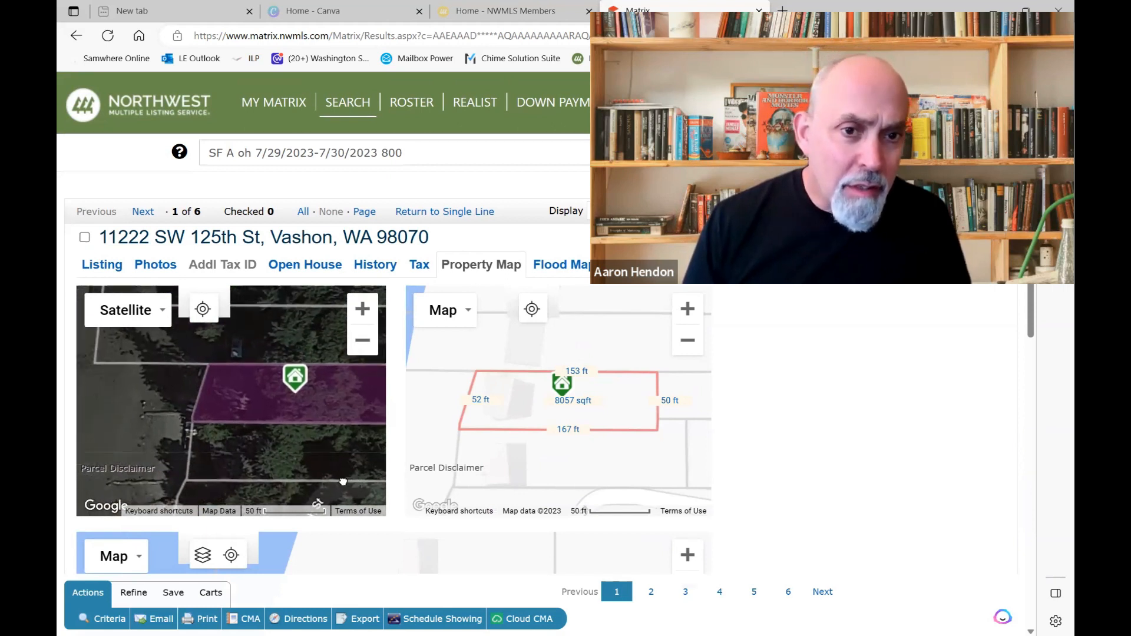
Check the Open House dates for 11222 SW 125th St, then return to the Listing details
{"action": "left_click", "coordinate": [348, 102]}
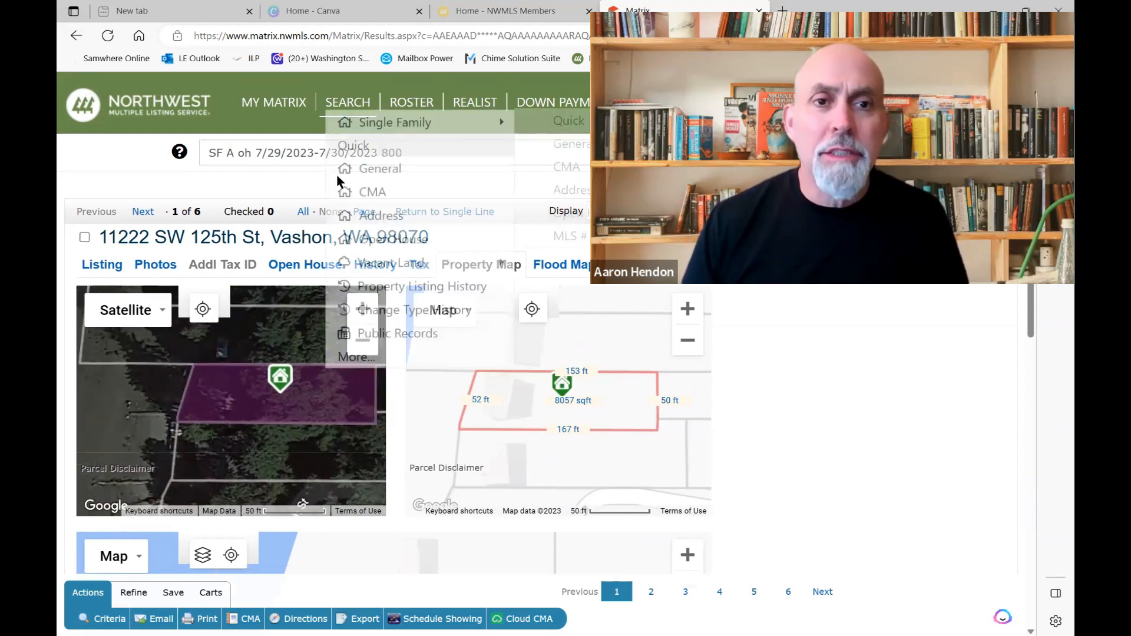
{"action": "left_click", "coordinate": [305, 264]}
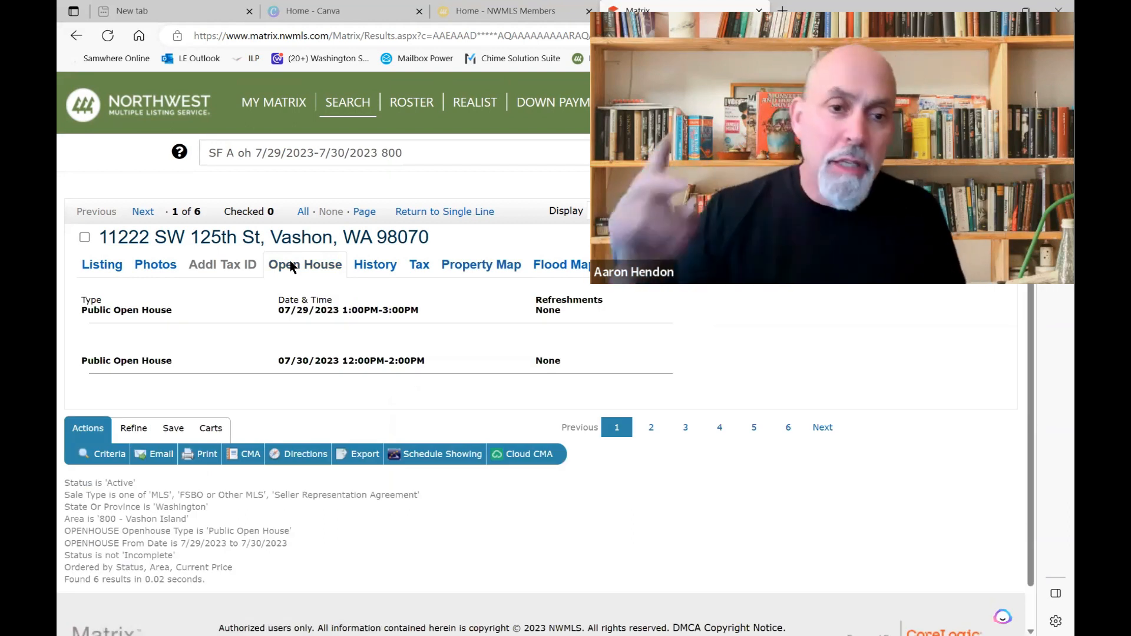
{"action": "mouse_move", "coordinate": [165, 303]}
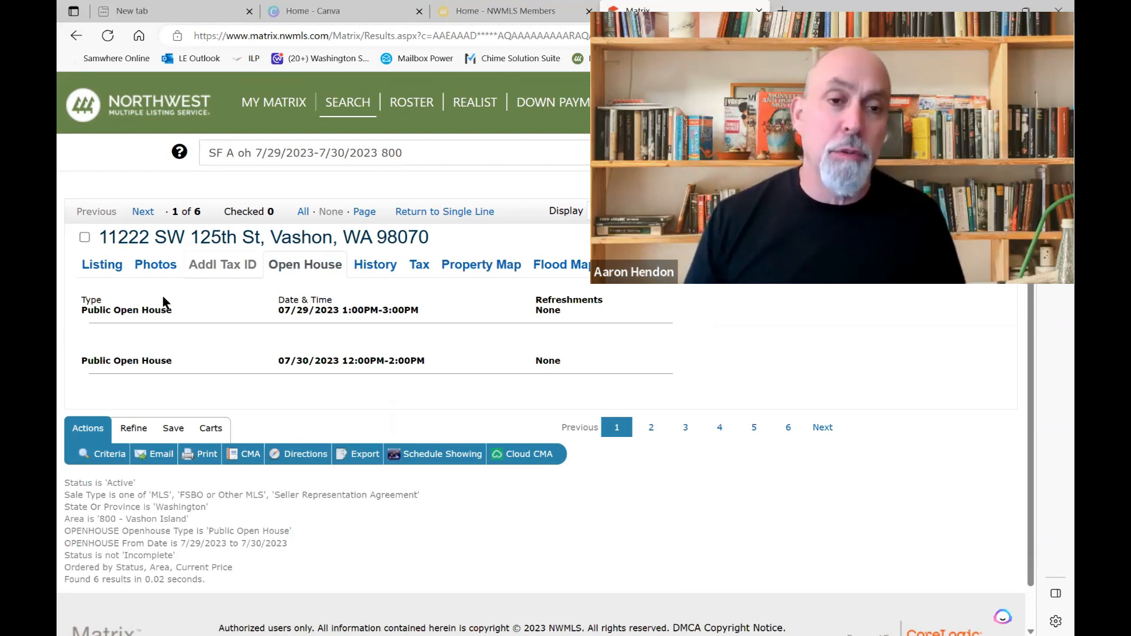
{"action": "left_click", "coordinate": [101, 264]}
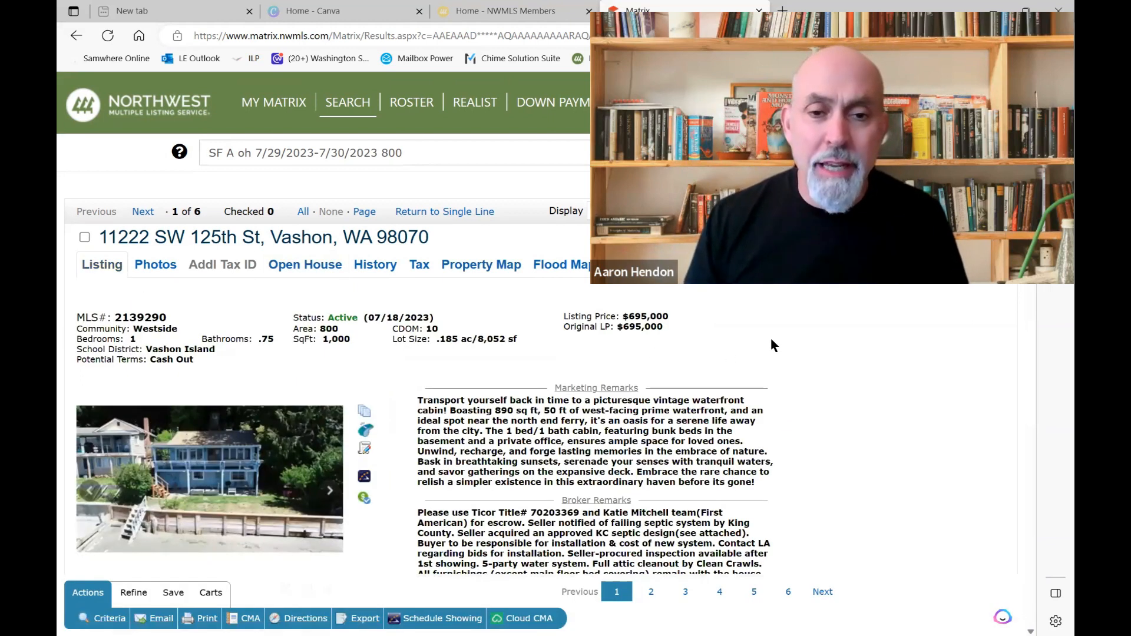
{"action": "scroll", "scroll_direction": "down", "scroll_amount": 3}
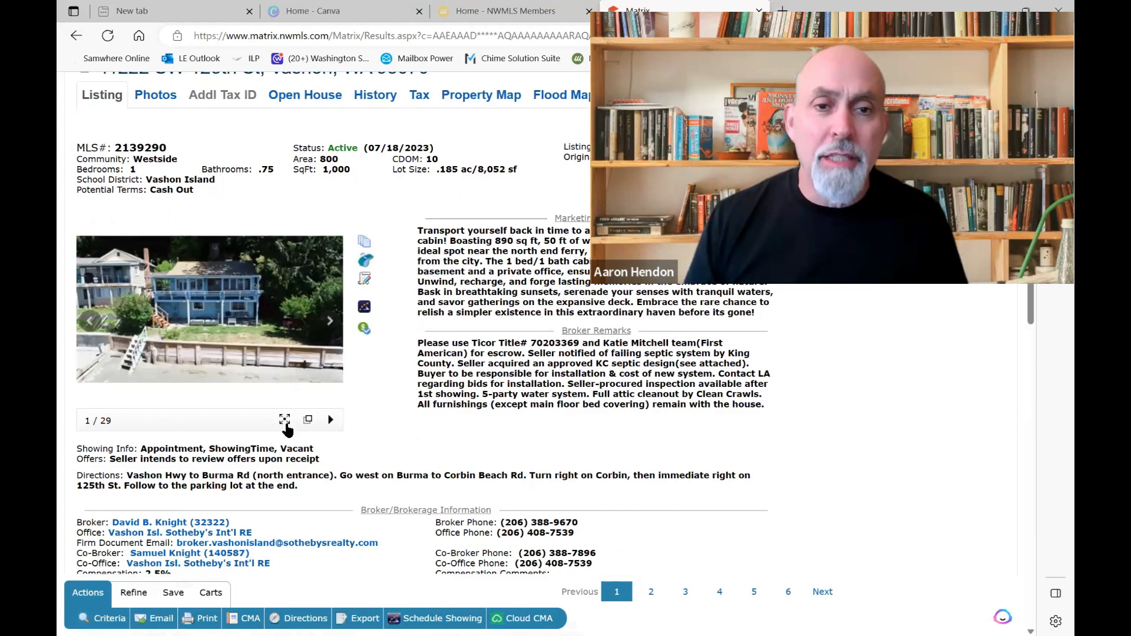
{"action": "mouse_move", "coordinate": [282, 419]}
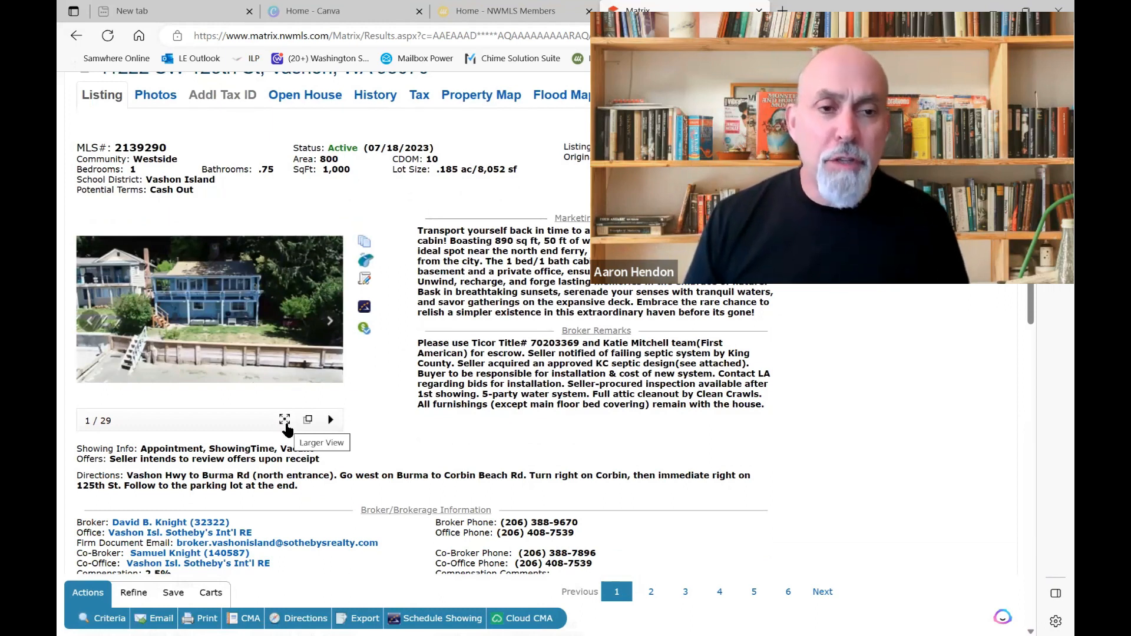
{"action": "left_click", "coordinate": [282, 420]}
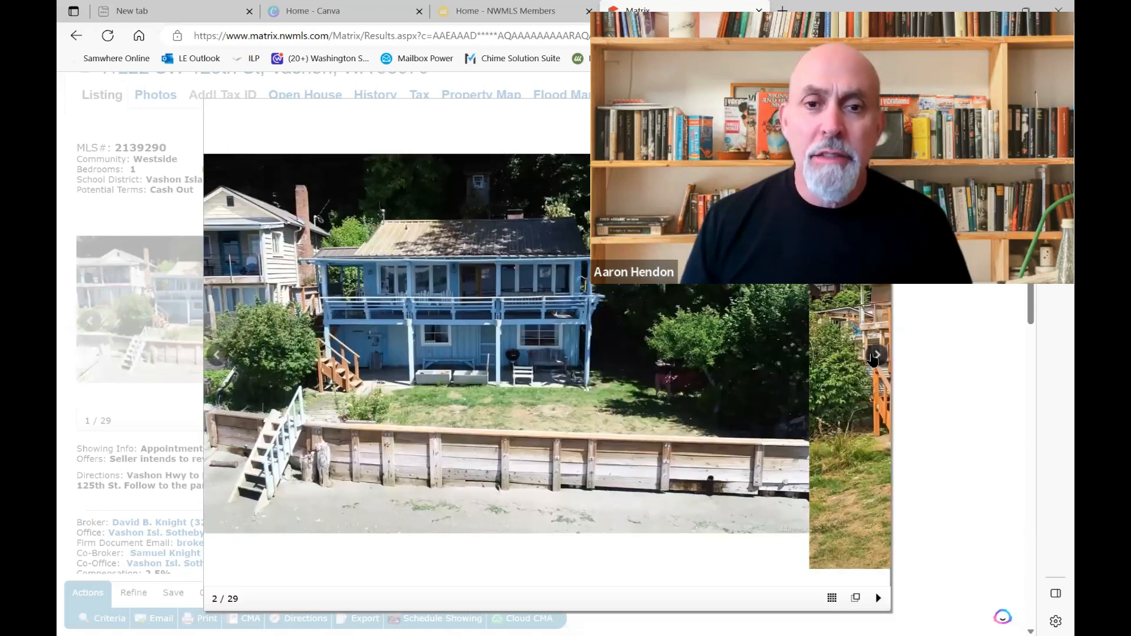
{"action": "left_click", "coordinate": [877, 358]}
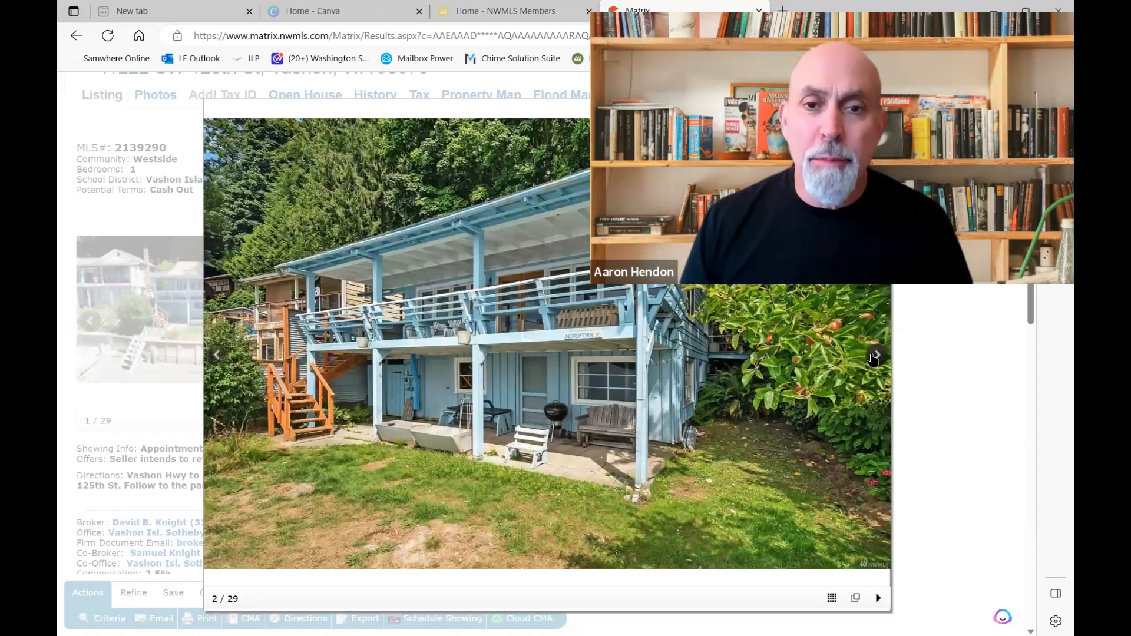
{"action": "left_click", "coordinate": [877, 356]}
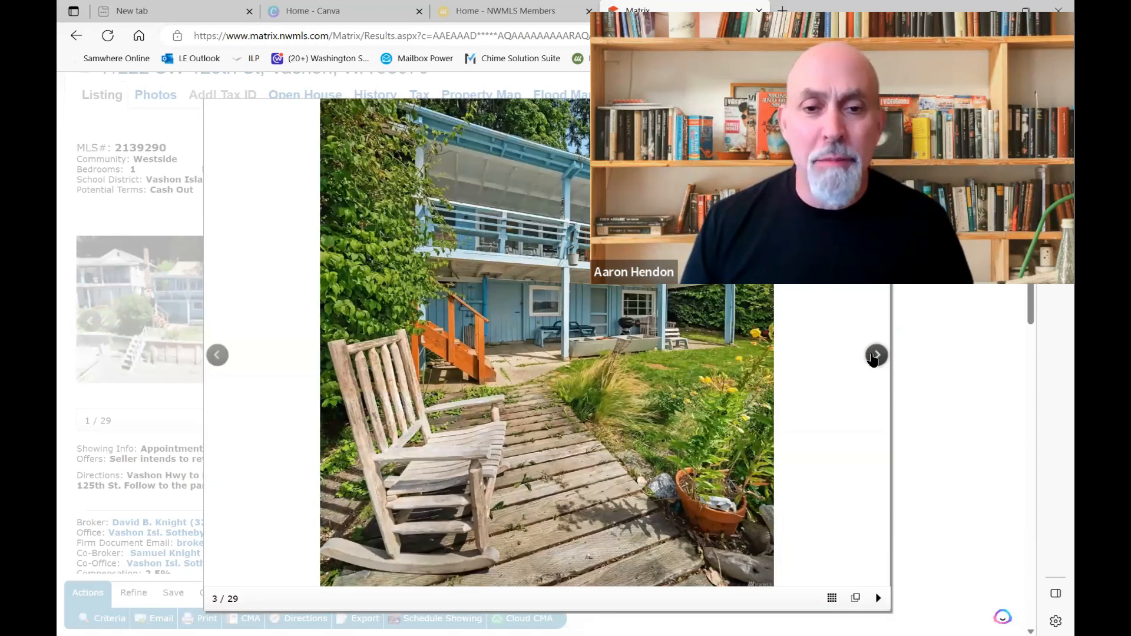
{"action": "left_click", "coordinate": [877, 356]}
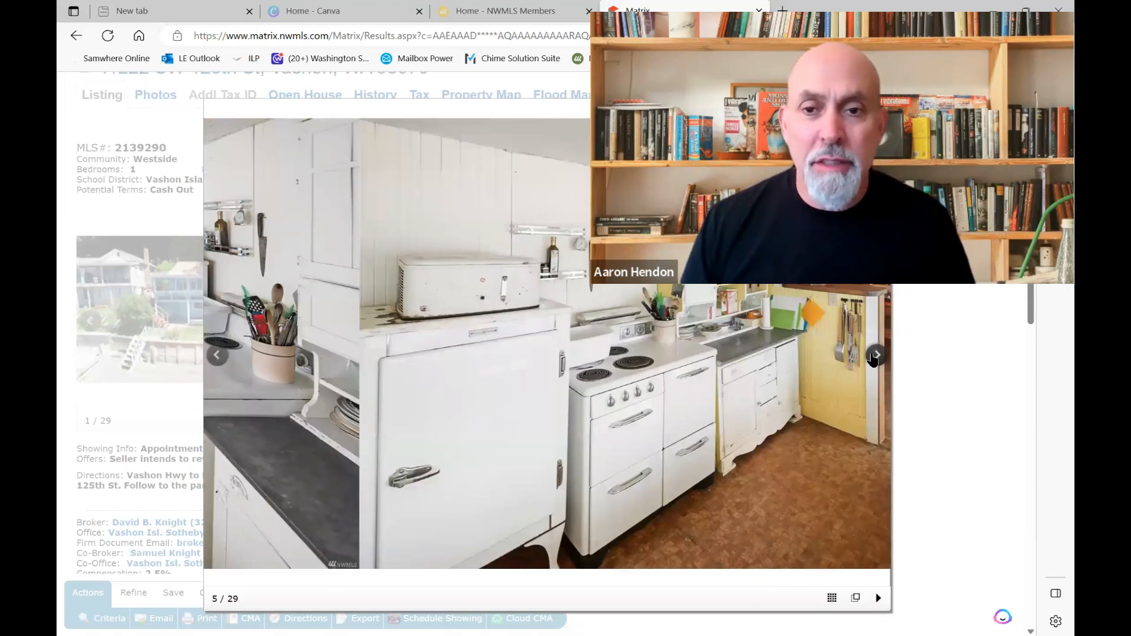
{"action": "left_click", "coordinate": [876, 356]}
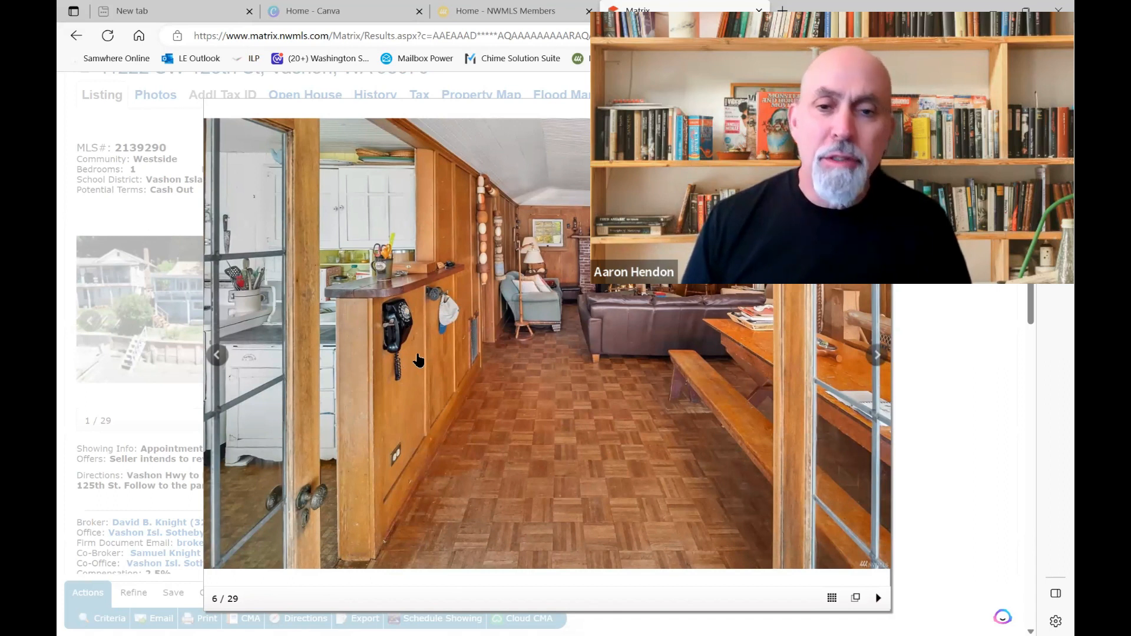
{"action": "left_click", "coordinate": [877, 355]}
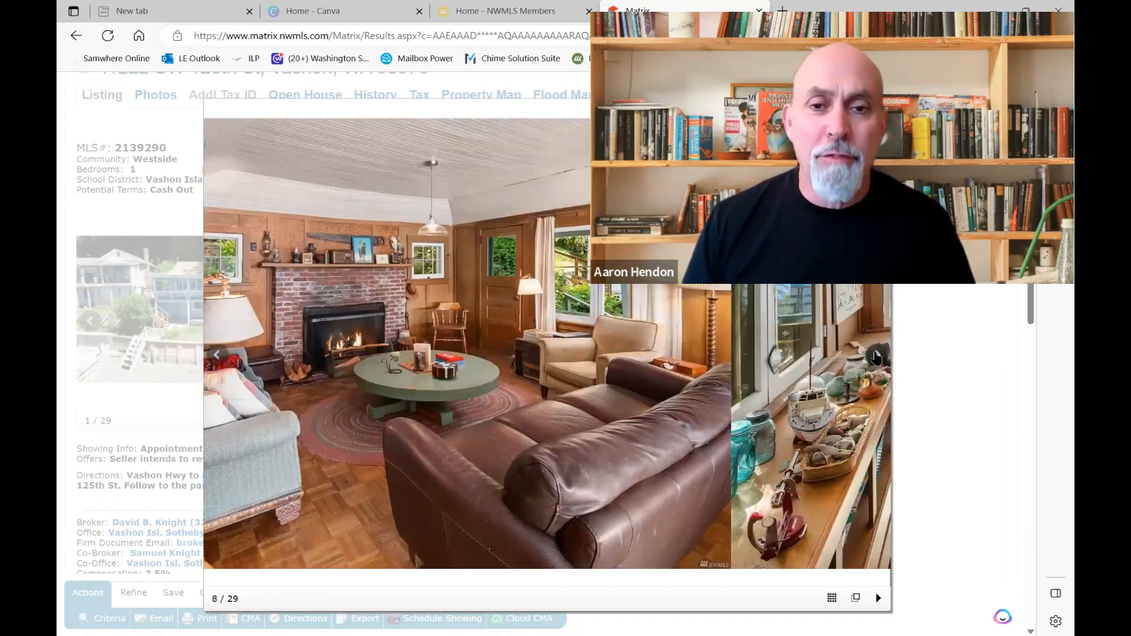
{"action": "left_click", "coordinate": [878, 358]}
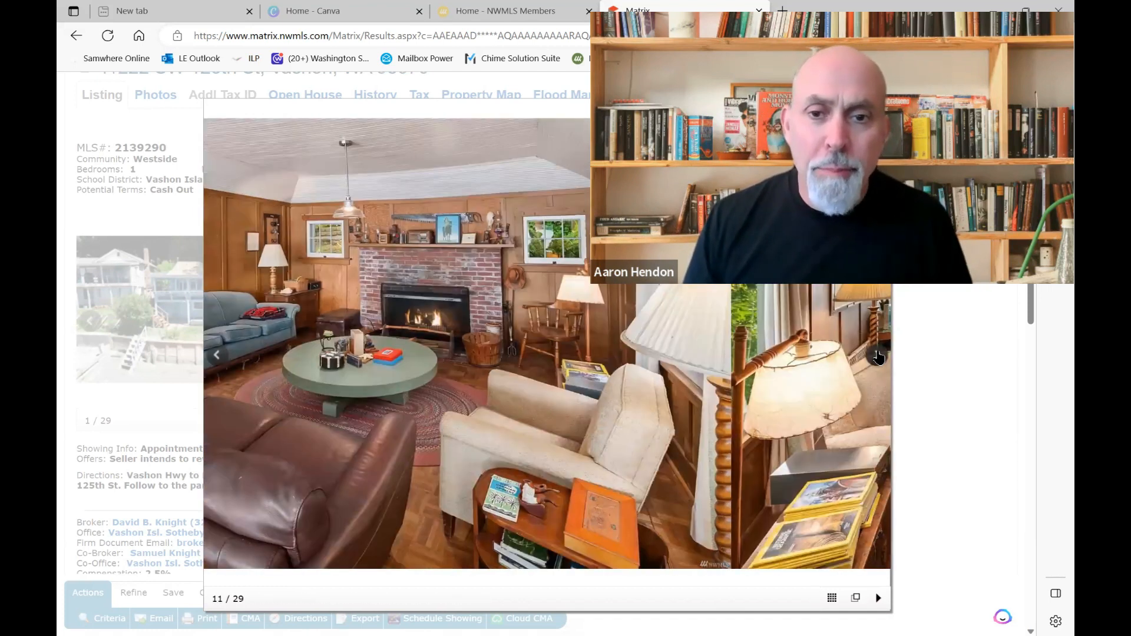
{"action": "left_click", "coordinate": [878, 356]}
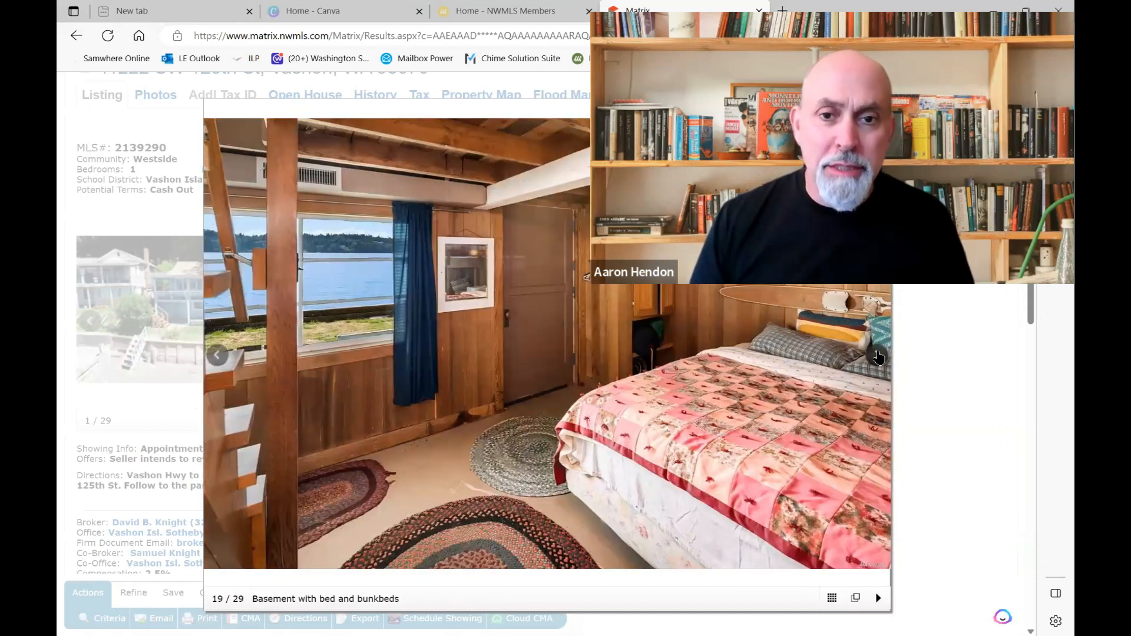
{"action": "left_click", "coordinate": [876, 356]}
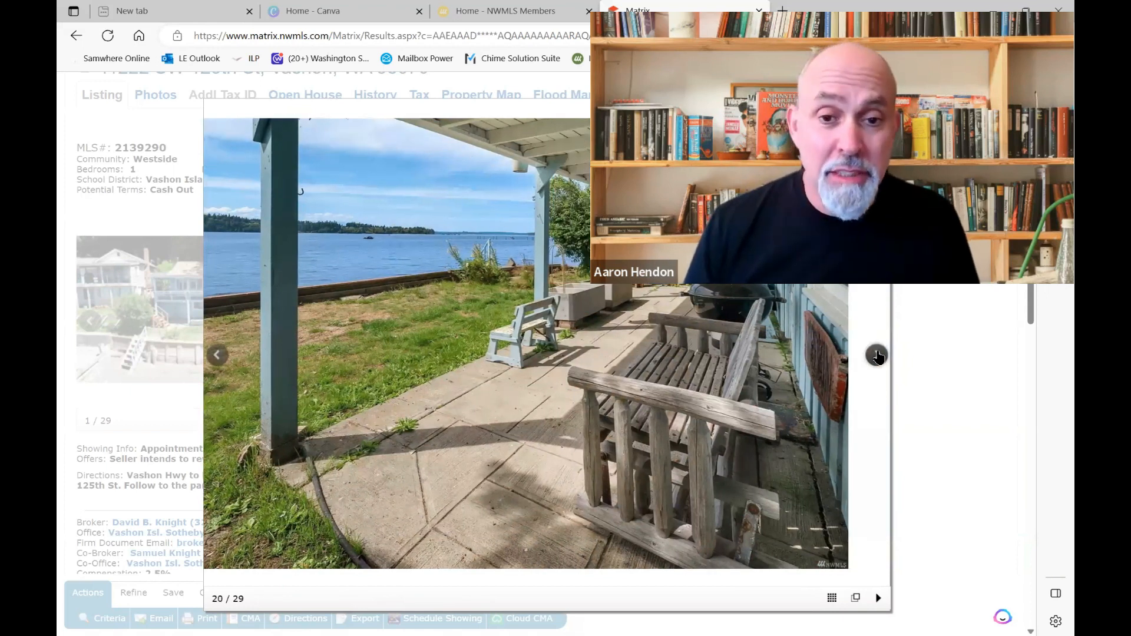
{"action": "left_click", "coordinate": [877, 356]}
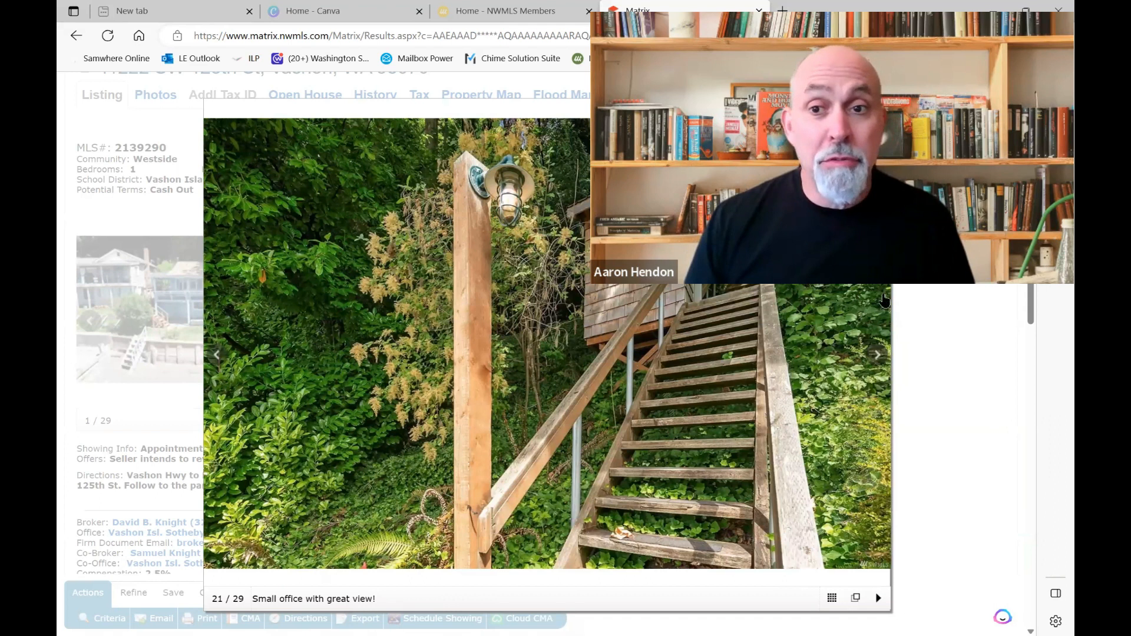
{"action": "left_click", "coordinate": [876, 356]}
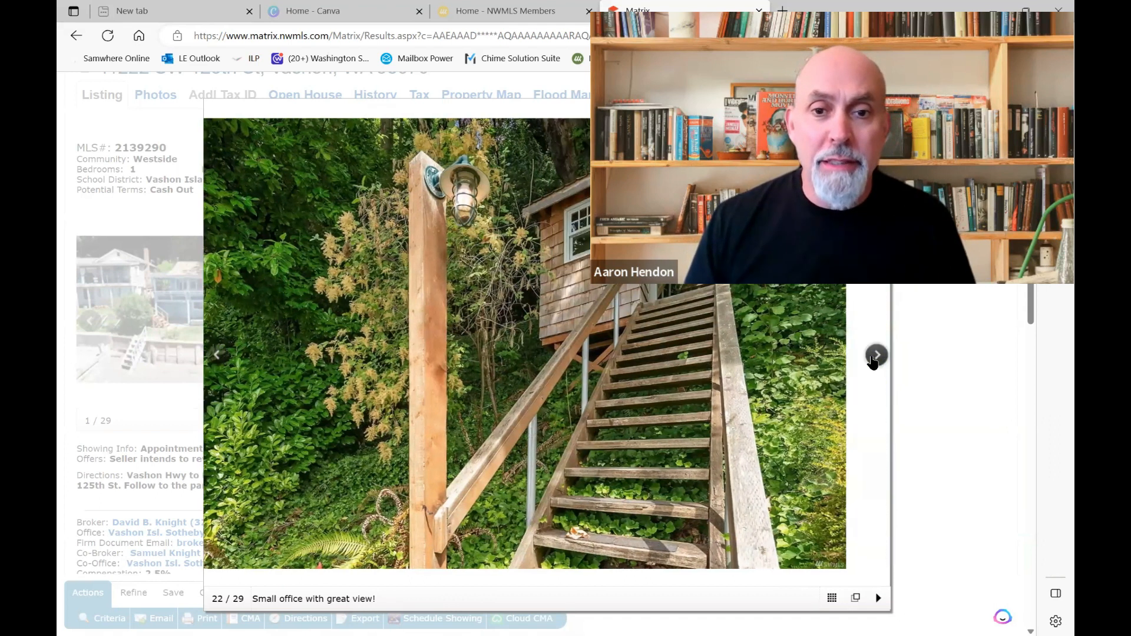
{"action": "left_click", "coordinate": [876, 356]}
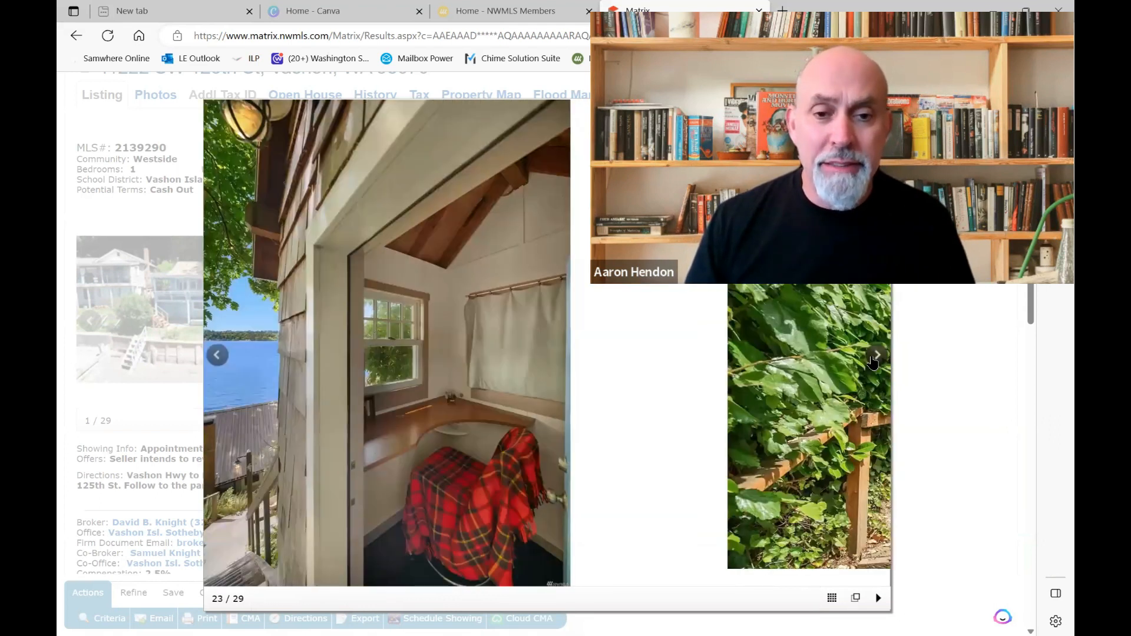
{"action": "left_click", "coordinate": [876, 356]}
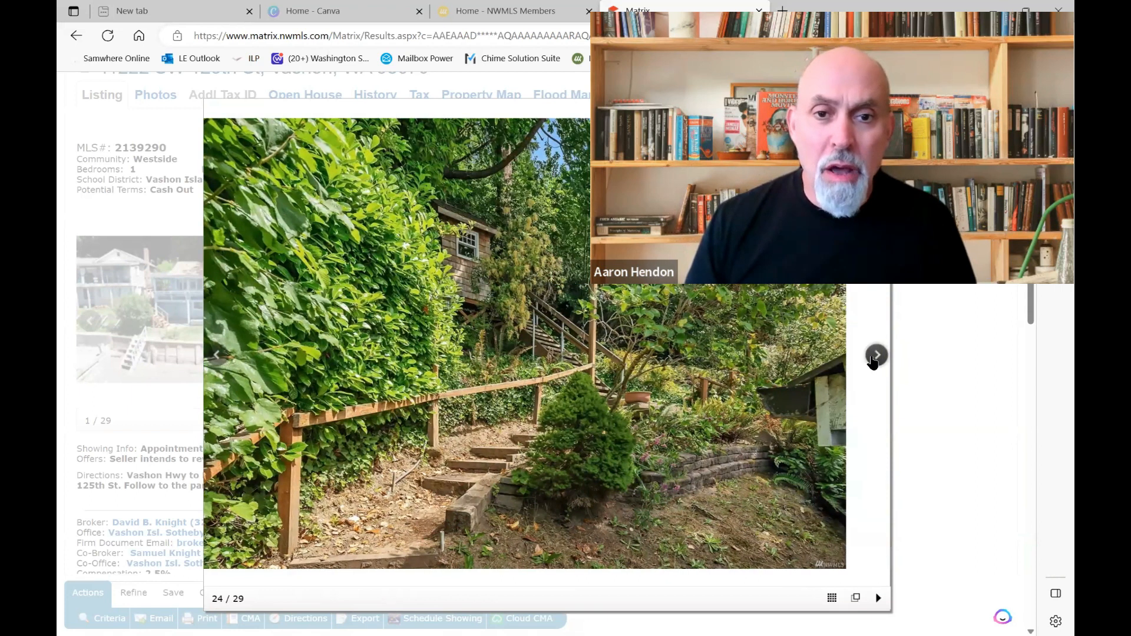
{"action": "left_click", "coordinate": [877, 355]}
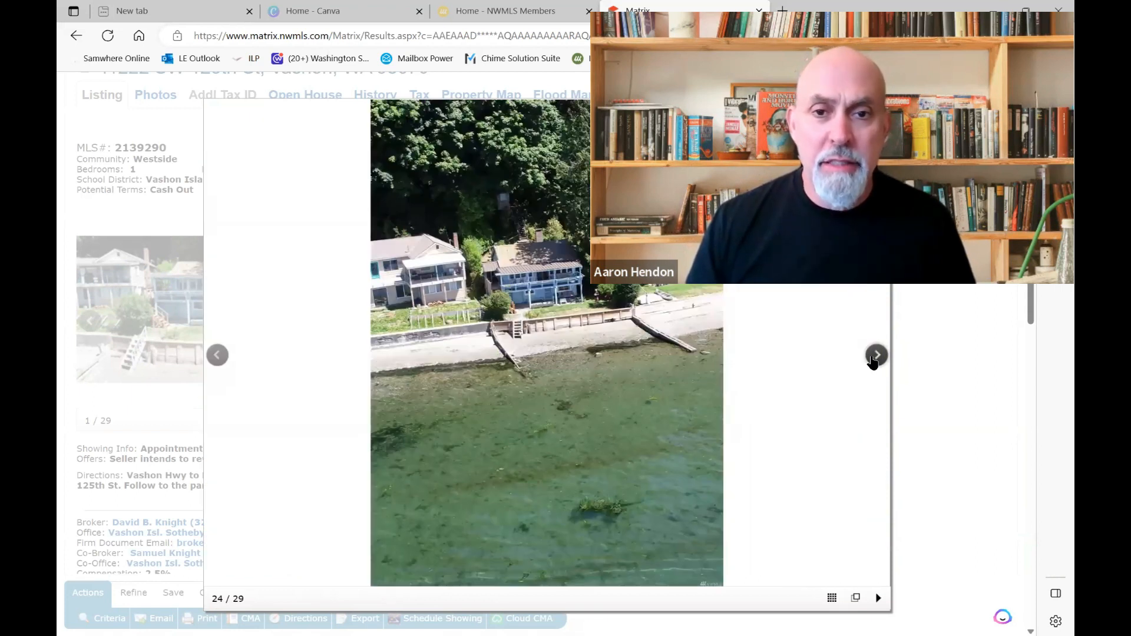
{"action": "left_click", "coordinate": [877, 355]}
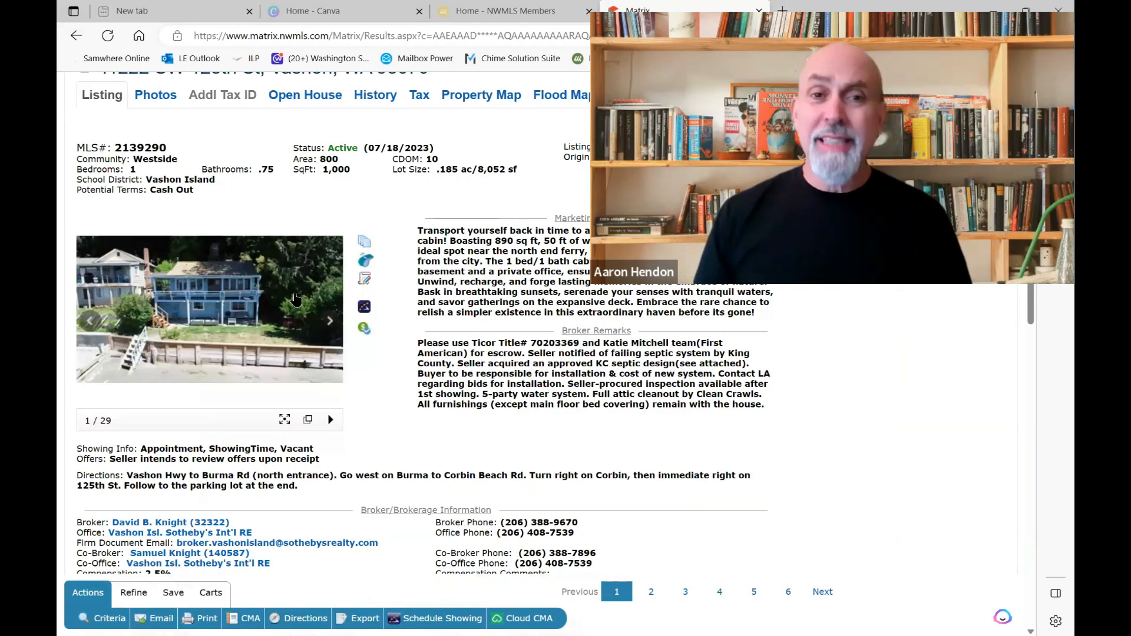
{"action": "mouse_move", "coordinate": [383, 402]}
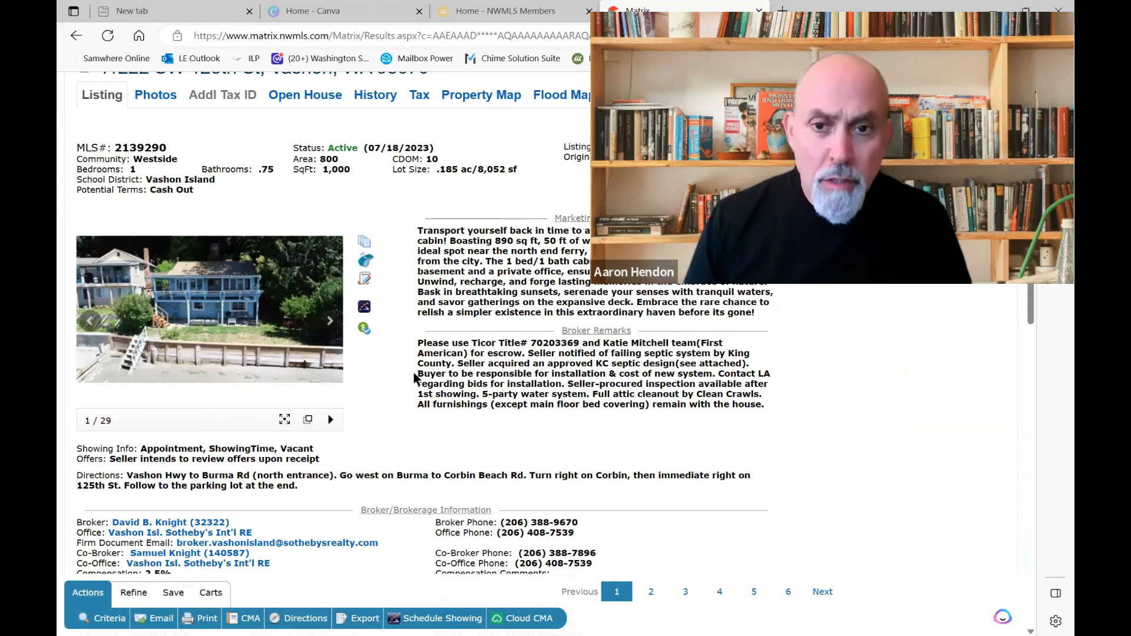
Select the approved septic design sentence in the Broker Remarks
{"action": "left_click_drag", "start_coordinate": [455, 363], "coordinate": [622, 363]}
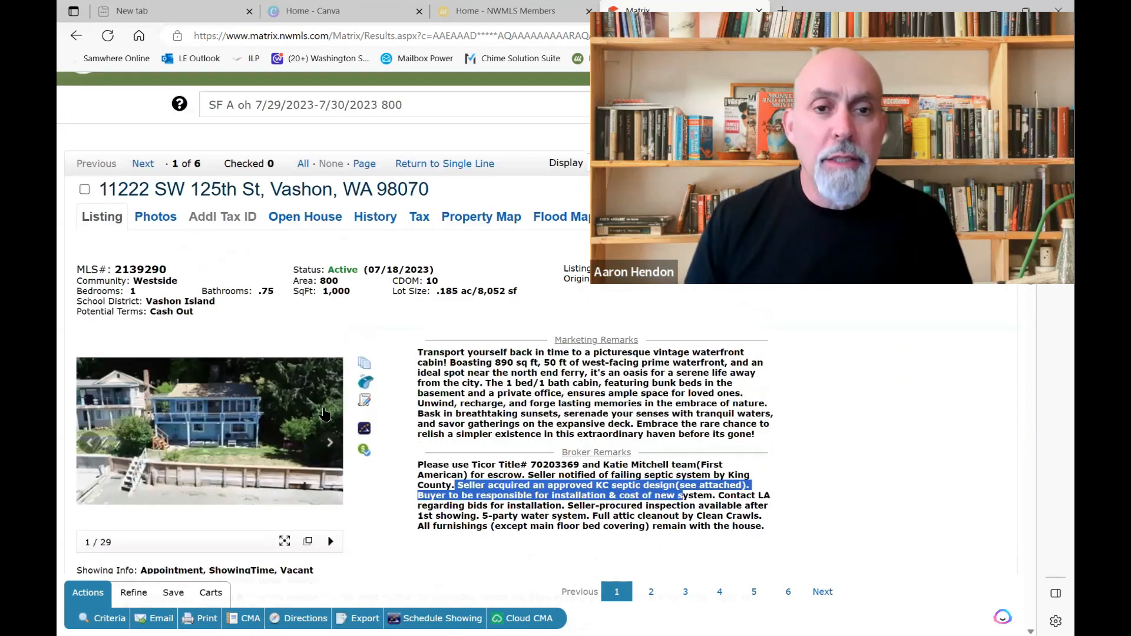
{"action": "scroll", "scroll_direction": "down", "scroll_amount": 3}
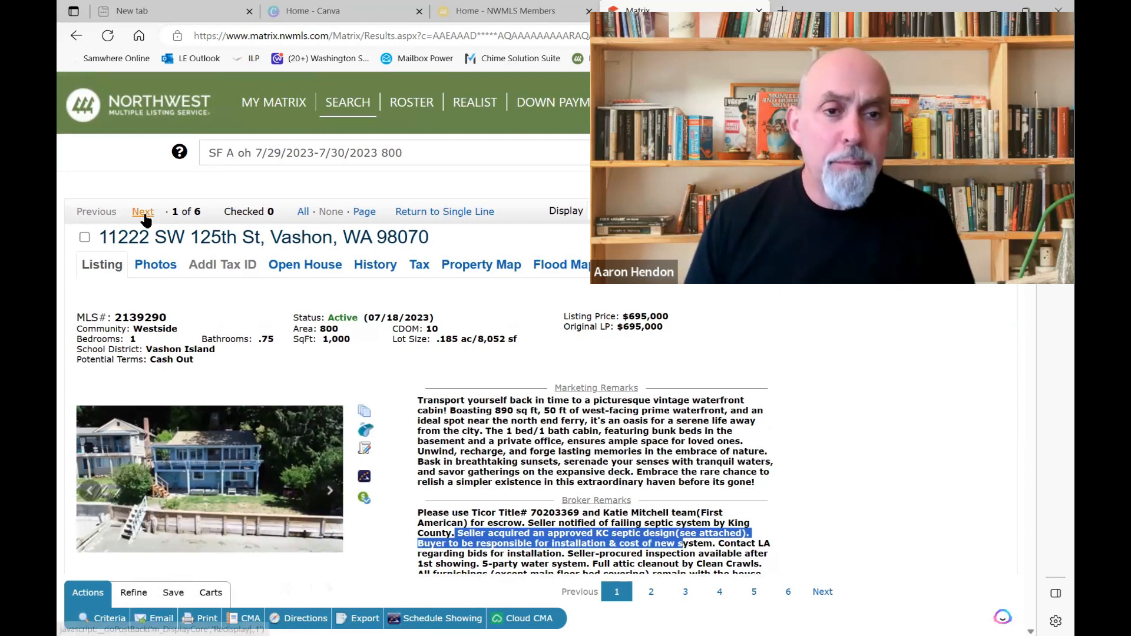
{"action": "left_click", "coordinate": [143, 212]}
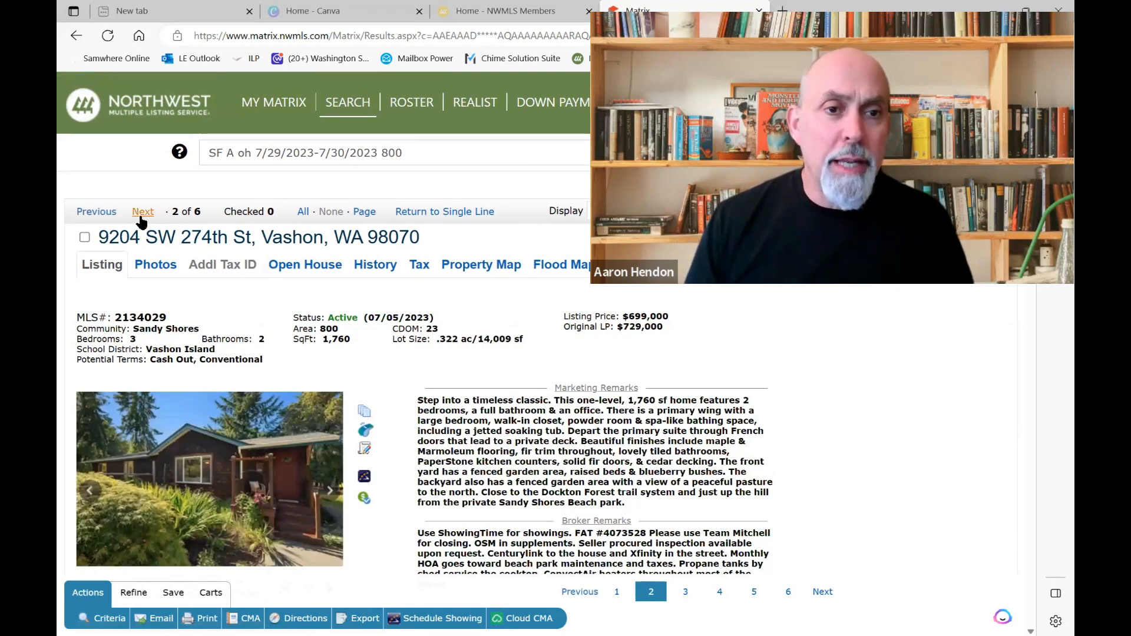
{"action": "left_click", "coordinate": [144, 212]}
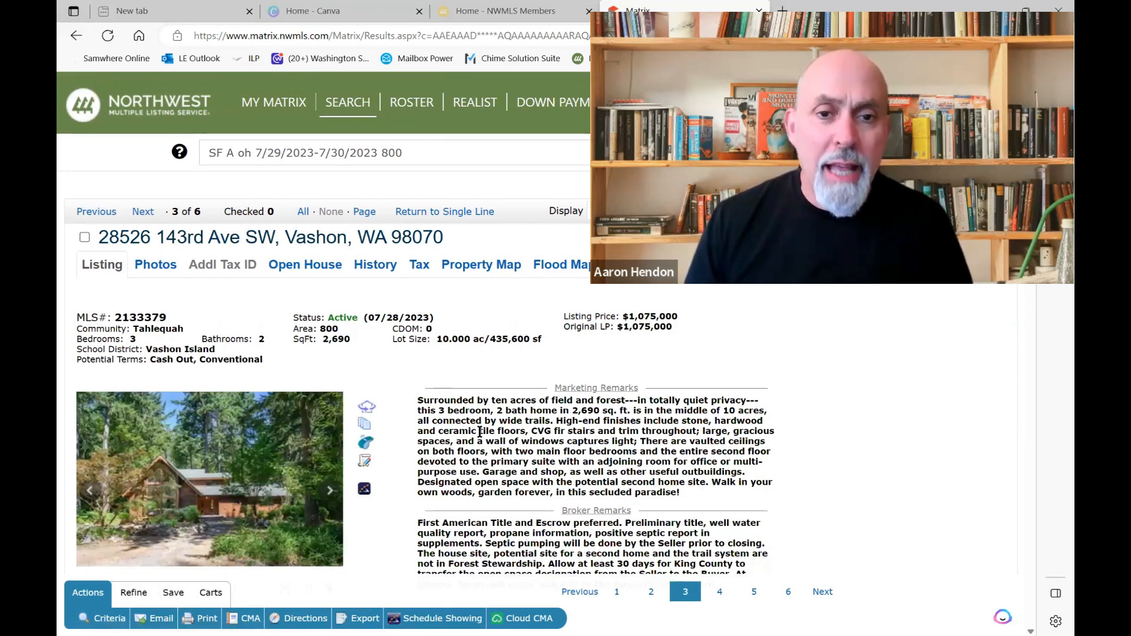
{"action": "scroll", "scroll_direction": "down", "scroll_amount": 3}
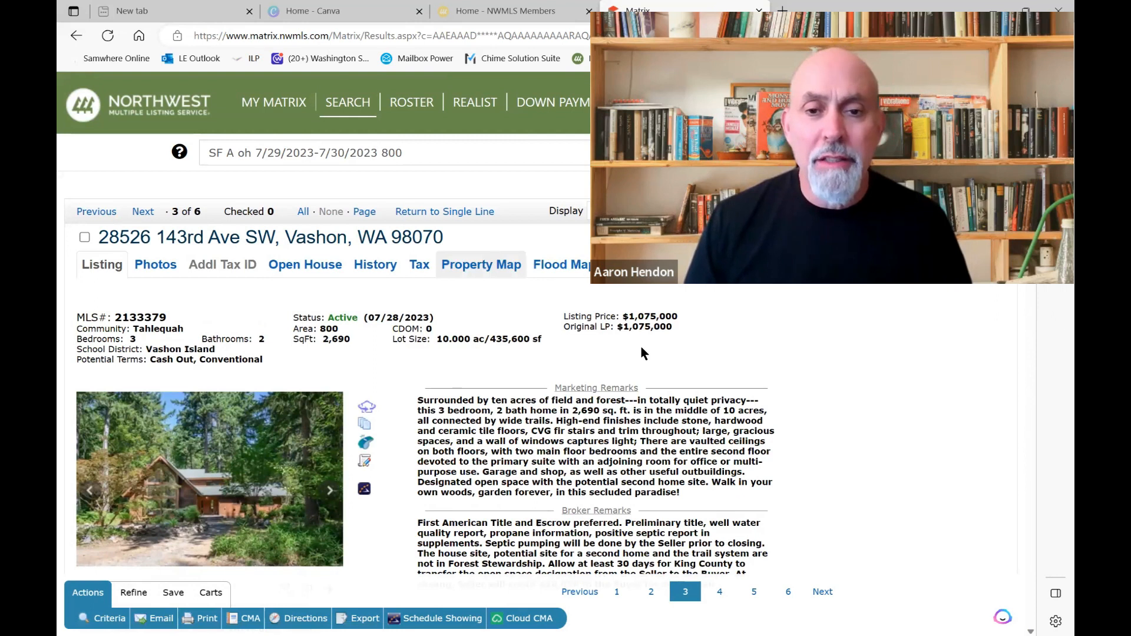
{"action": "scroll", "scroll_direction": "down", "scroll_amount": 3}
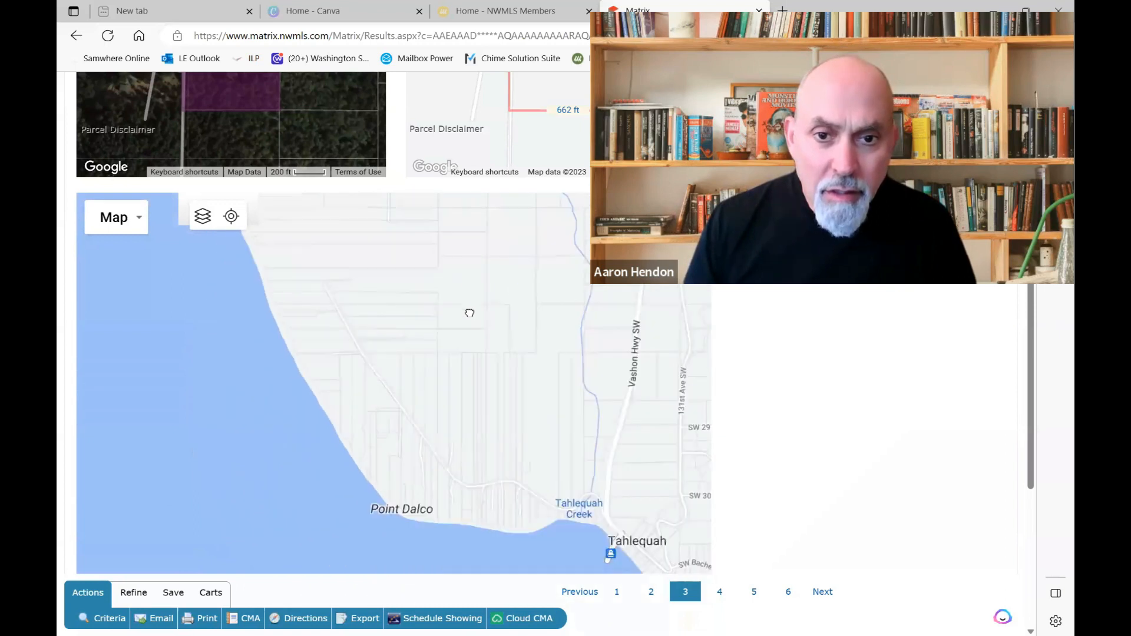
{"action": "left_click_drag", "start_coordinate": [470, 312], "coordinate": [457, 531]}
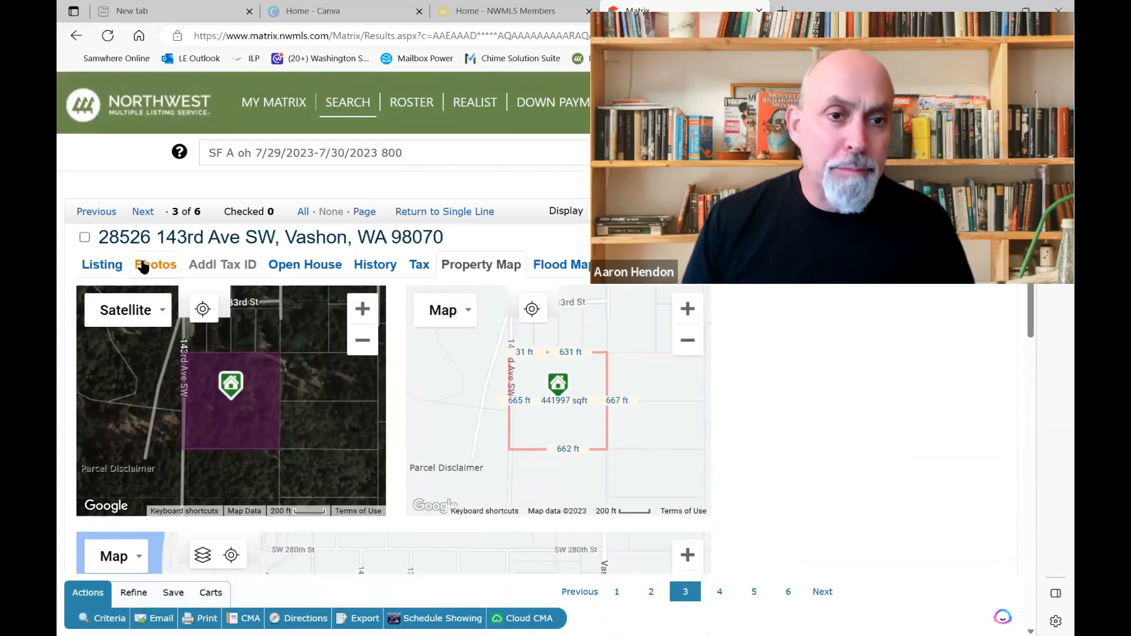
{"action": "left_click", "coordinate": [304, 264]}
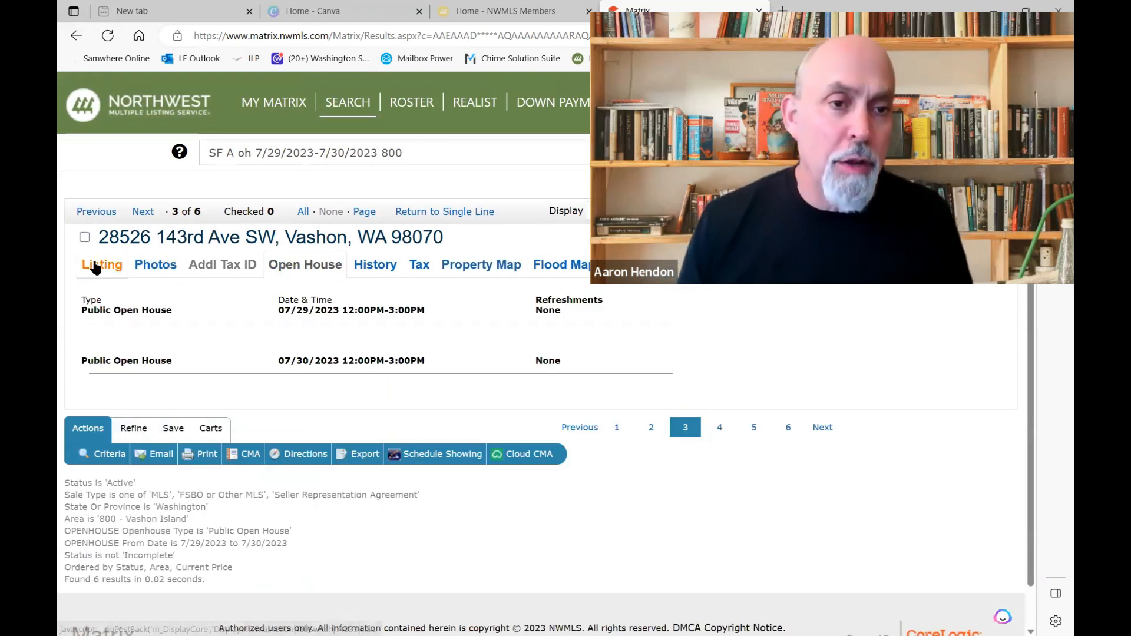
{"action": "left_click", "coordinate": [101, 264]}
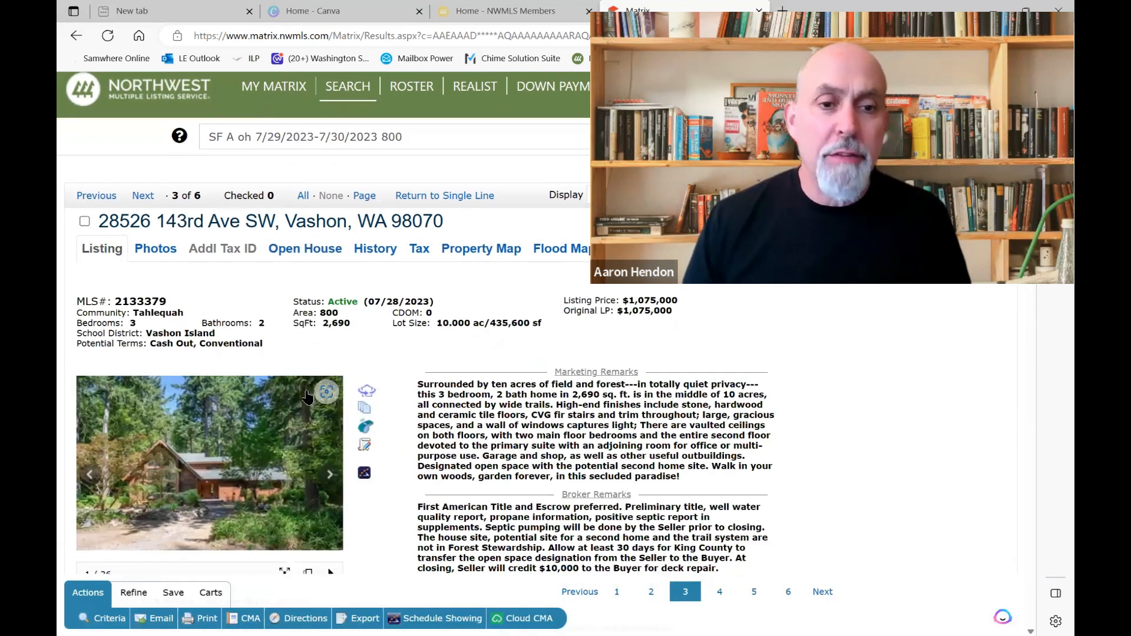
{"action": "scroll", "scroll_direction": "down", "scroll_amount": 3}
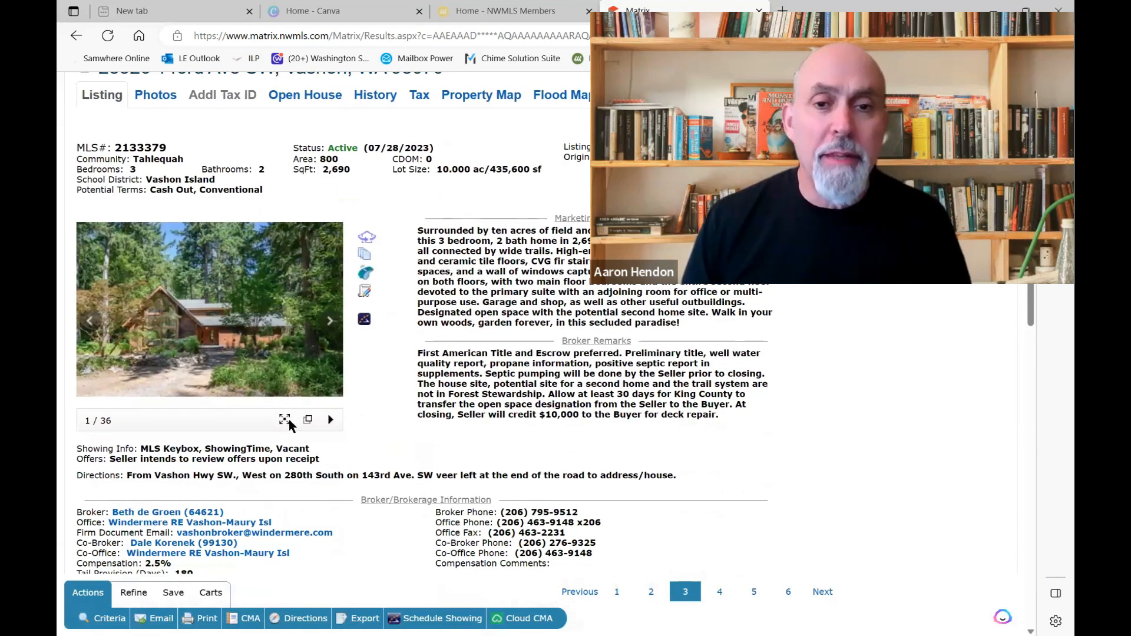
{"action": "left_click", "coordinate": [284, 419]}
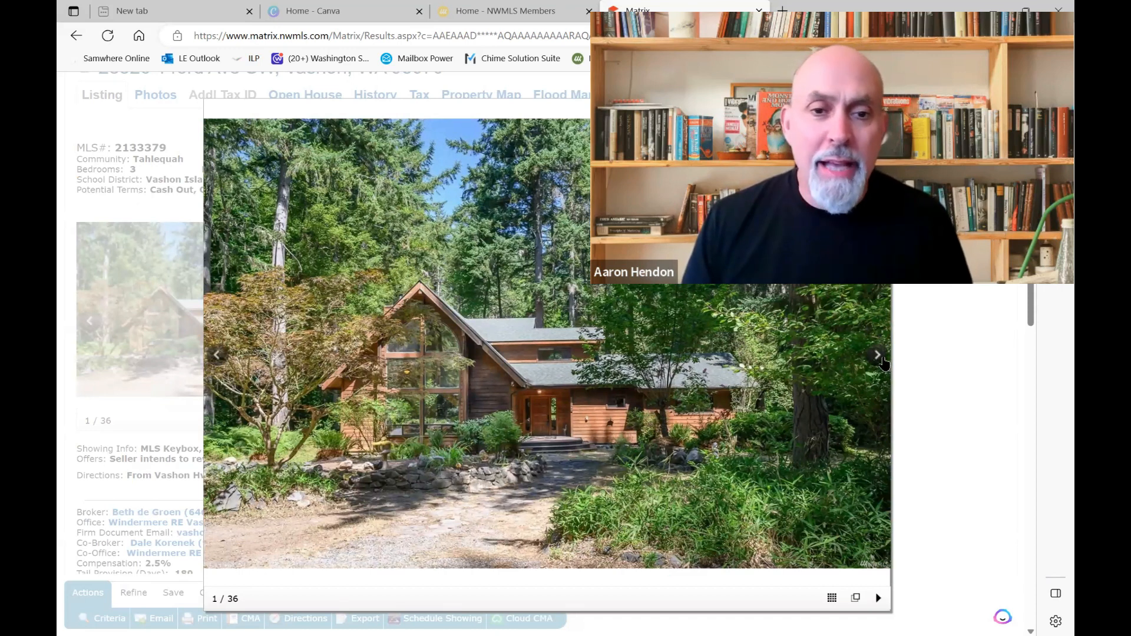
{"action": "left_click", "coordinate": [875, 354]}
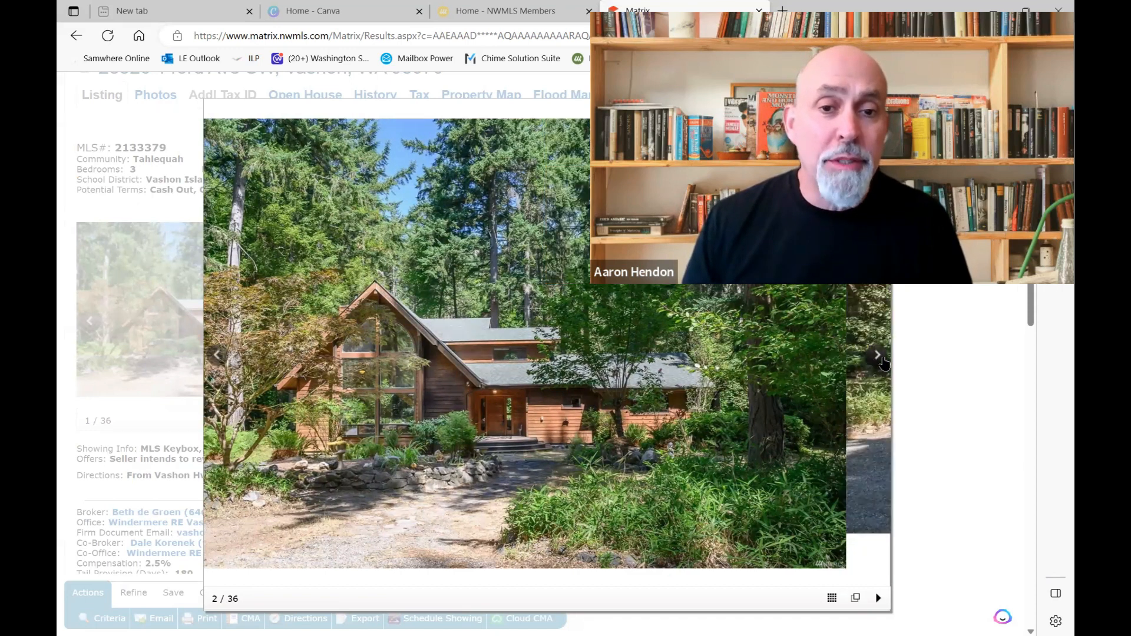
{"action": "left_click", "coordinate": [877, 355]}
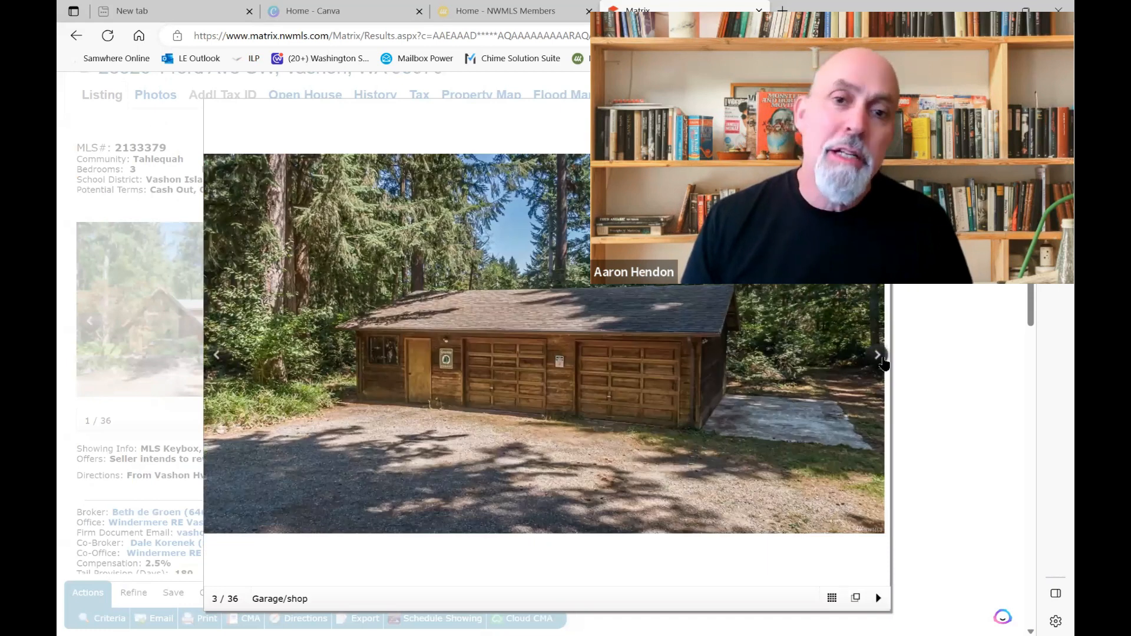
{"action": "left_click", "coordinate": [875, 356]}
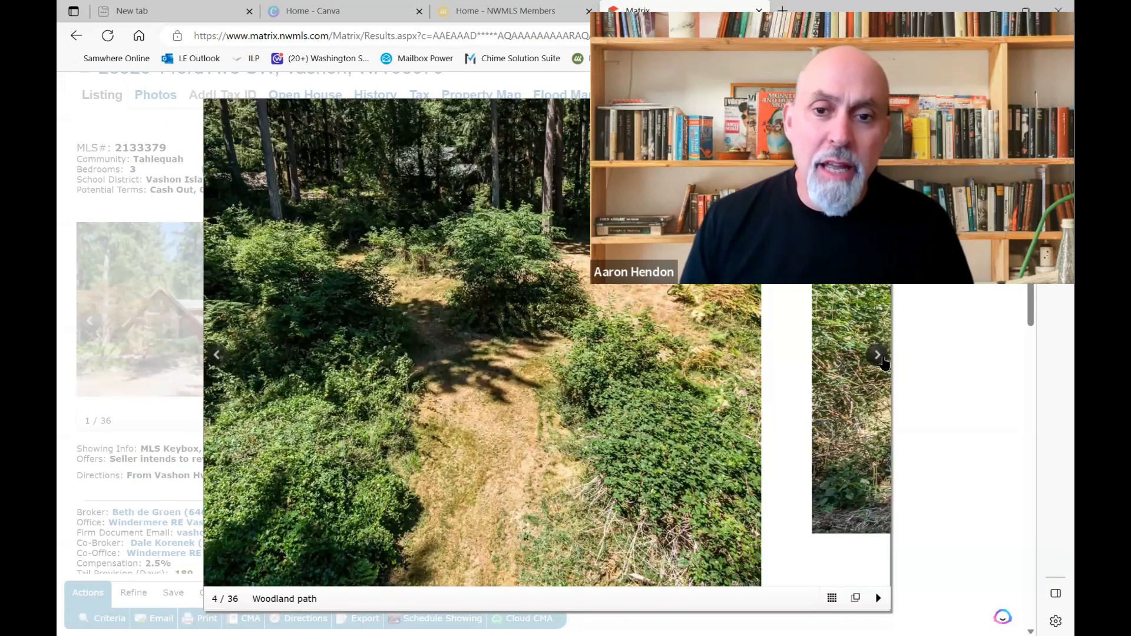
{"action": "left_click", "coordinate": [877, 356]}
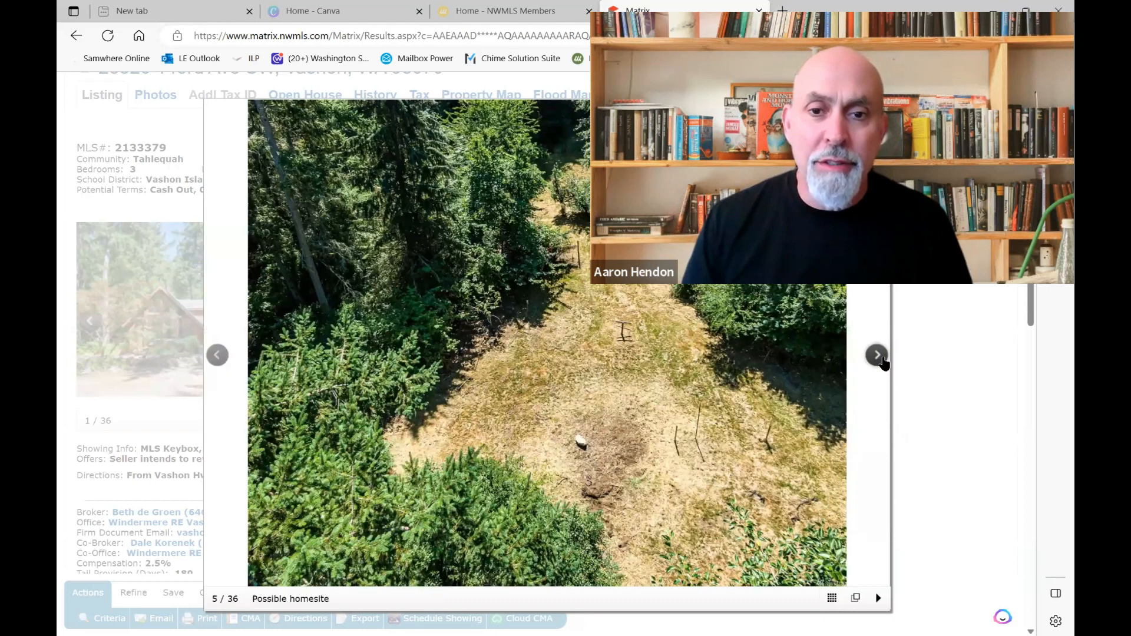
{"action": "left_click", "coordinate": [876, 355]}
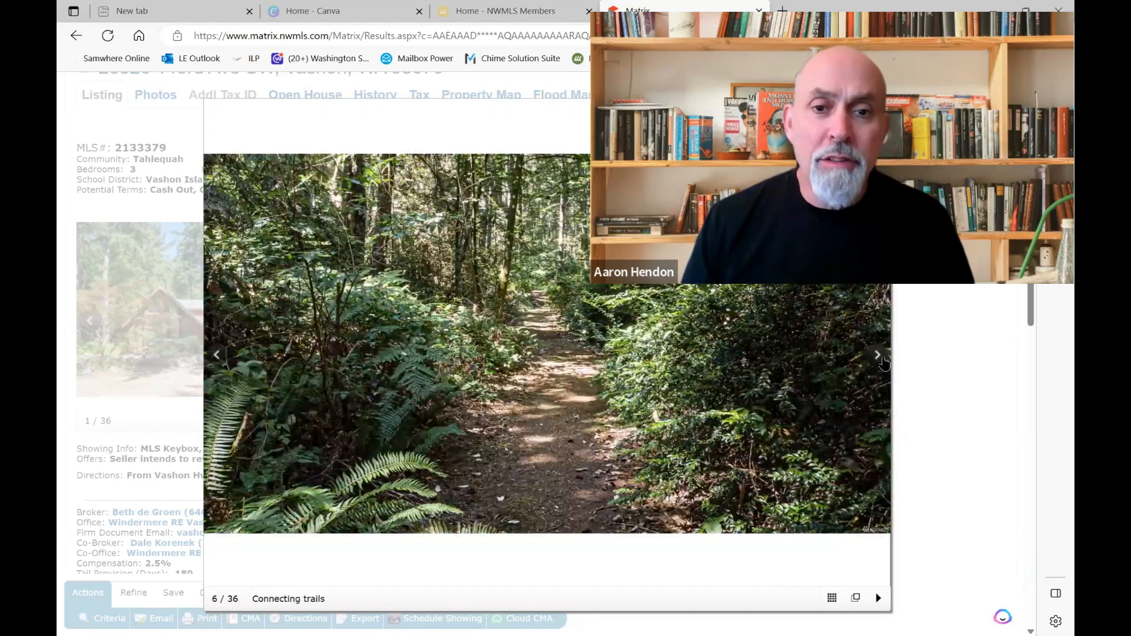
{"action": "left_click", "coordinate": [876, 355]}
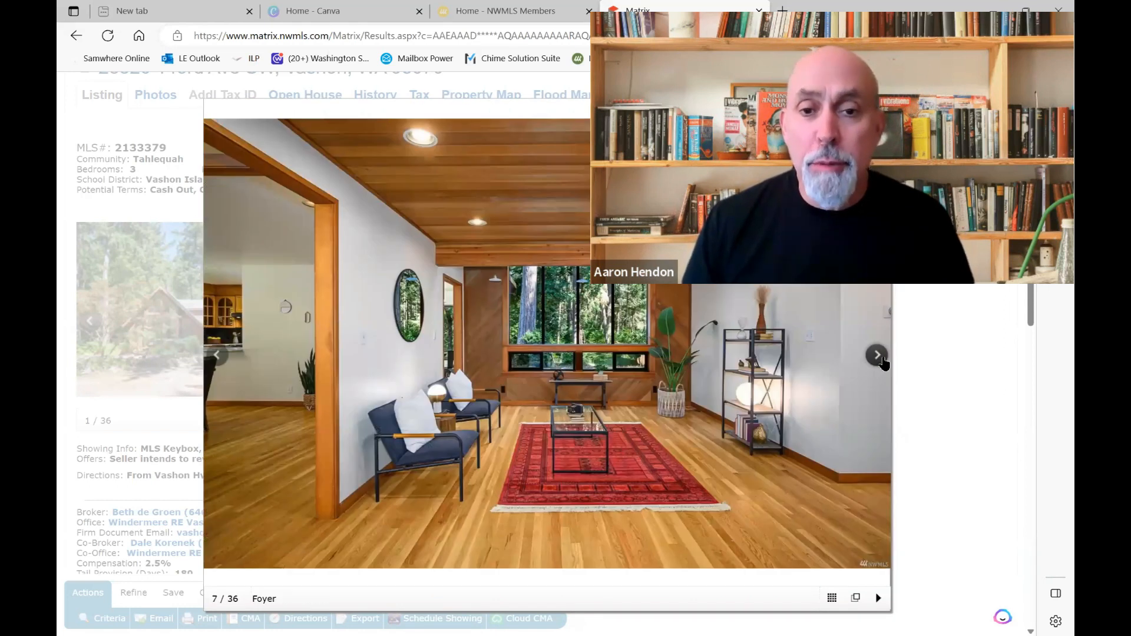
{"action": "left_click", "coordinate": [877, 354]}
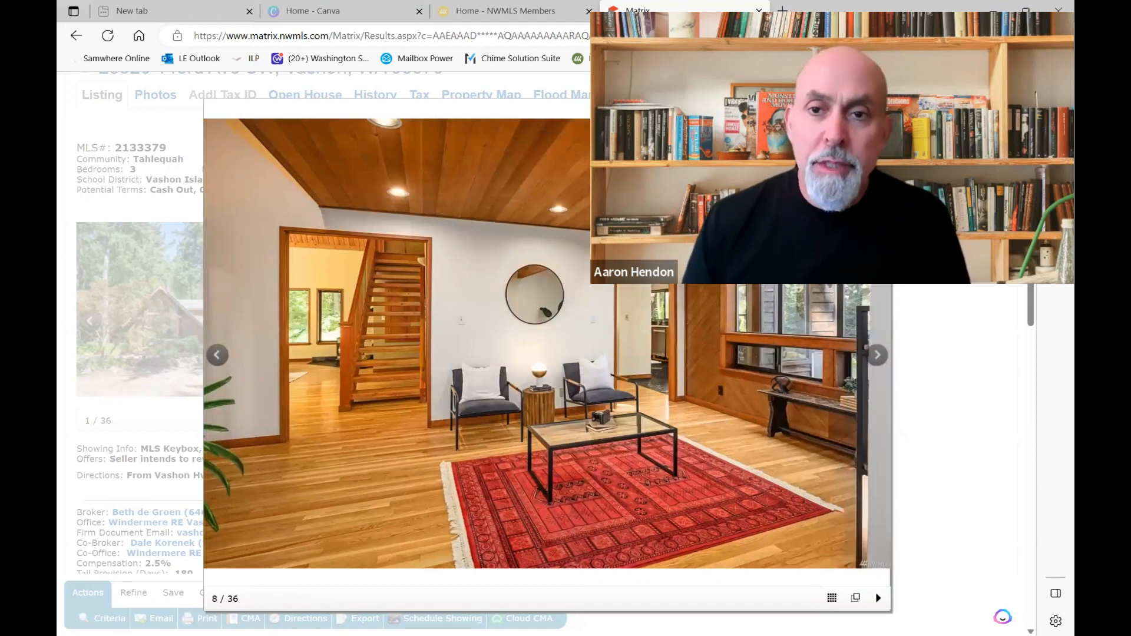
{"action": "left_click", "coordinate": [877, 355]}
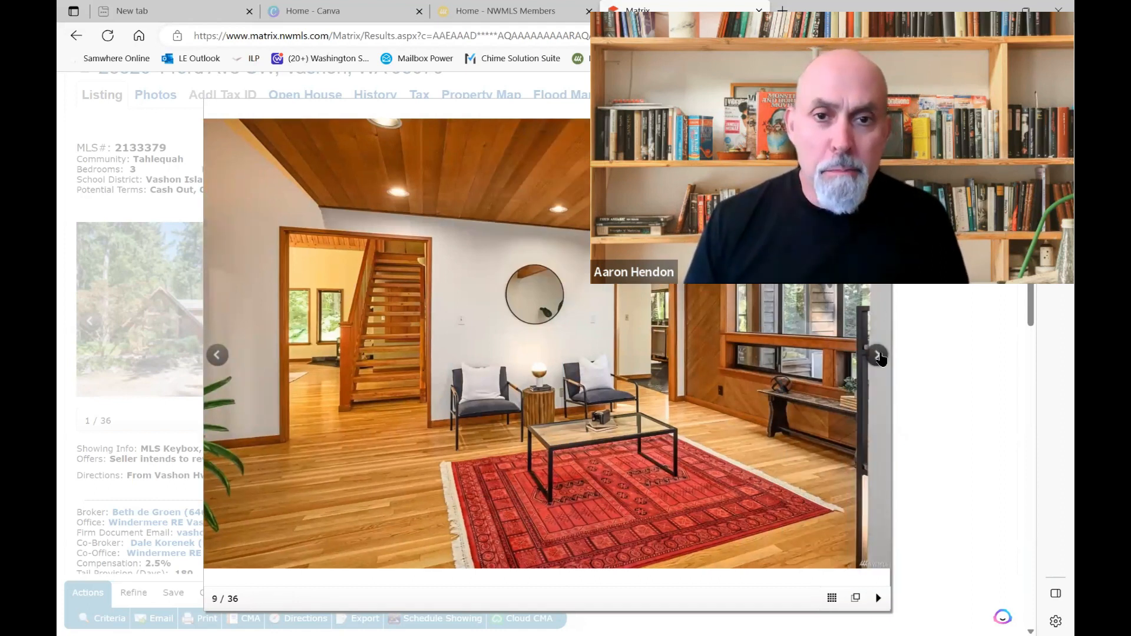
{"action": "left_click", "coordinate": [878, 358]}
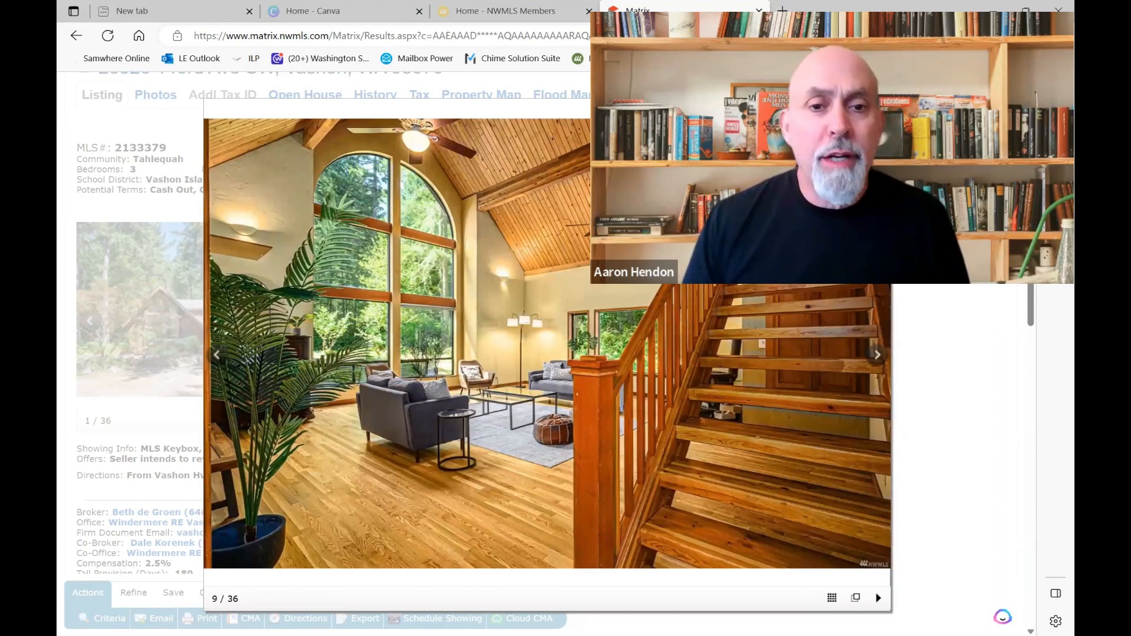
{"action": "left_click", "coordinate": [877, 355]}
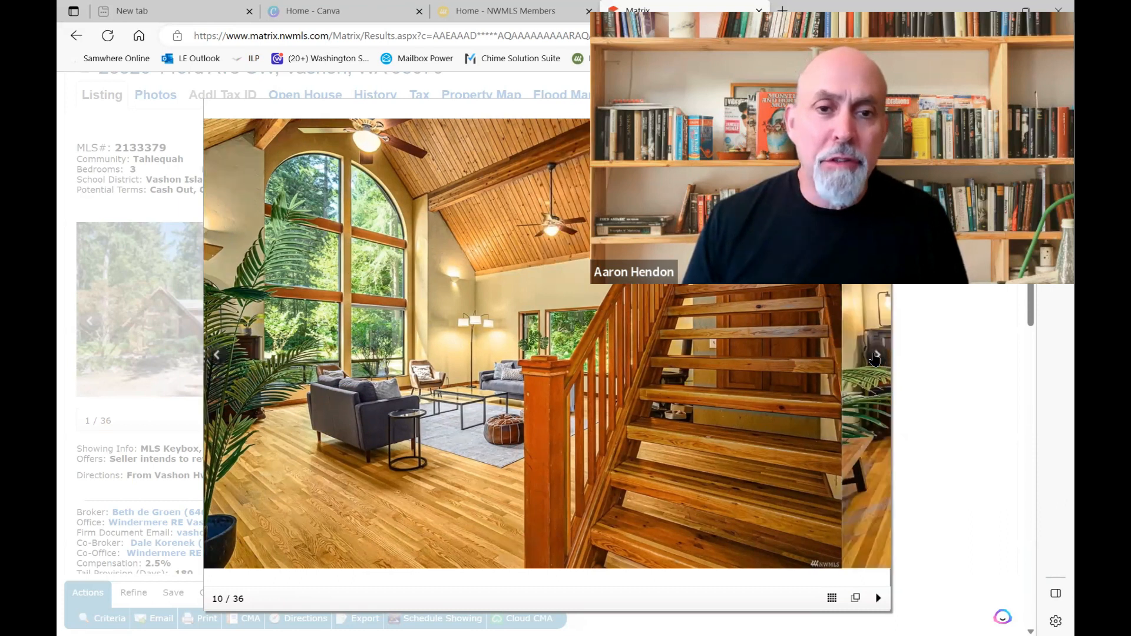
{"action": "left_click", "coordinate": [874, 357]}
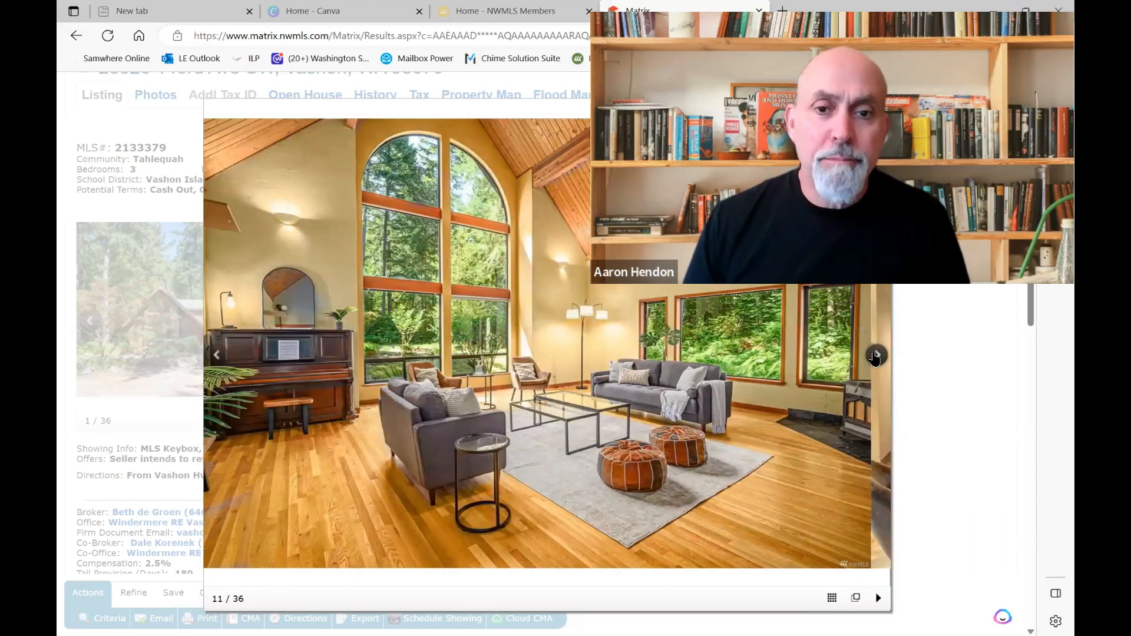
{"action": "left_click", "coordinate": [874, 356]}
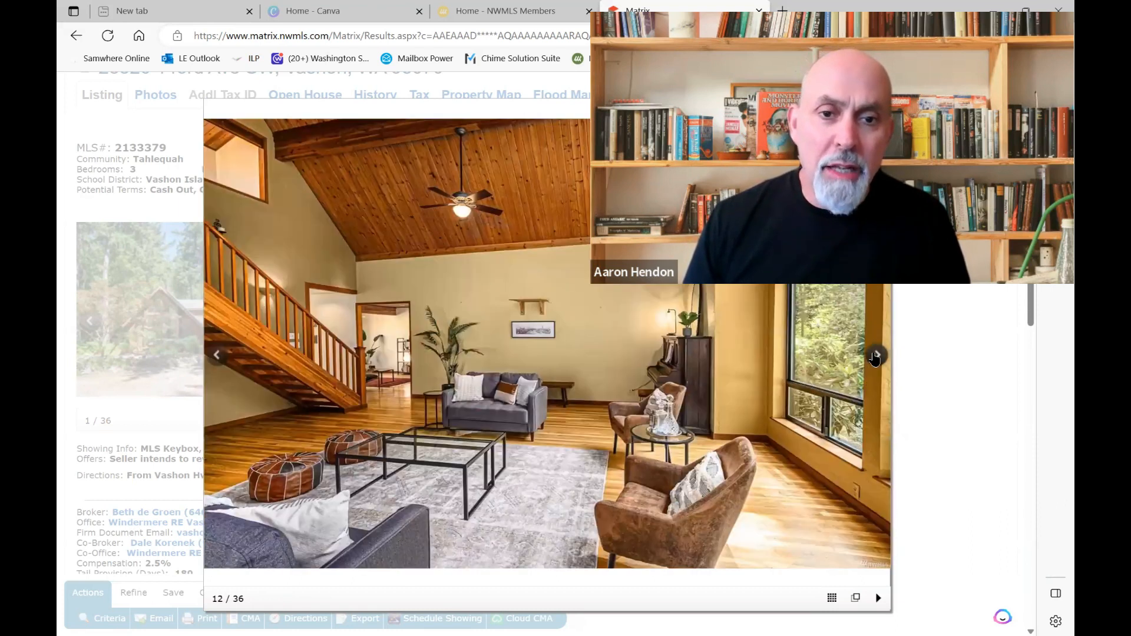
{"action": "left_click", "coordinate": [875, 356]}
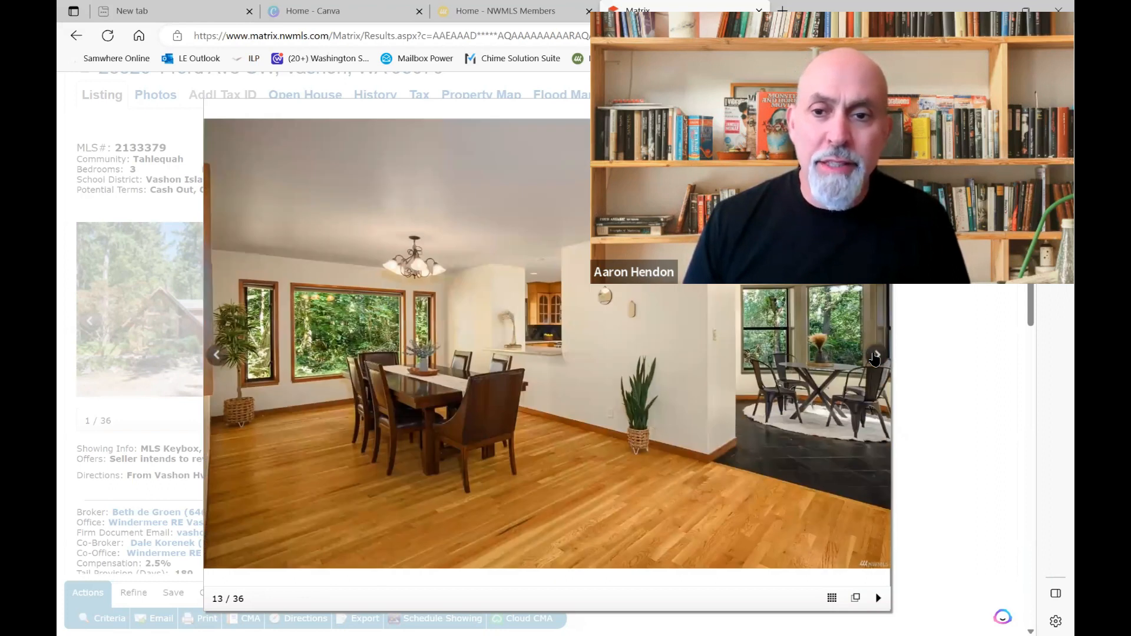
{"action": "left_click", "coordinate": [874, 358]}
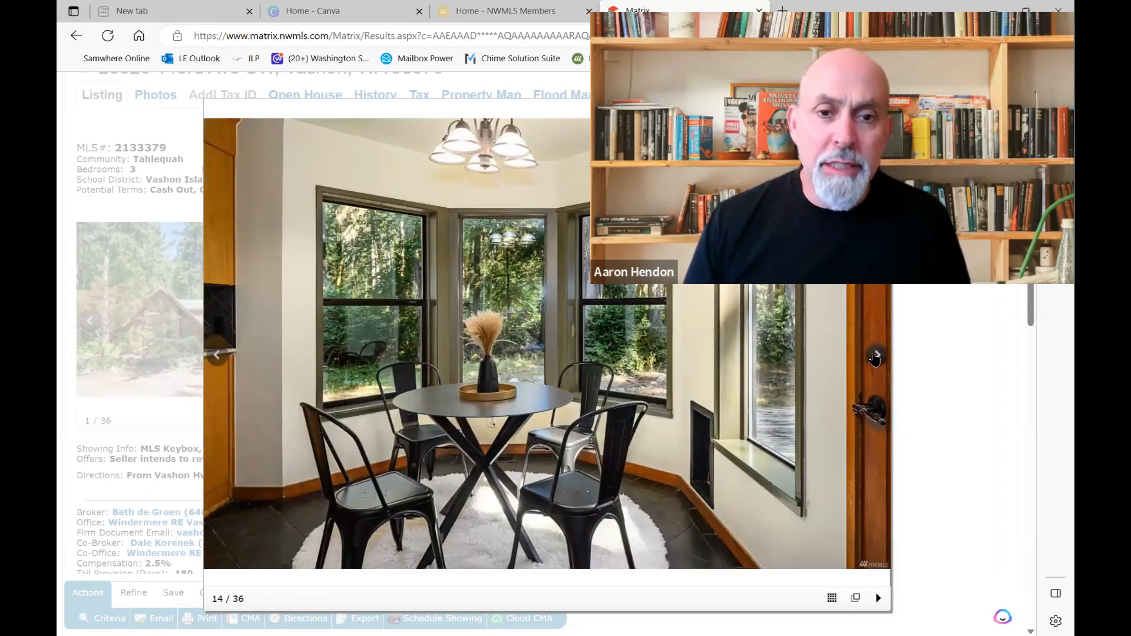
{"action": "left_click", "coordinate": [874, 358]}
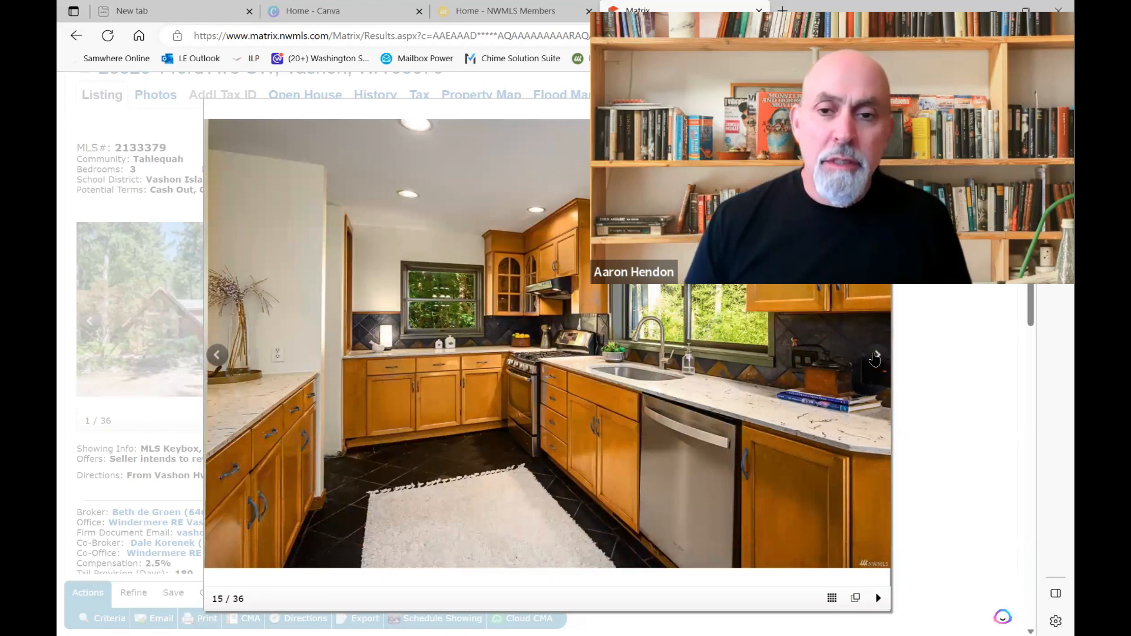
{"action": "left_click", "coordinate": [874, 356]}
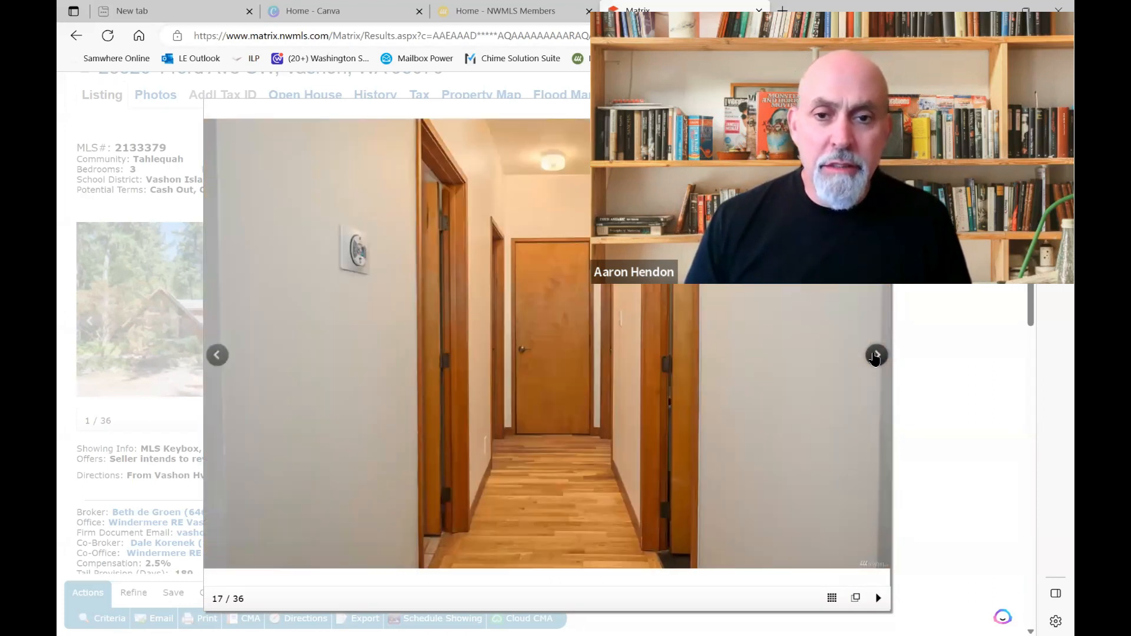
{"action": "left_click", "coordinate": [875, 356]}
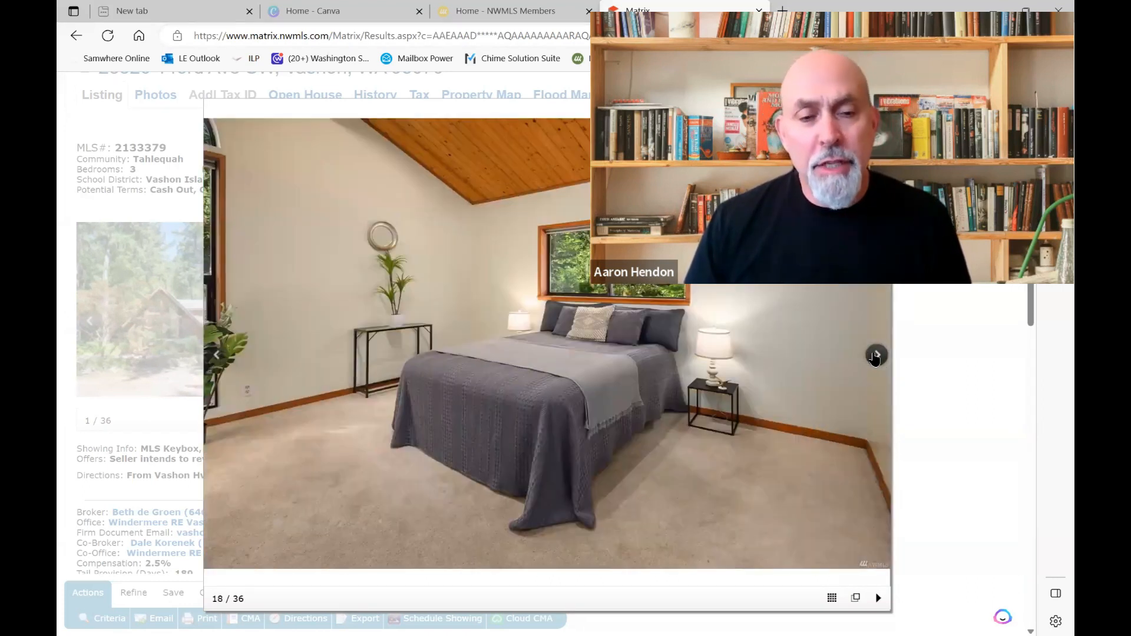
{"action": "left_click", "coordinate": [874, 354]}
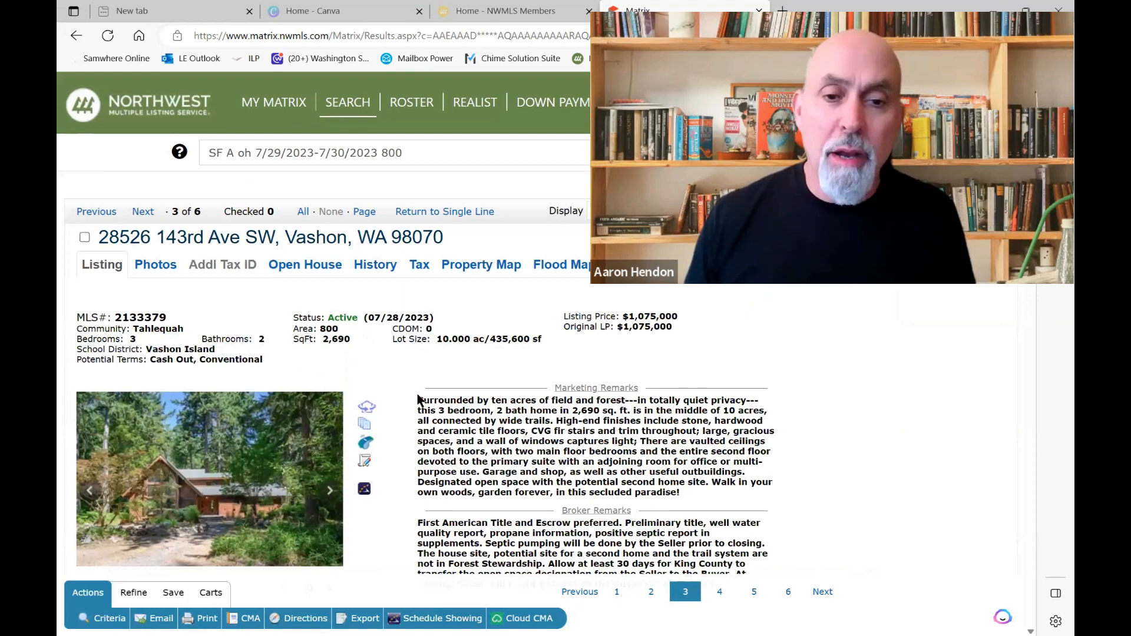
{"action": "scroll", "scroll_direction": "down", "scroll_amount": 3}
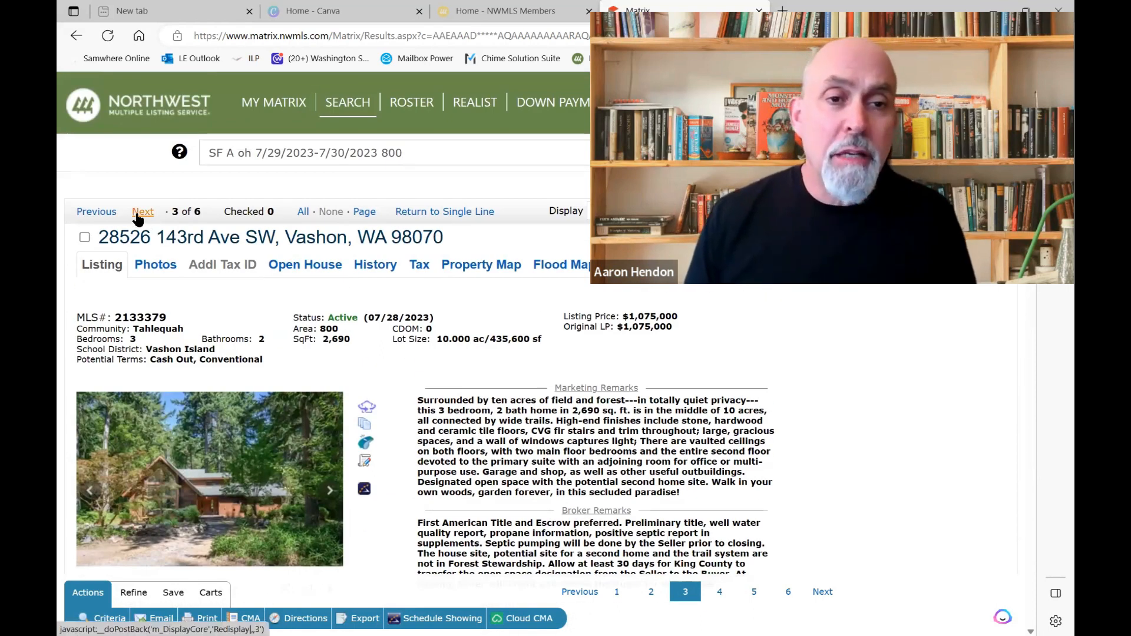
{"action": "left_click", "coordinate": [144, 212]}
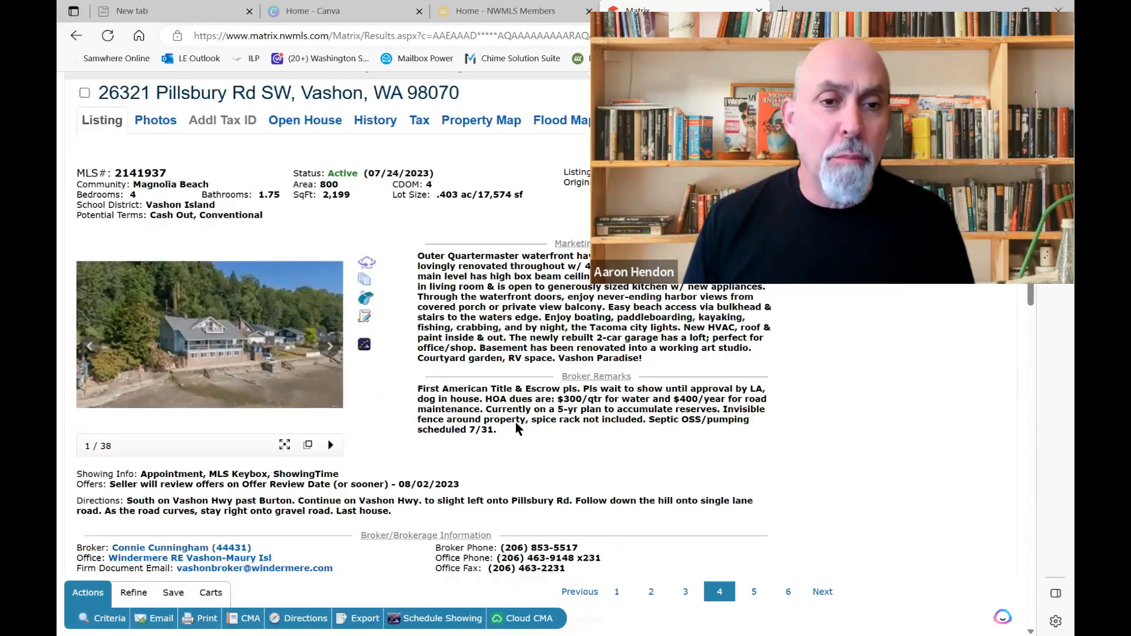
{"action": "scroll", "scroll_direction": "down", "scroll_amount": 3}
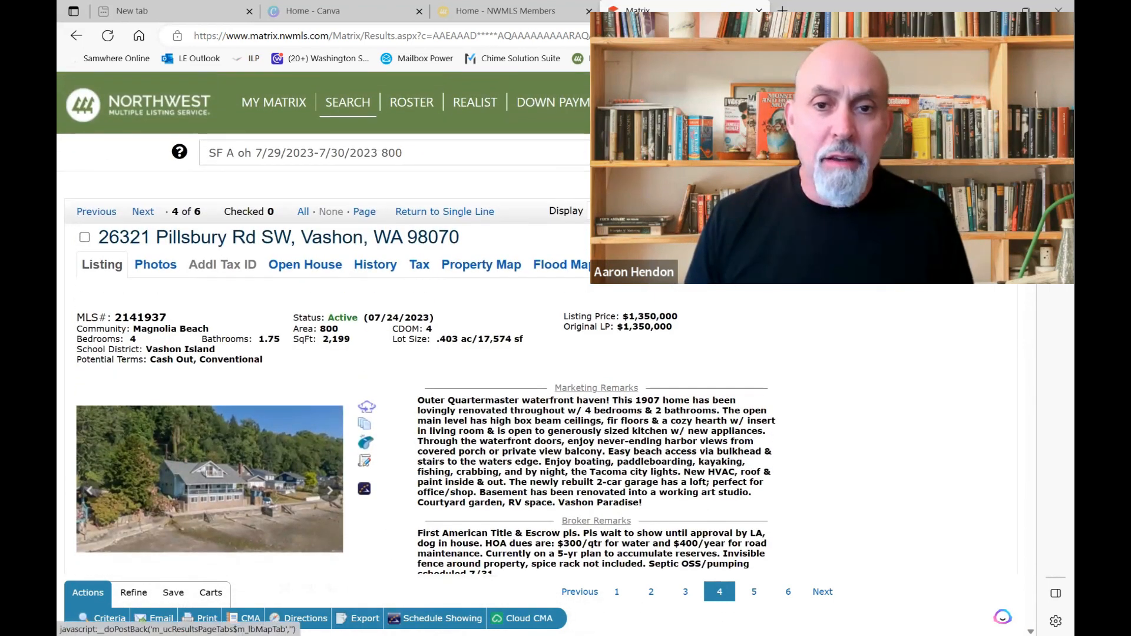
{"action": "left_click", "coordinate": [480, 264]}
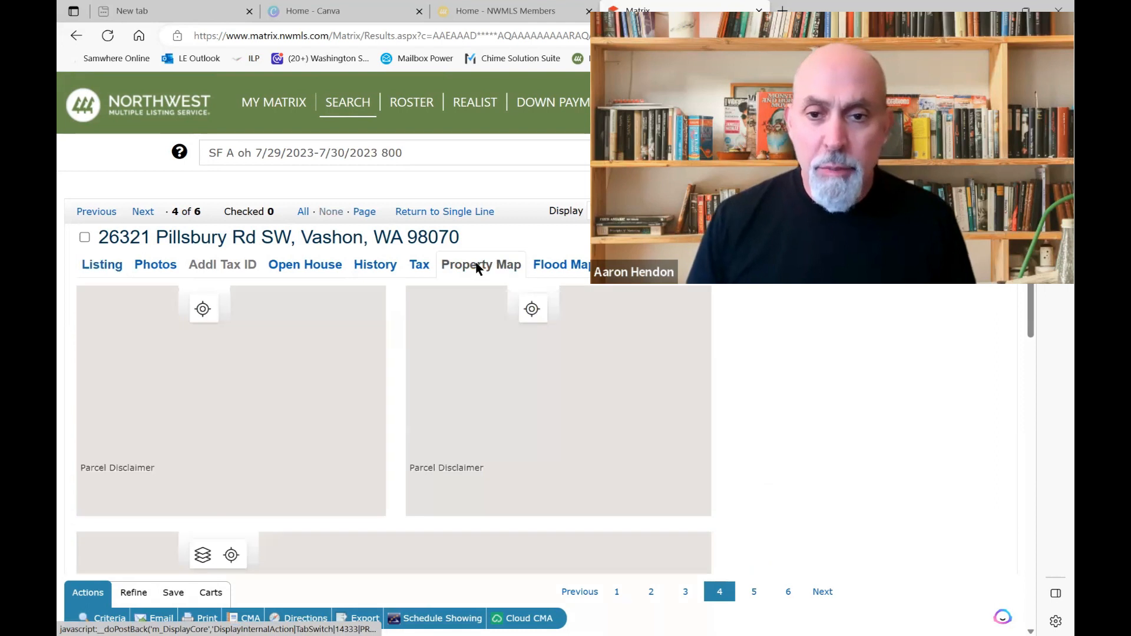
{"action": "scroll", "scroll_direction": "down", "scroll_amount": 3}
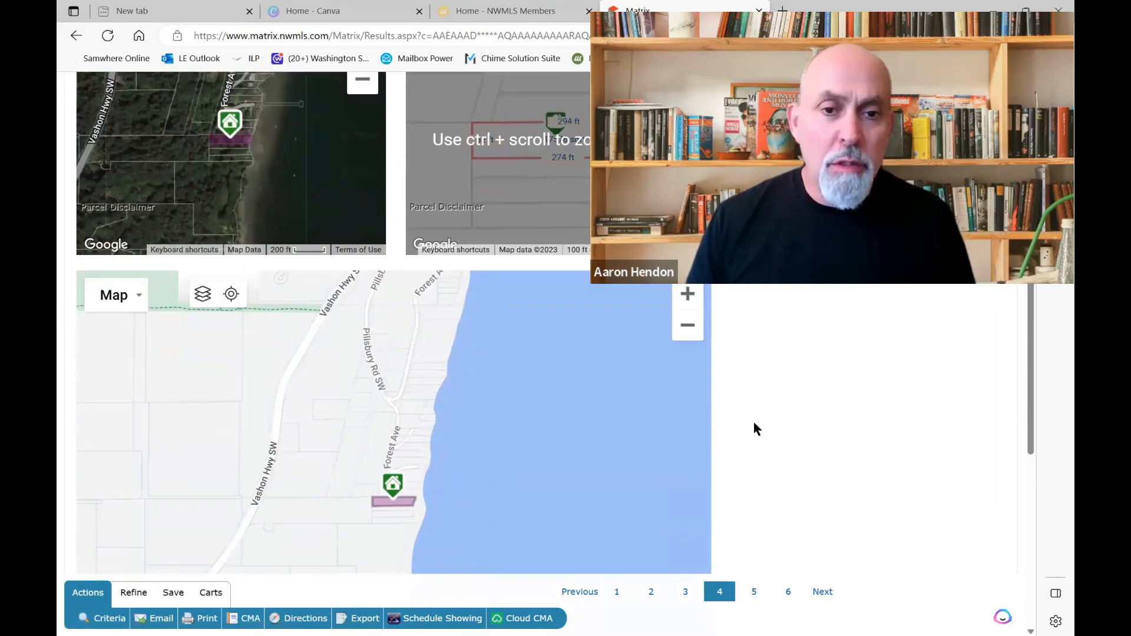
{"action": "scroll", "scroll_direction": "down", "scroll_amount": 3}
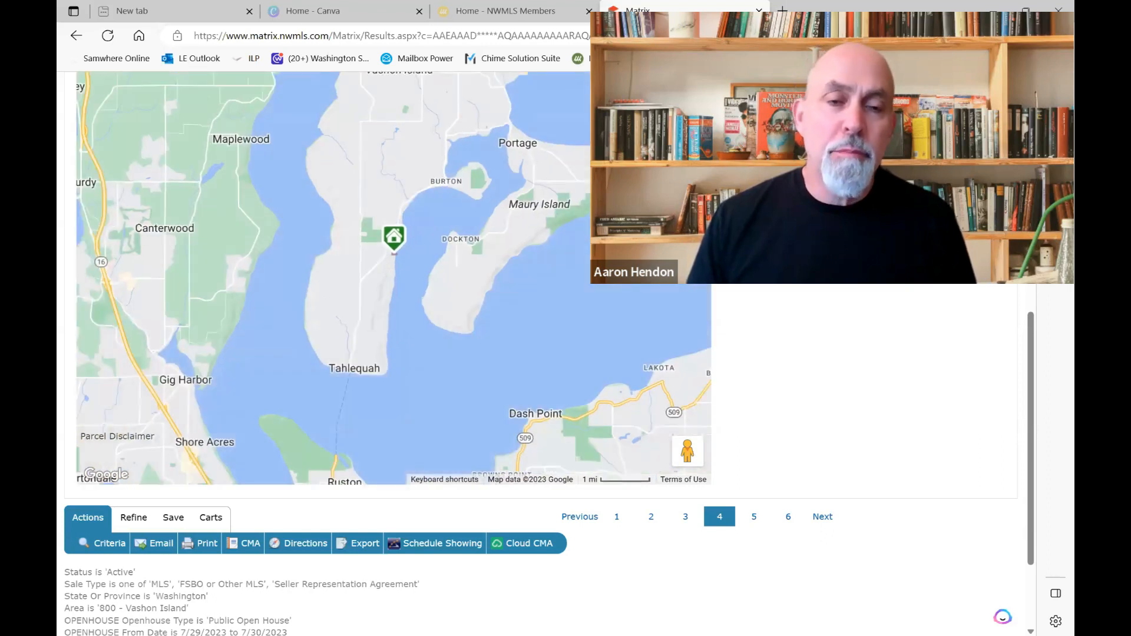
{"action": "mouse_move", "coordinate": [351, 403]}
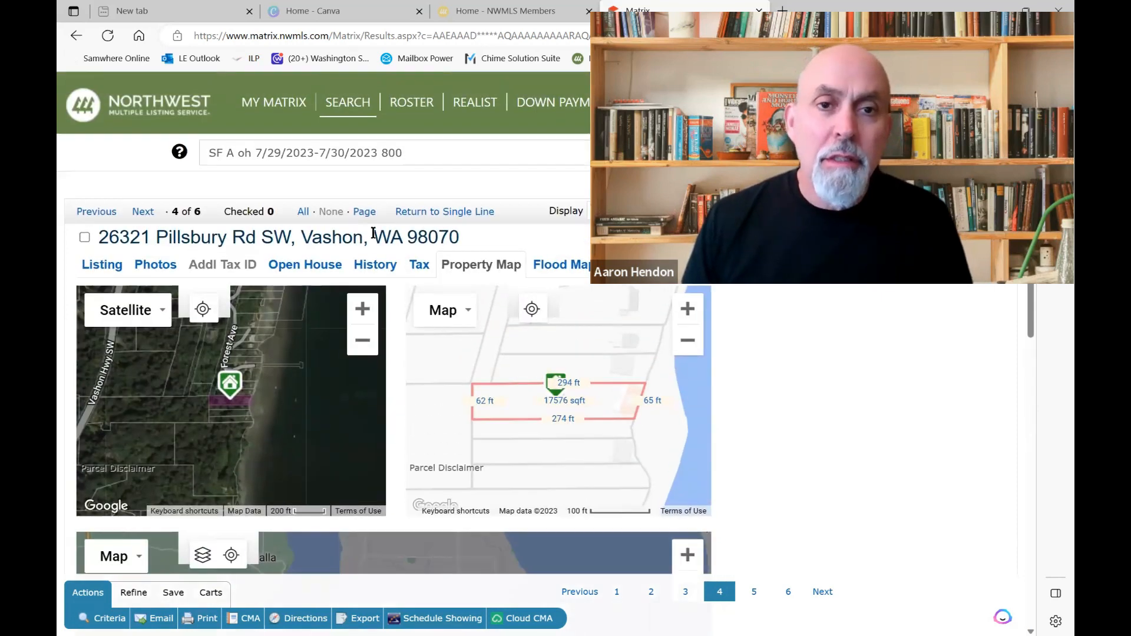
{"action": "left_click", "coordinate": [305, 264]}
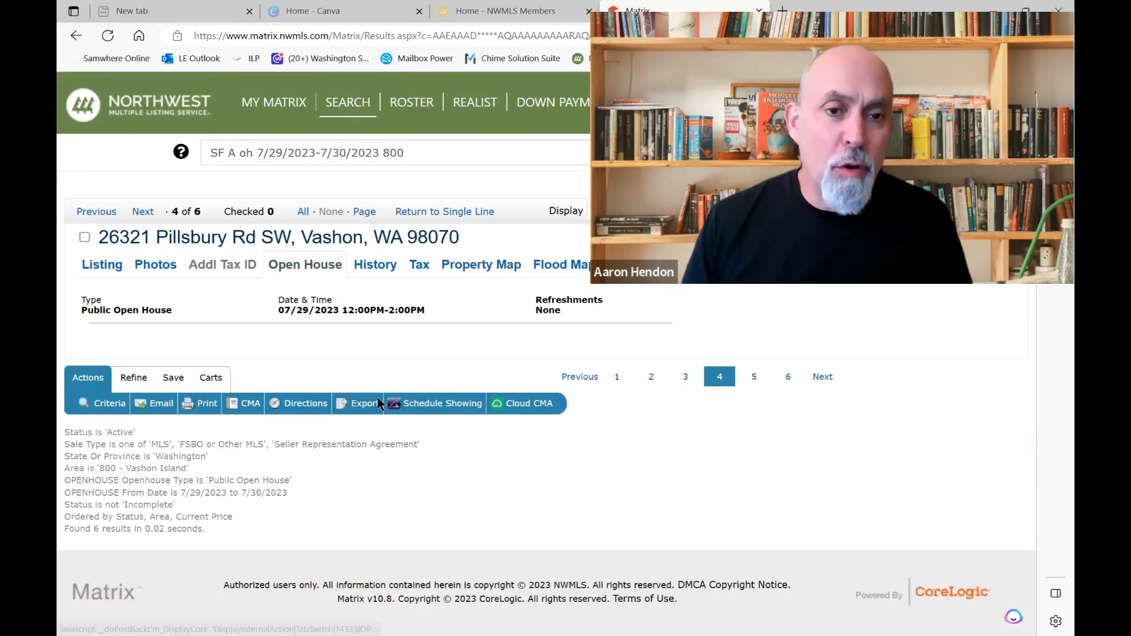
{"action": "mouse_move", "coordinate": [298, 357]}
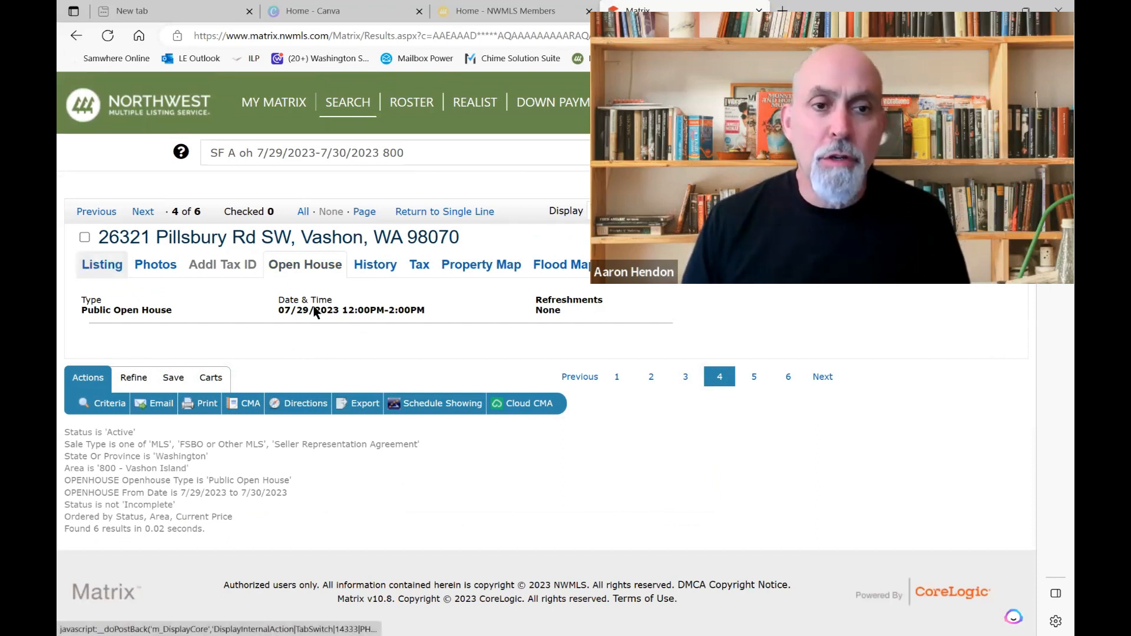
{"action": "left_click", "coordinate": [101, 264]}
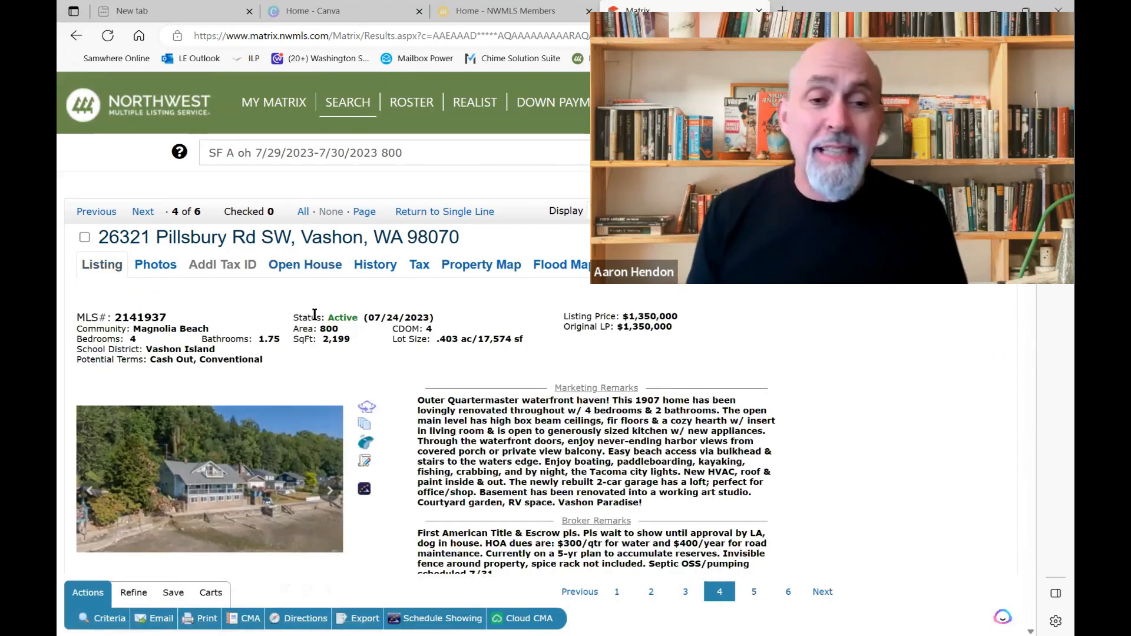
{"action": "scroll", "scroll_direction": "down", "scroll_amount": 3}
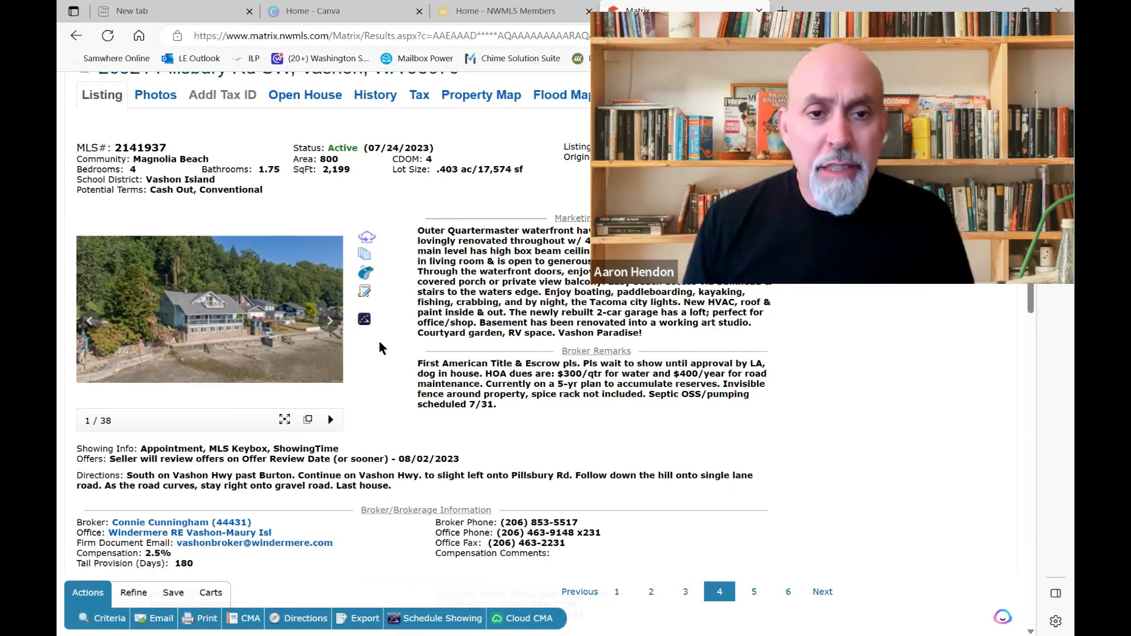
{"action": "left_click", "coordinate": [284, 419]}
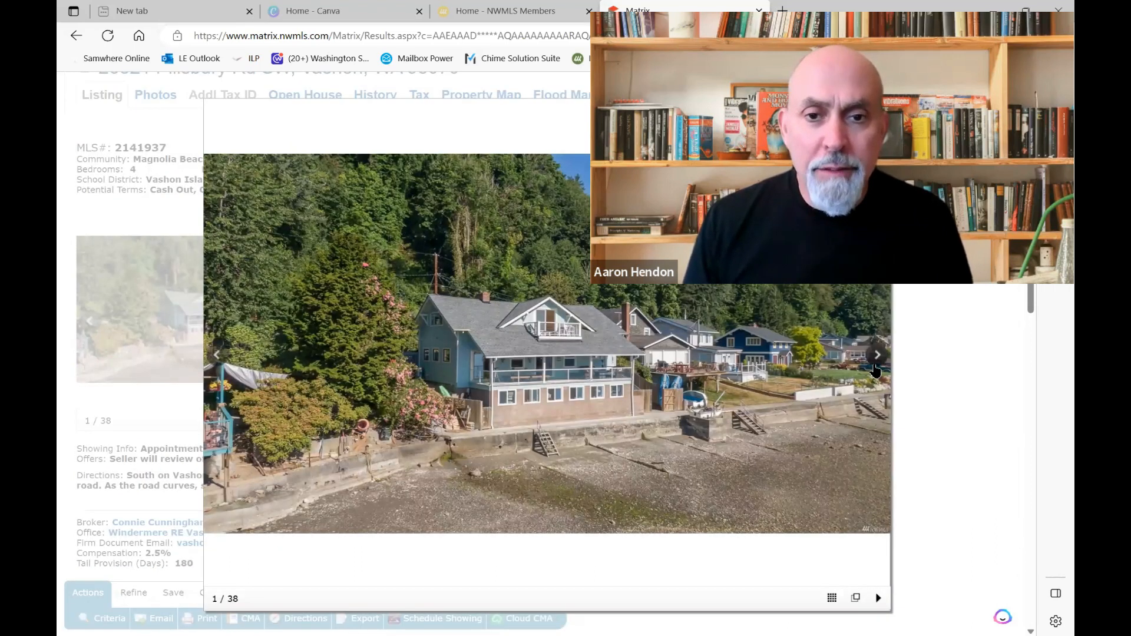
{"action": "left_click", "coordinate": [877, 356]}
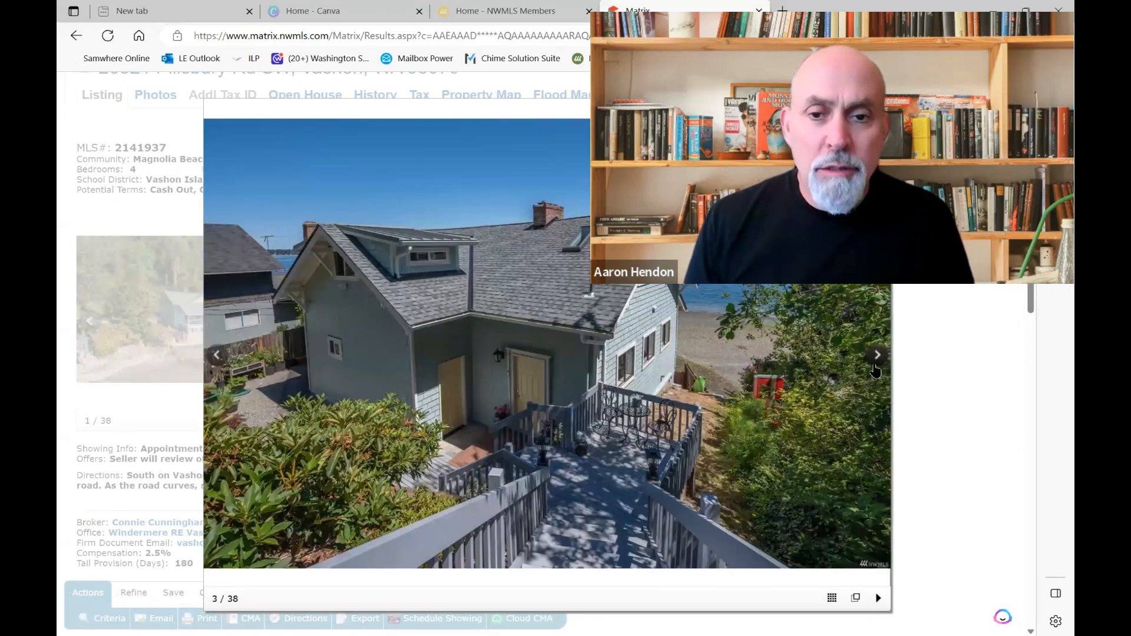
{"action": "left_click", "coordinate": [877, 355]}
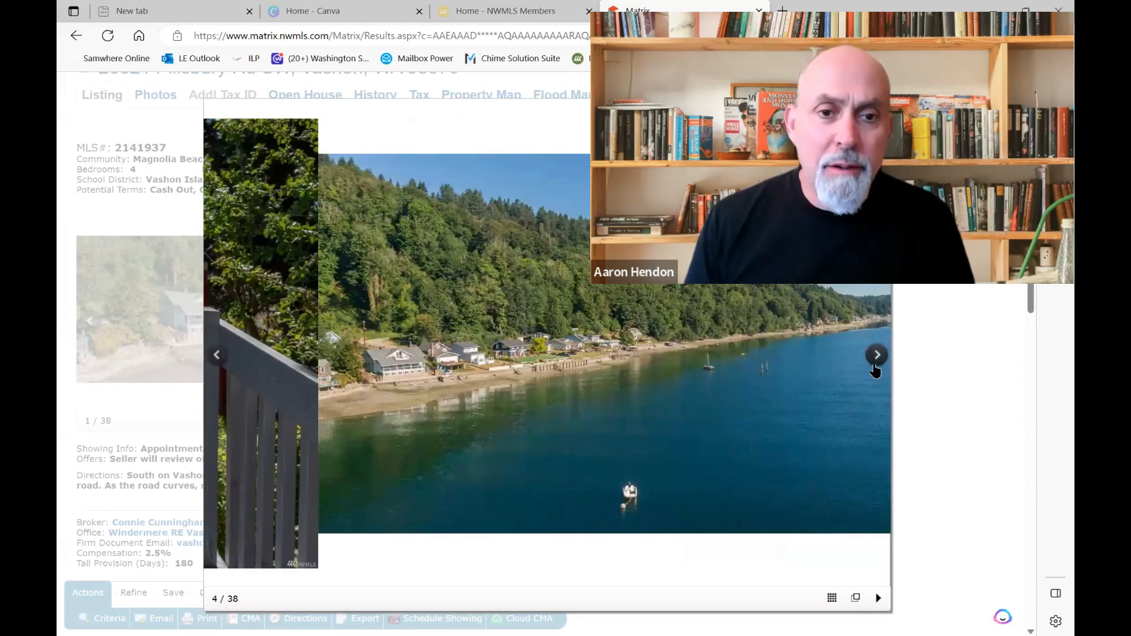
{"action": "left_click", "coordinate": [876, 354]}
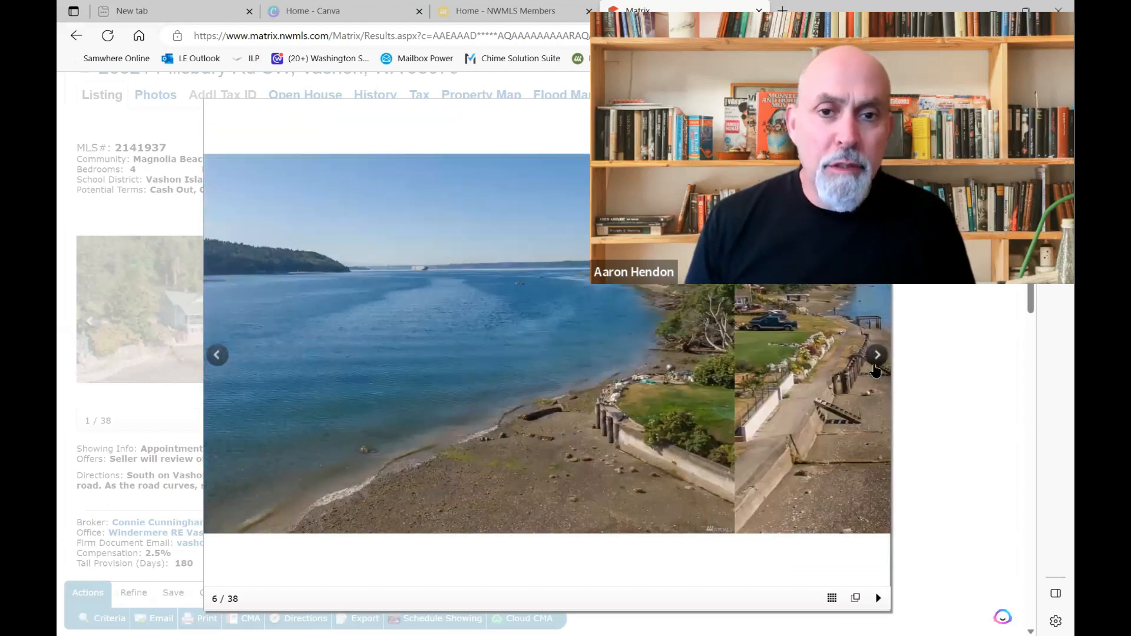
{"action": "left_click", "coordinate": [876, 354]}
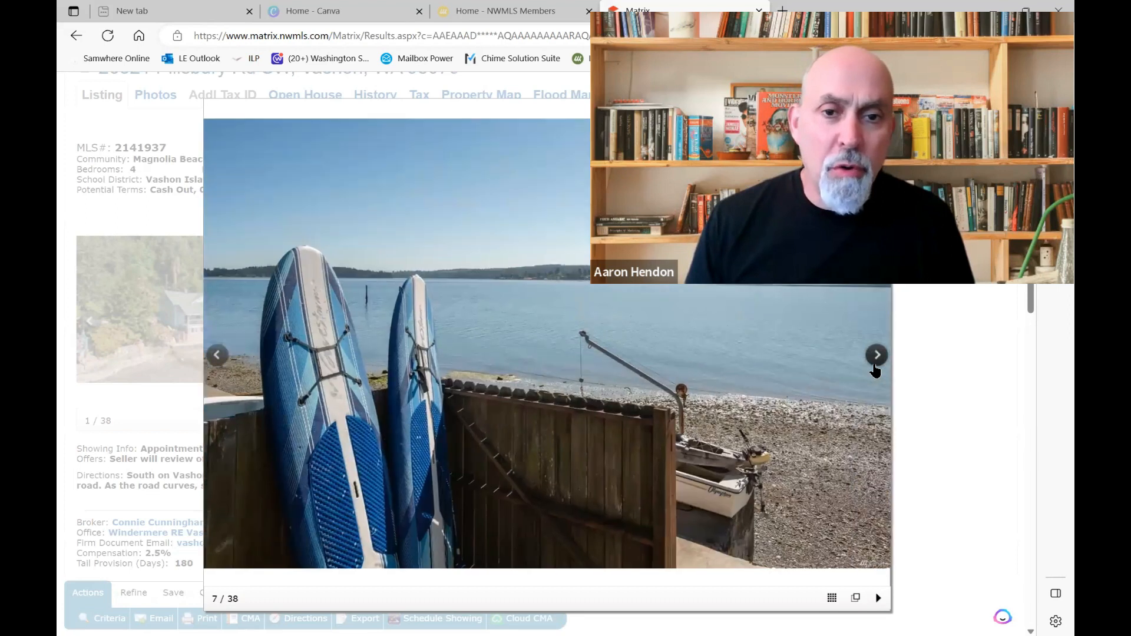
{"action": "left_click", "coordinate": [876, 354]}
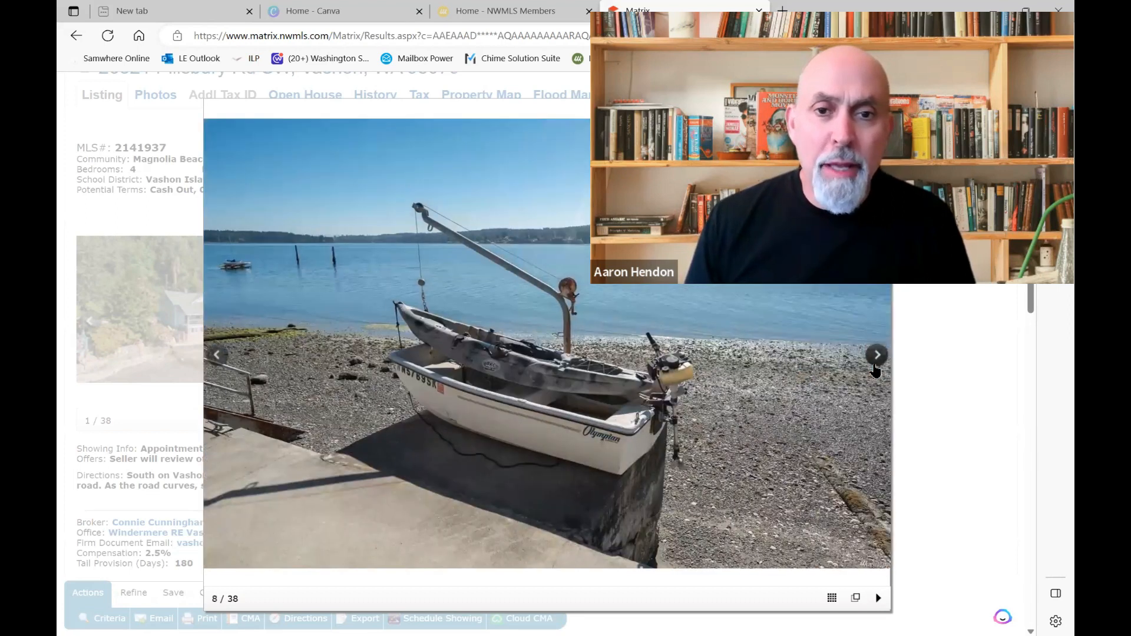
{"action": "left_click", "coordinate": [877, 355]}
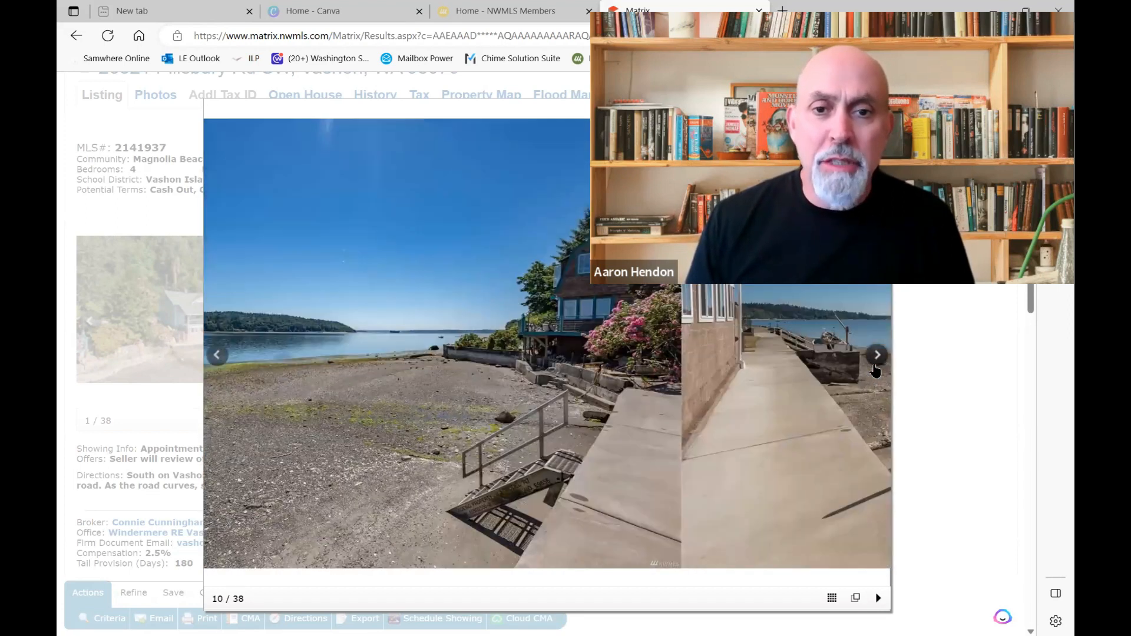
{"action": "left_click", "coordinate": [877, 355]}
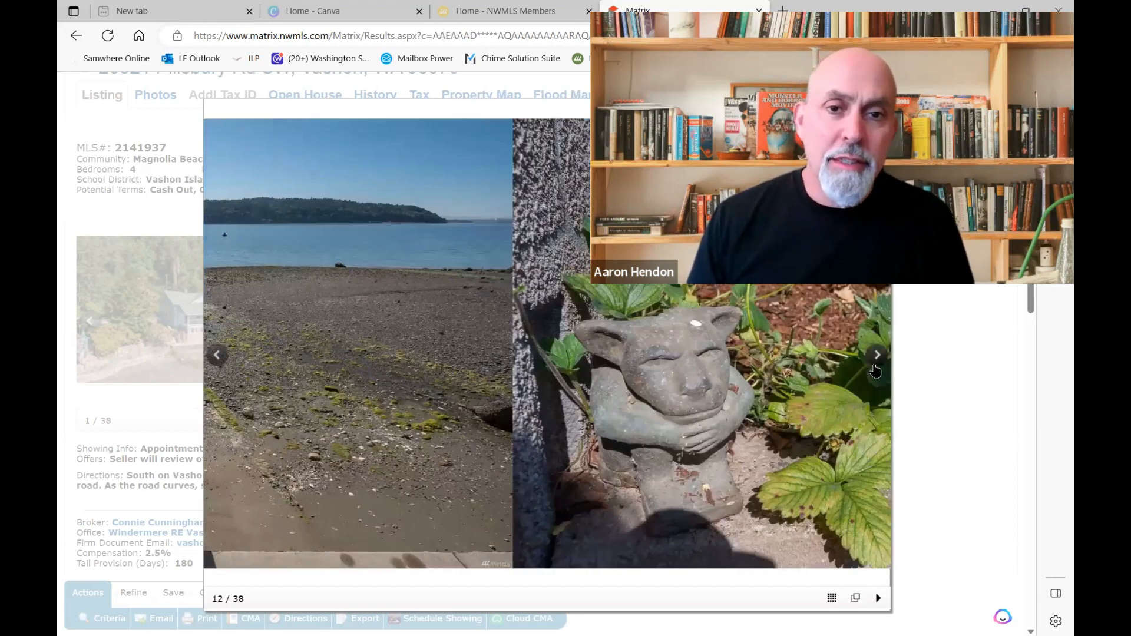
{"action": "left_click", "coordinate": [876, 355]}
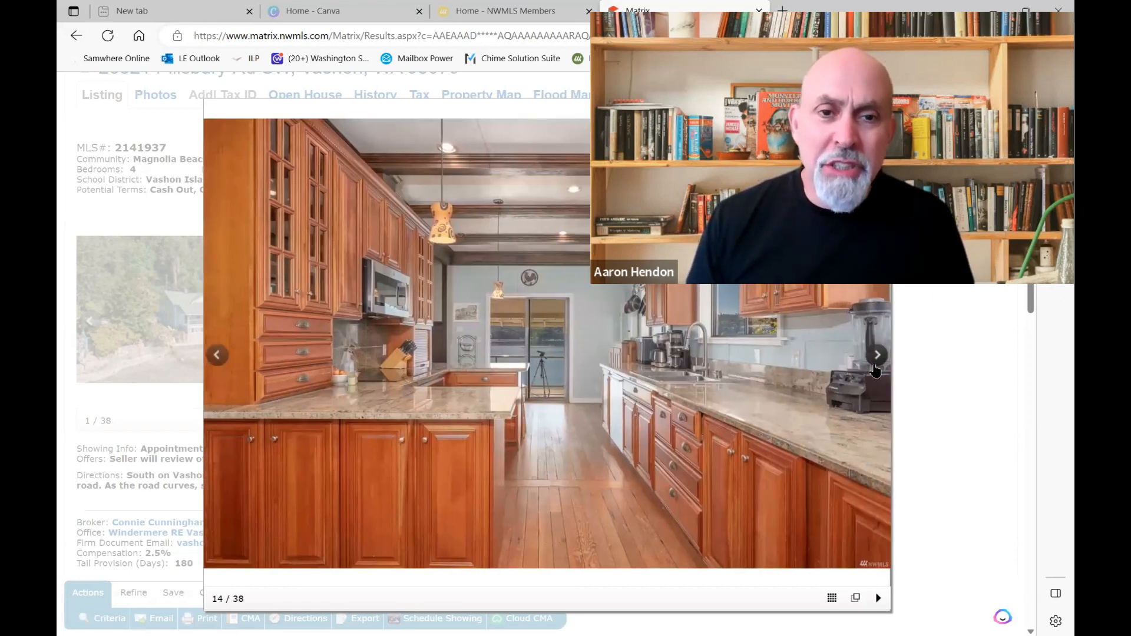
{"action": "left_click", "coordinate": [876, 355]}
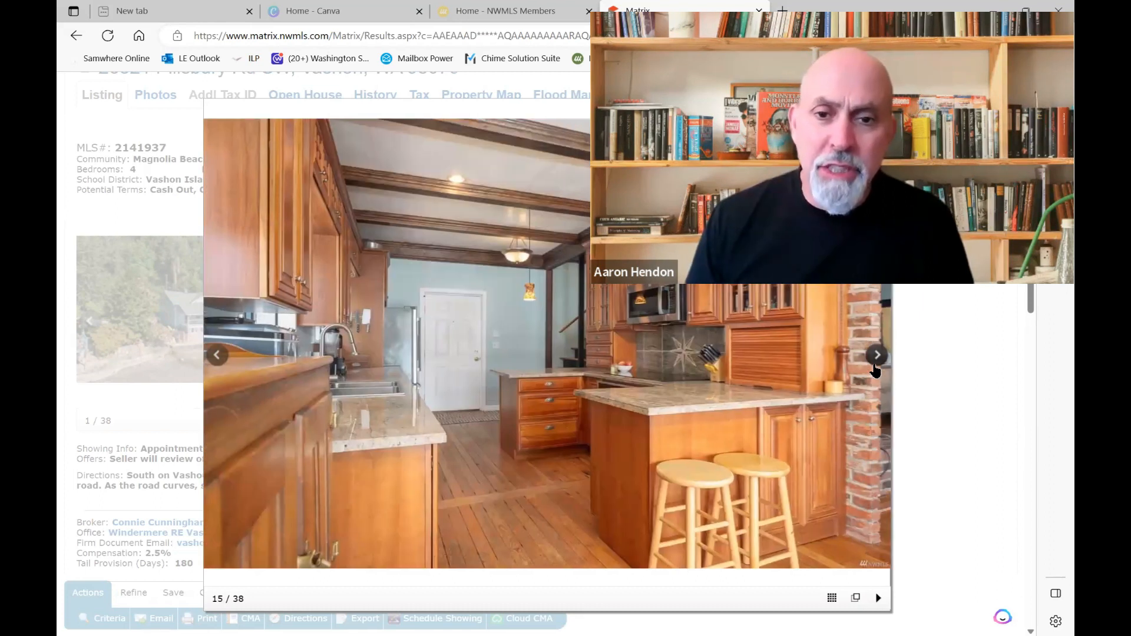
{"action": "left_click", "coordinate": [877, 355]}
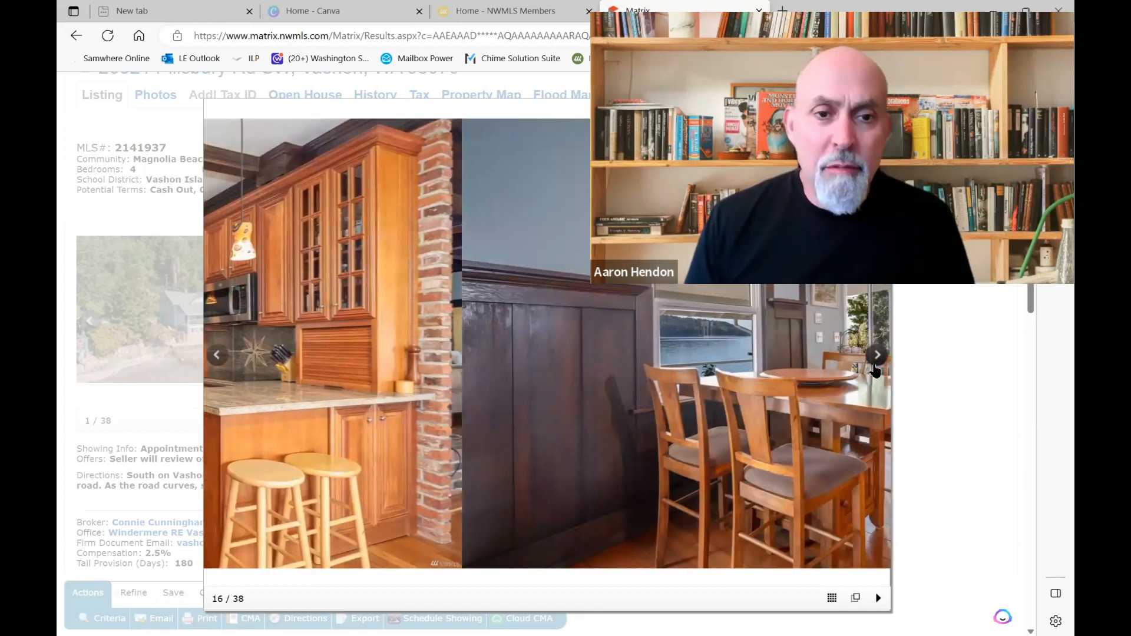
{"action": "left_click", "coordinate": [877, 354]}
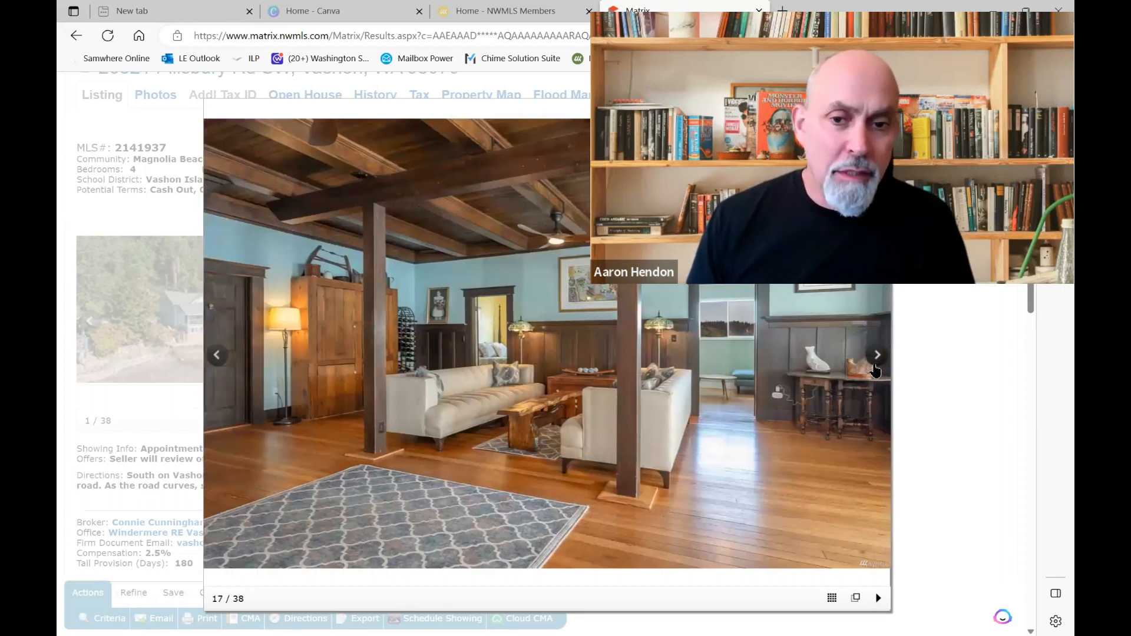
{"action": "left_click", "coordinate": [877, 356]}
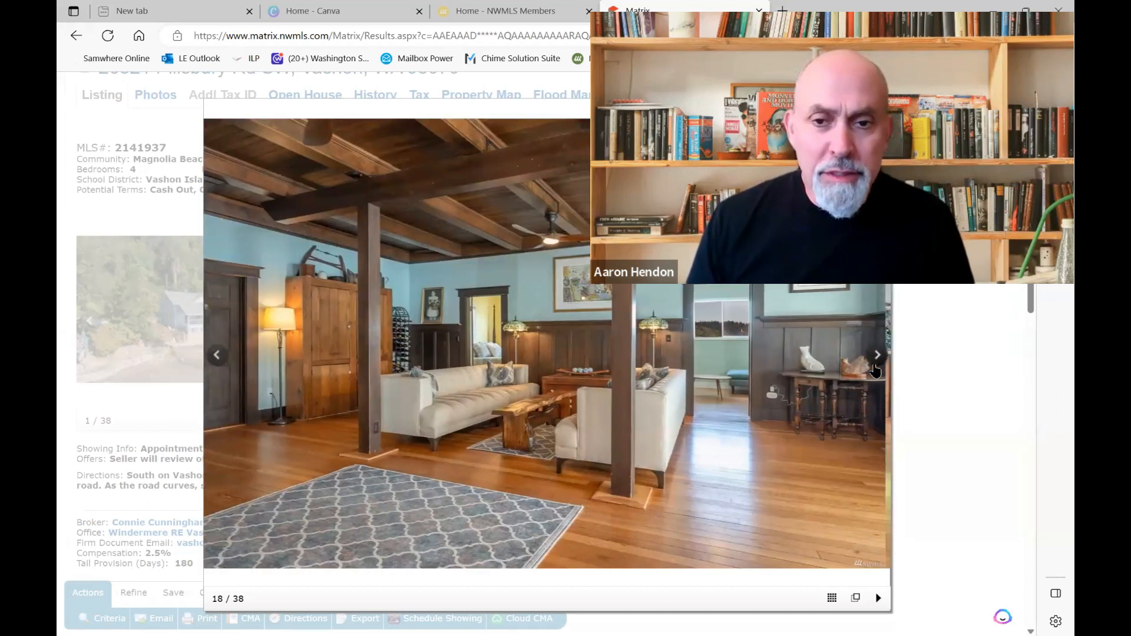
{"action": "left_click", "coordinate": [877, 355]}
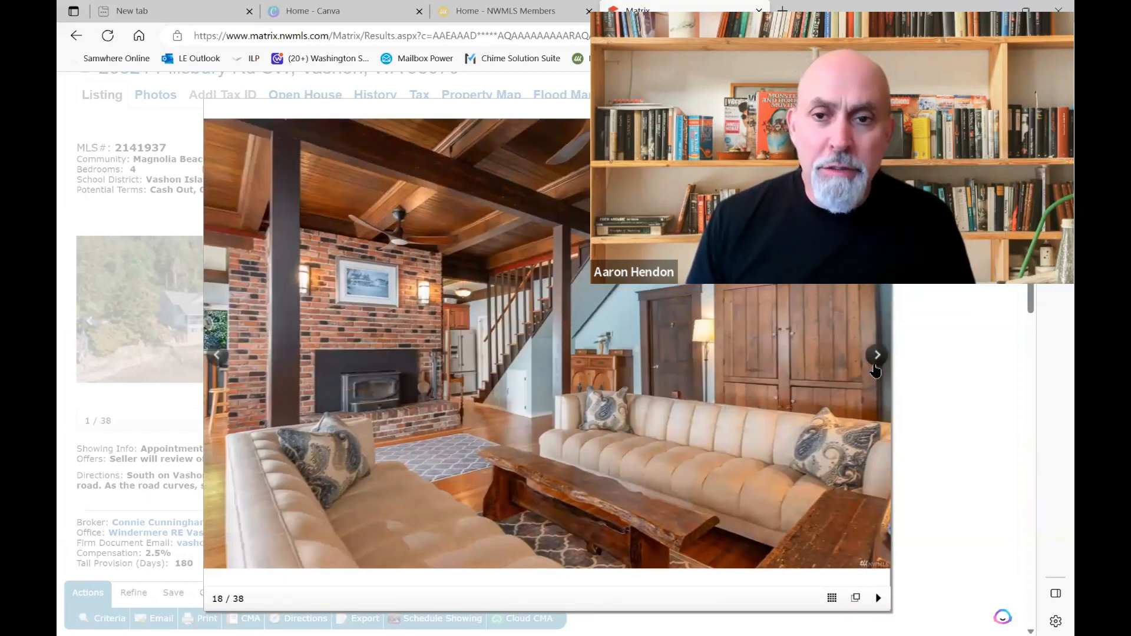
{"action": "left_click", "coordinate": [876, 355]}
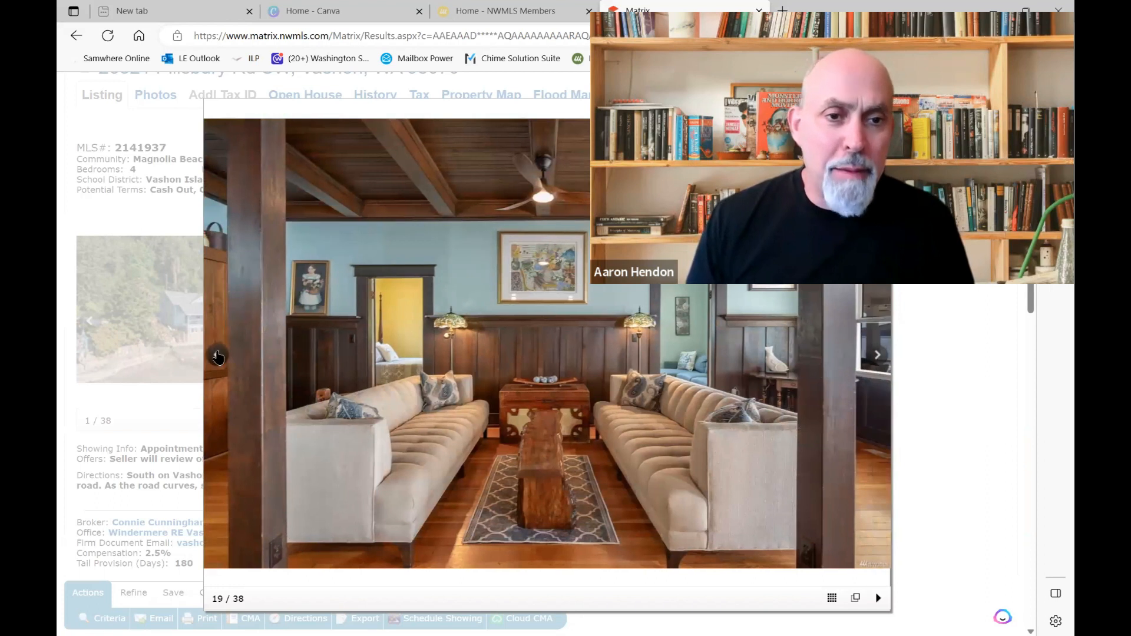
{"action": "left_click", "coordinate": [216, 356]}
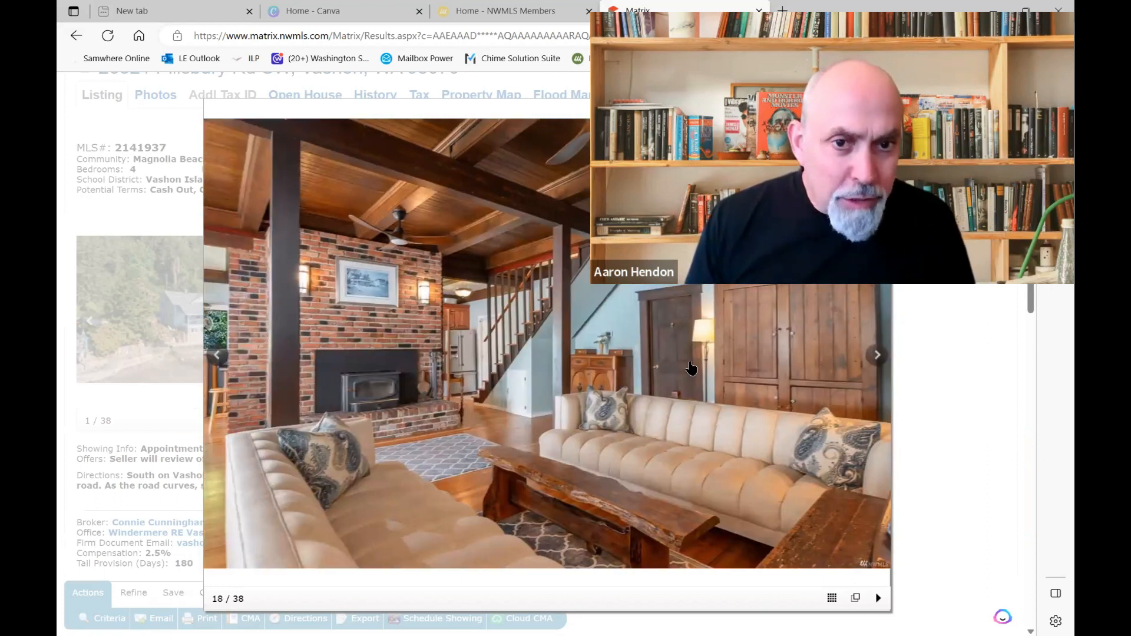
{"action": "left_click", "coordinate": [877, 356]}
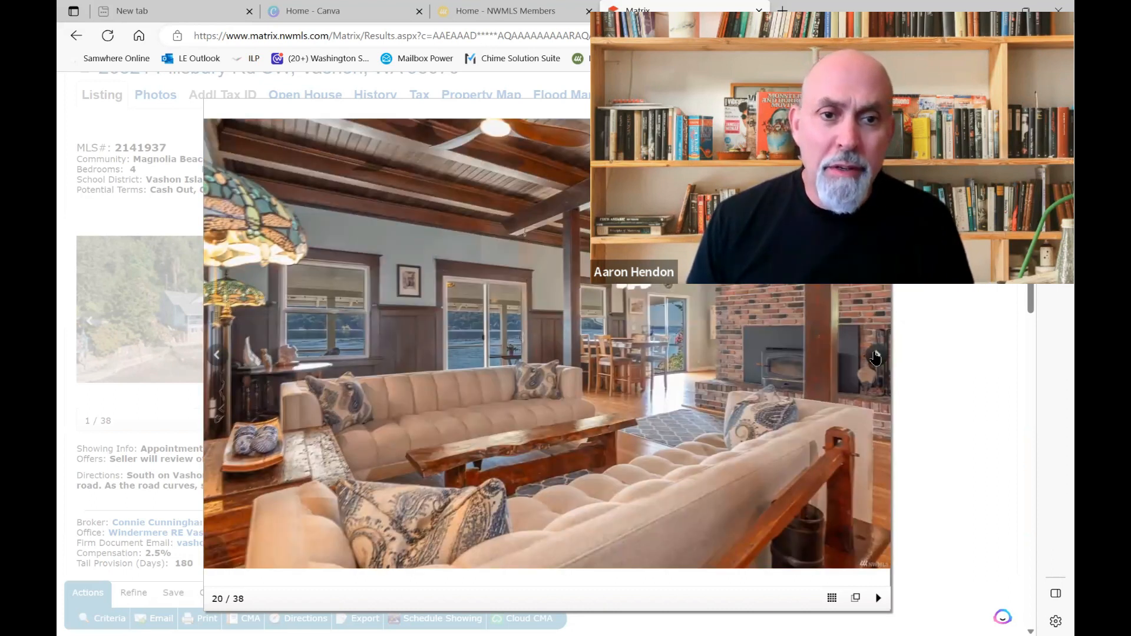
{"action": "left_click", "coordinate": [876, 356]}
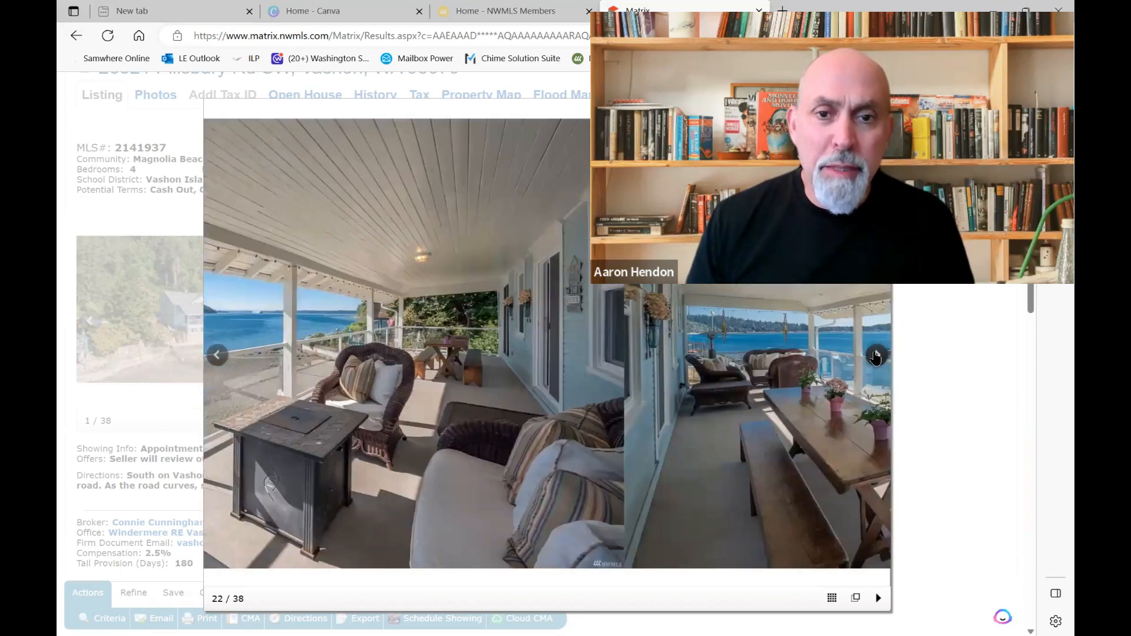
{"action": "left_click", "coordinate": [875, 356]}
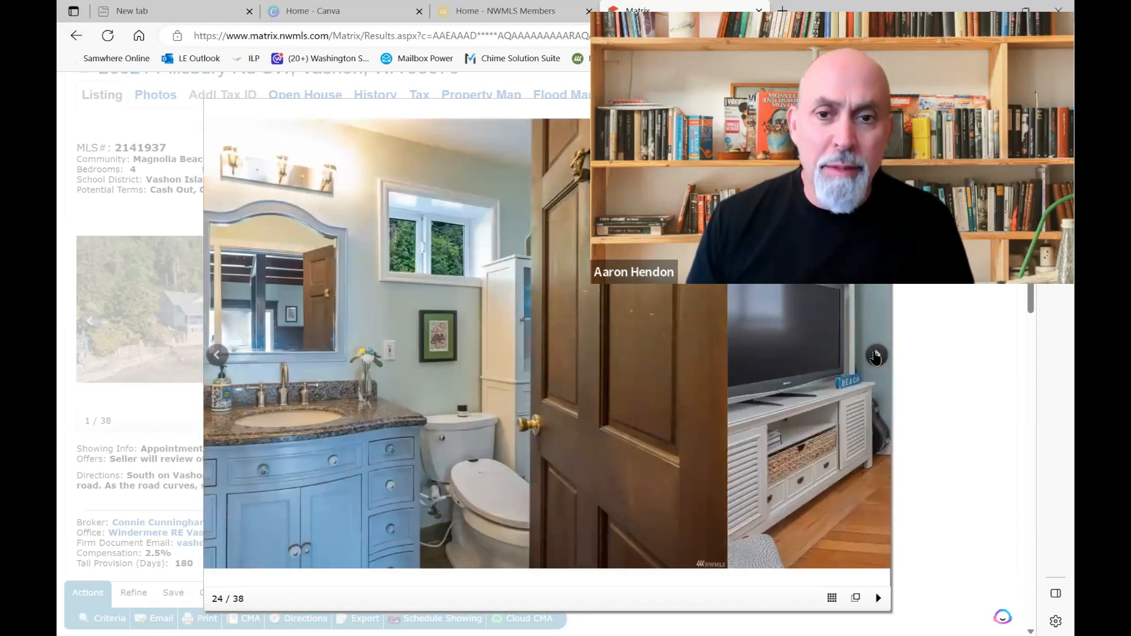
{"action": "left_click", "coordinate": [877, 356]}
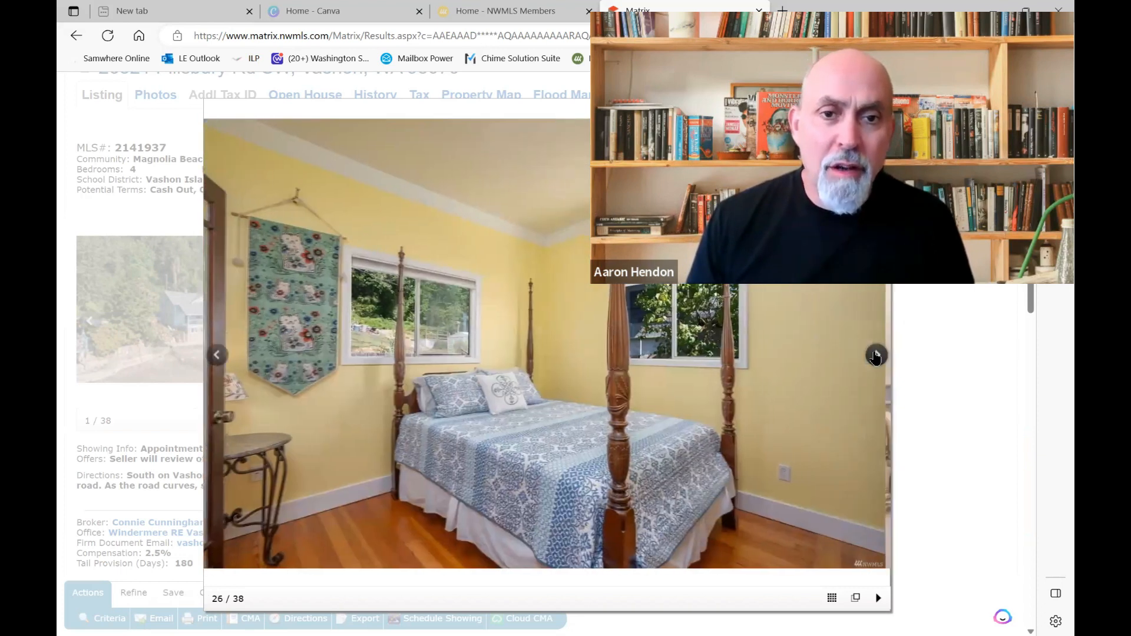
{"action": "left_click", "coordinate": [876, 356]}
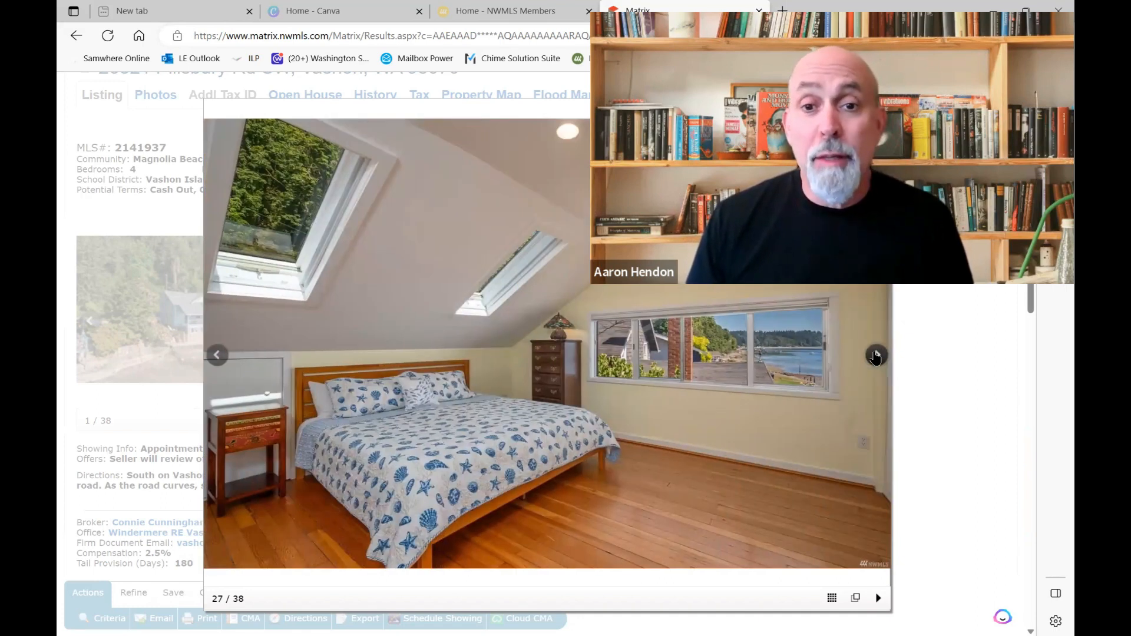
{"action": "left_click", "coordinate": [877, 356]}
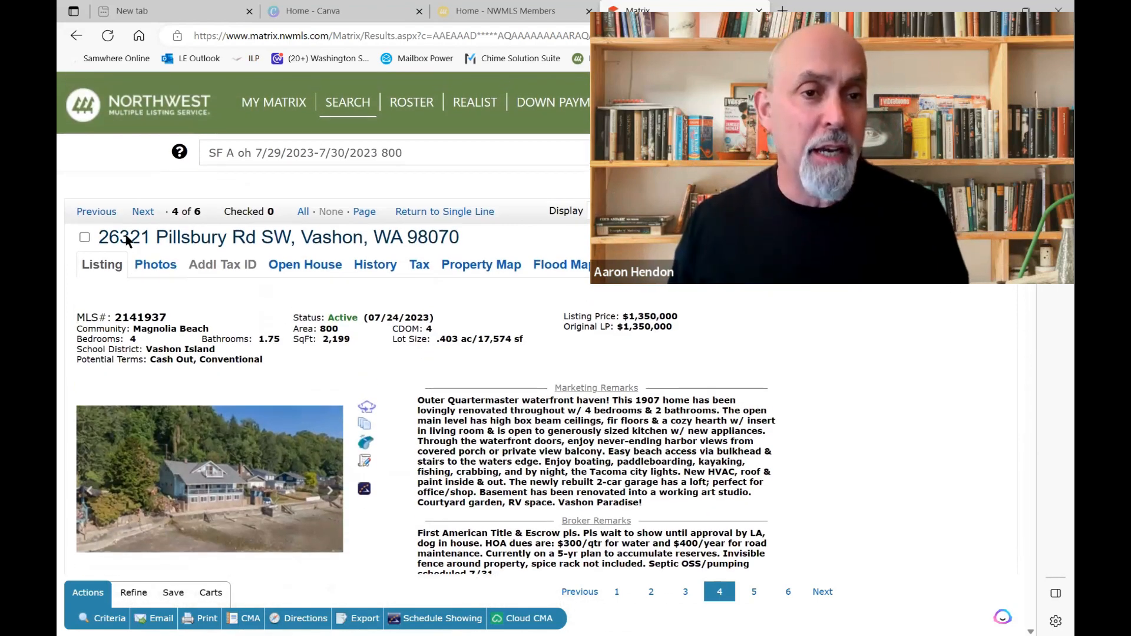
{"action": "left_click", "coordinate": [143, 212]}
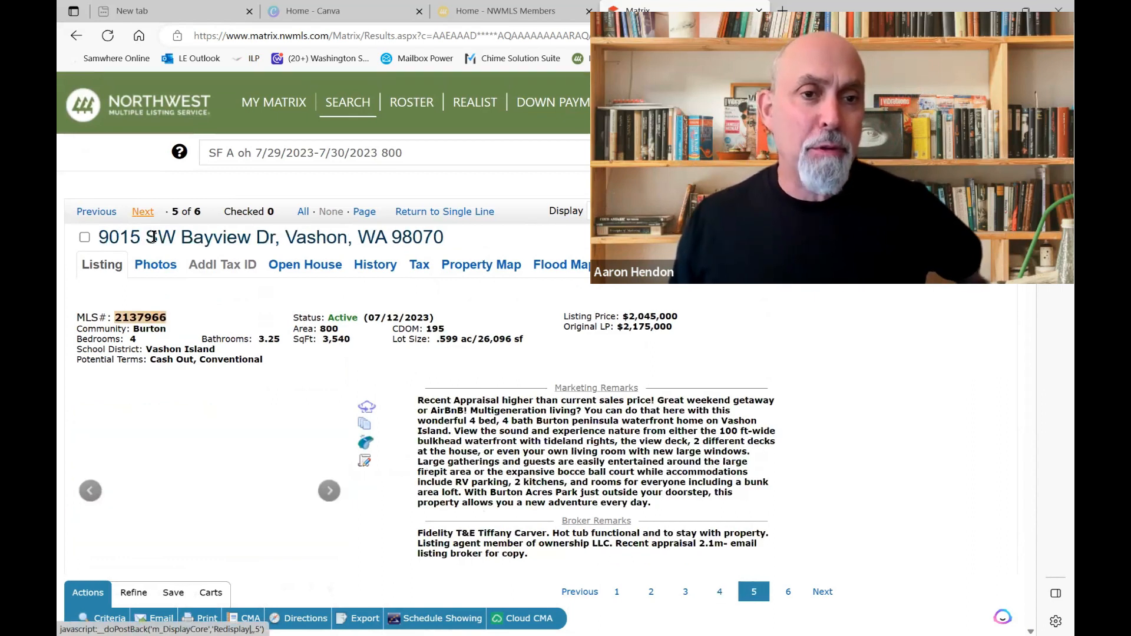
{"action": "scroll", "scroll_direction": "down", "scroll_amount": 3}
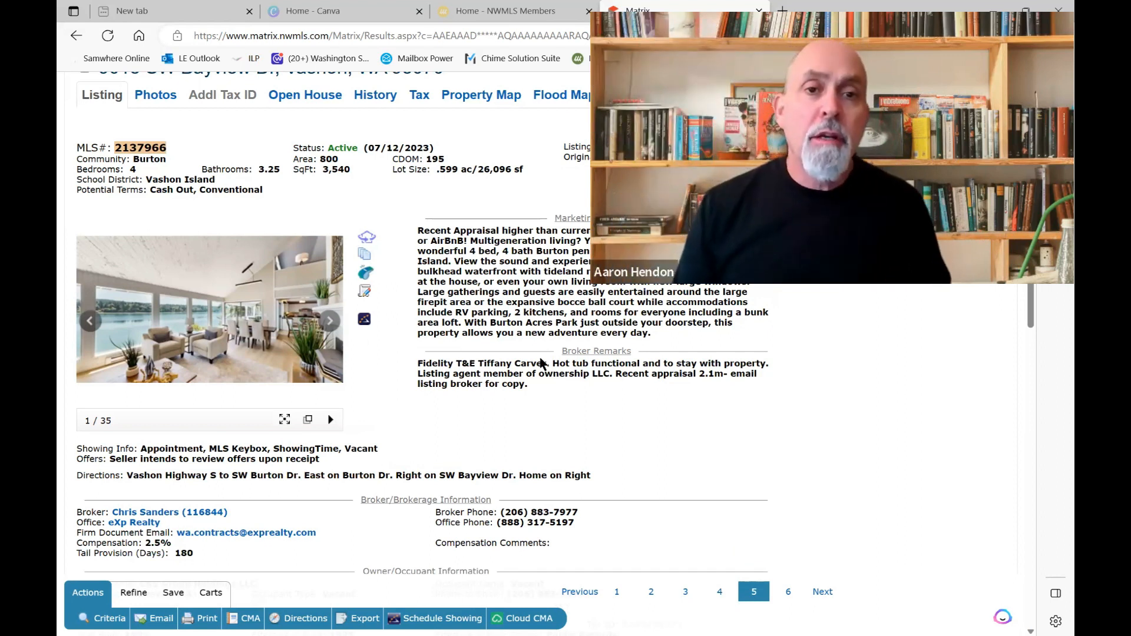
{"action": "scroll", "scroll_direction": "up", "scroll_amount": 3}
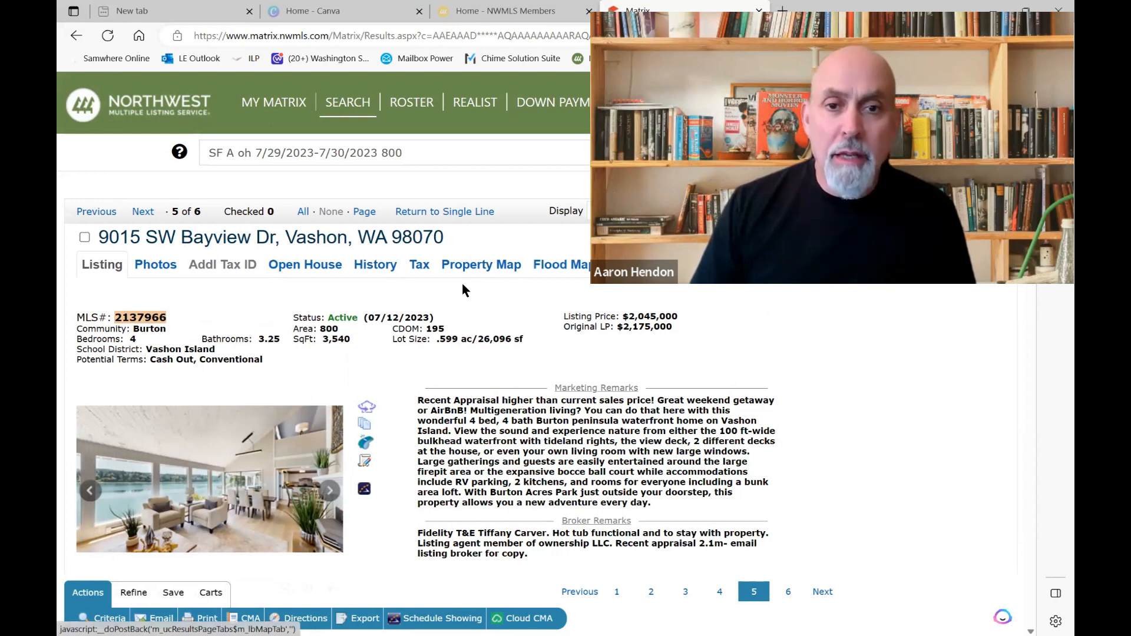
View the Bayview Dr parcel map and its 07/29/2023 2–4 PM open house, then return to listing details
{"action": "left_click", "coordinate": [481, 264]}
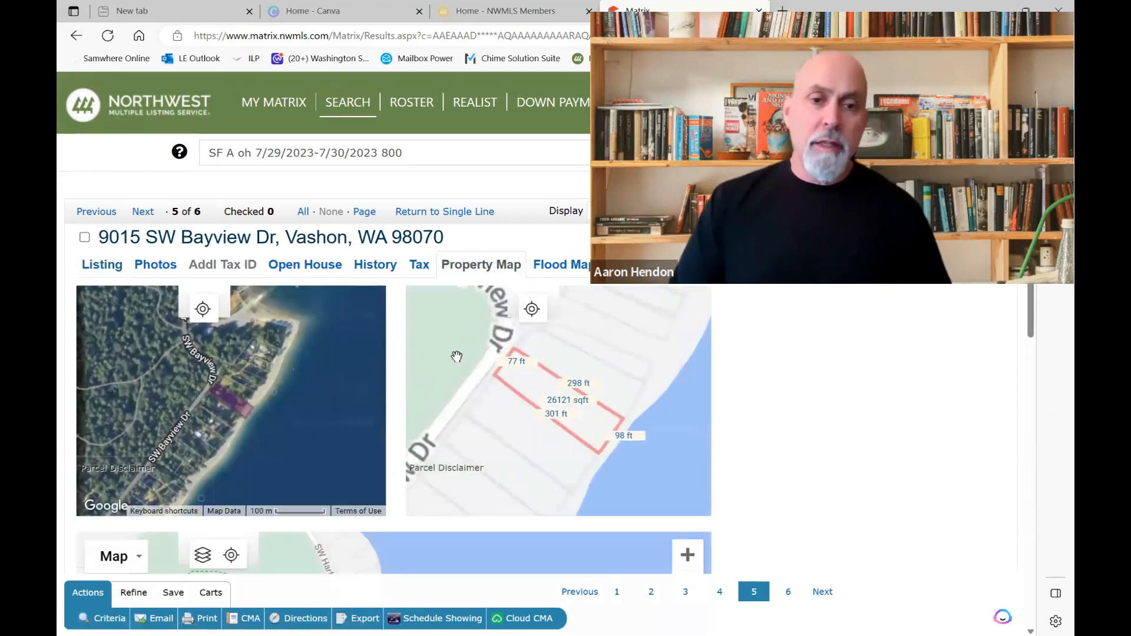
{"action": "scroll", "scroll_direction": "down", "scroll_amount": 3}
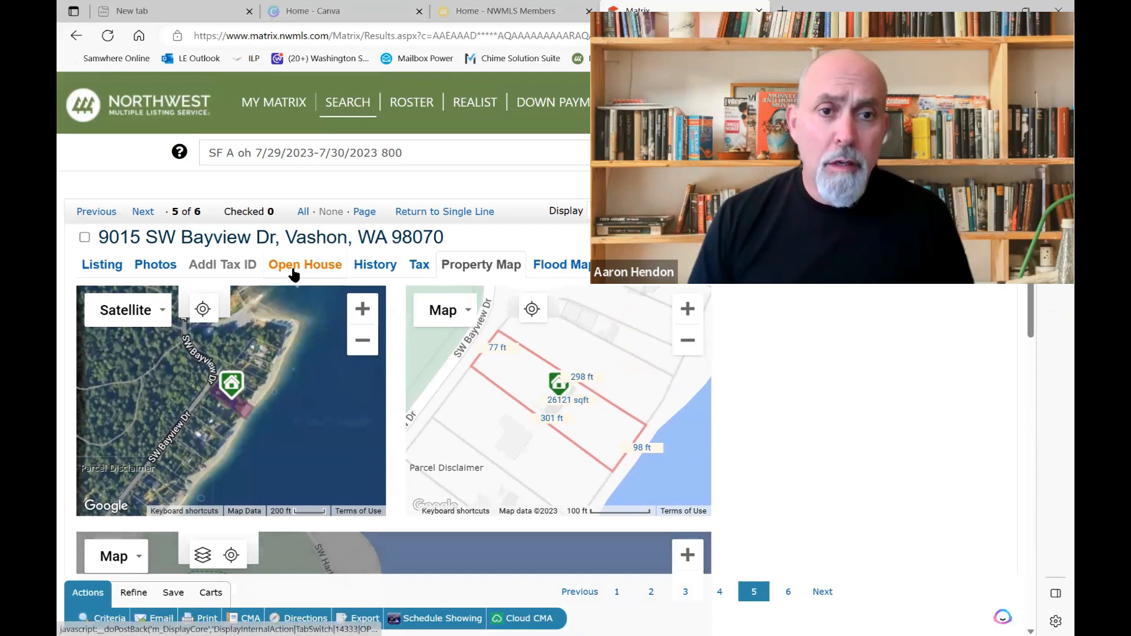
{"action": "left_click", "coordinate": [304, 264]}
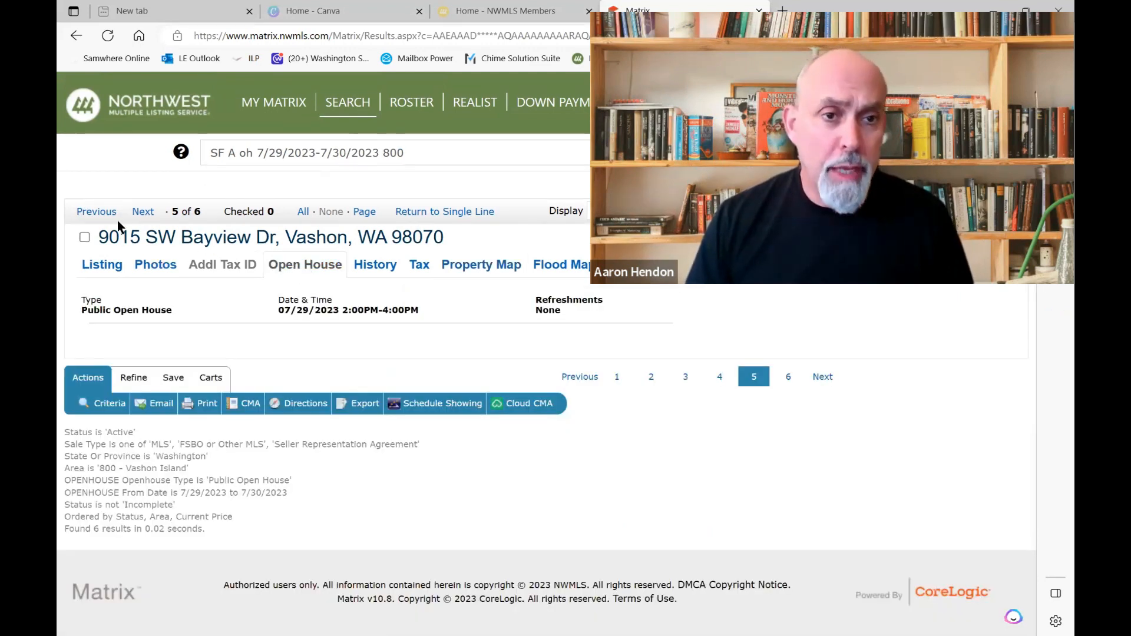
{"action": "left_click", "coordinate": [102, 264]}
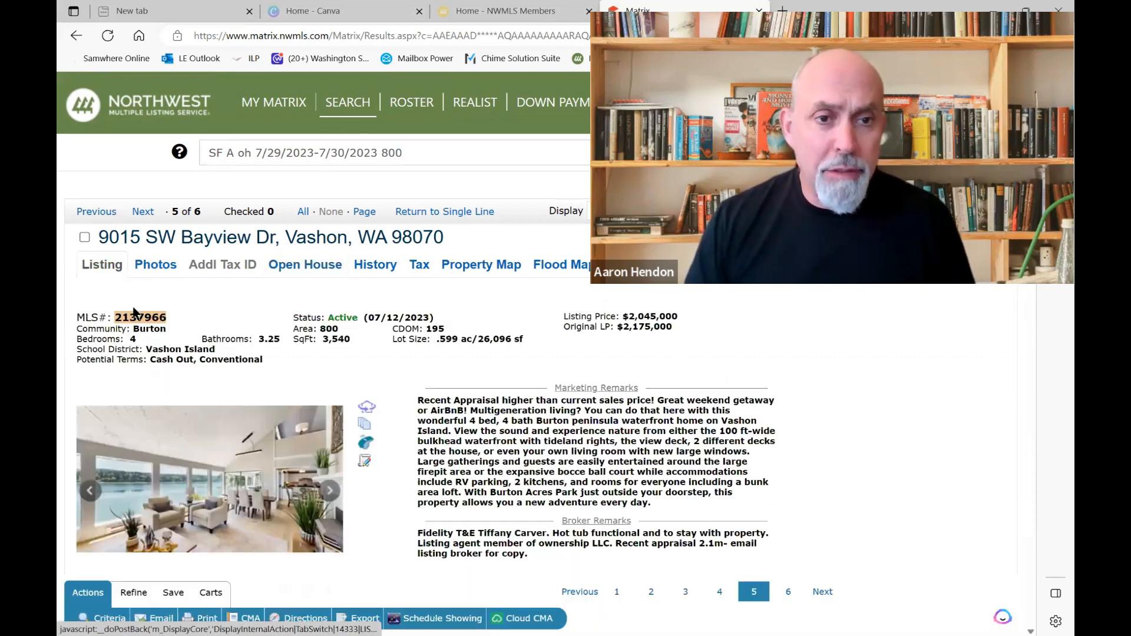
{"action": "scroll", "scroll_direction": "down", "scroll_amount": 3}
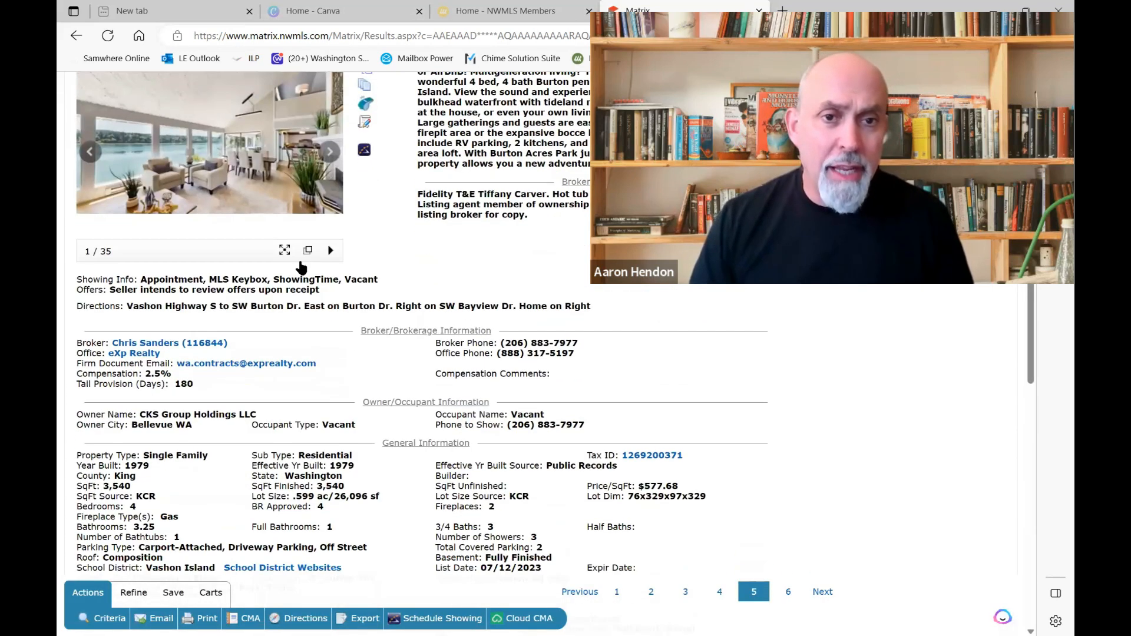
{"action": "left_click", "coordinate": [284, 249]}
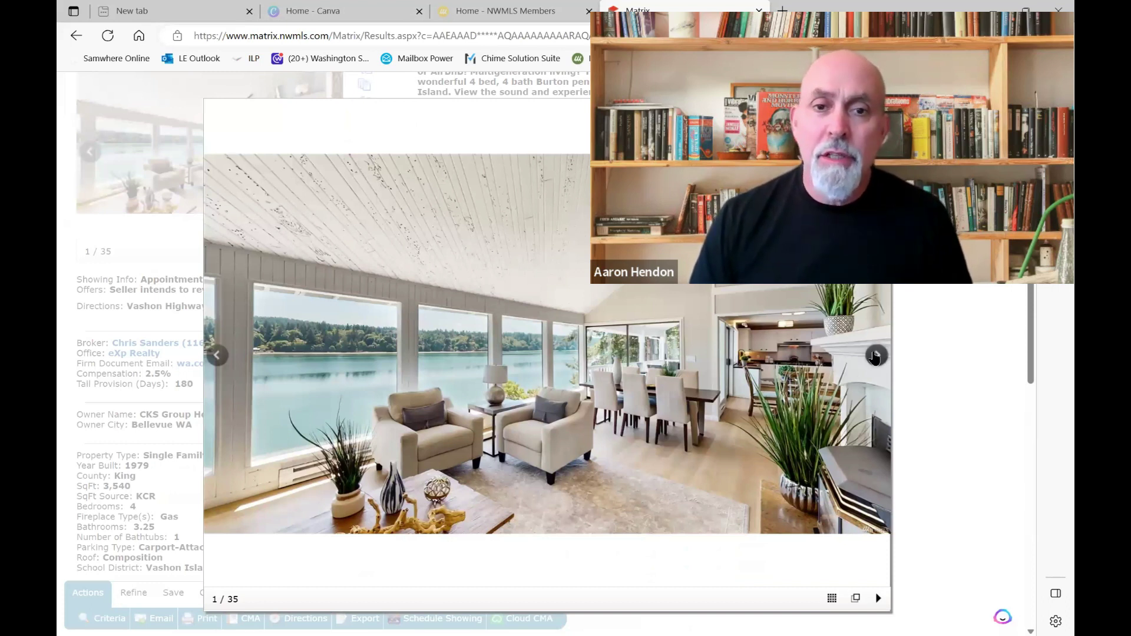
{"action": "left_click", "coordinate": [876, 356]}
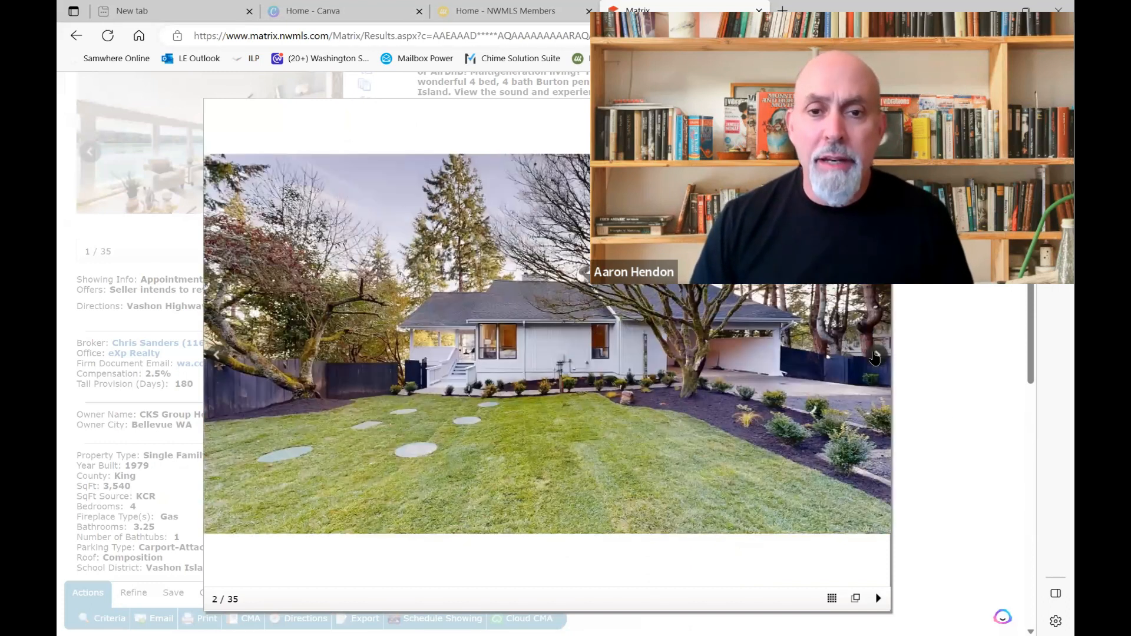
{"action": "left_click", "coordinate": [874, 358]}
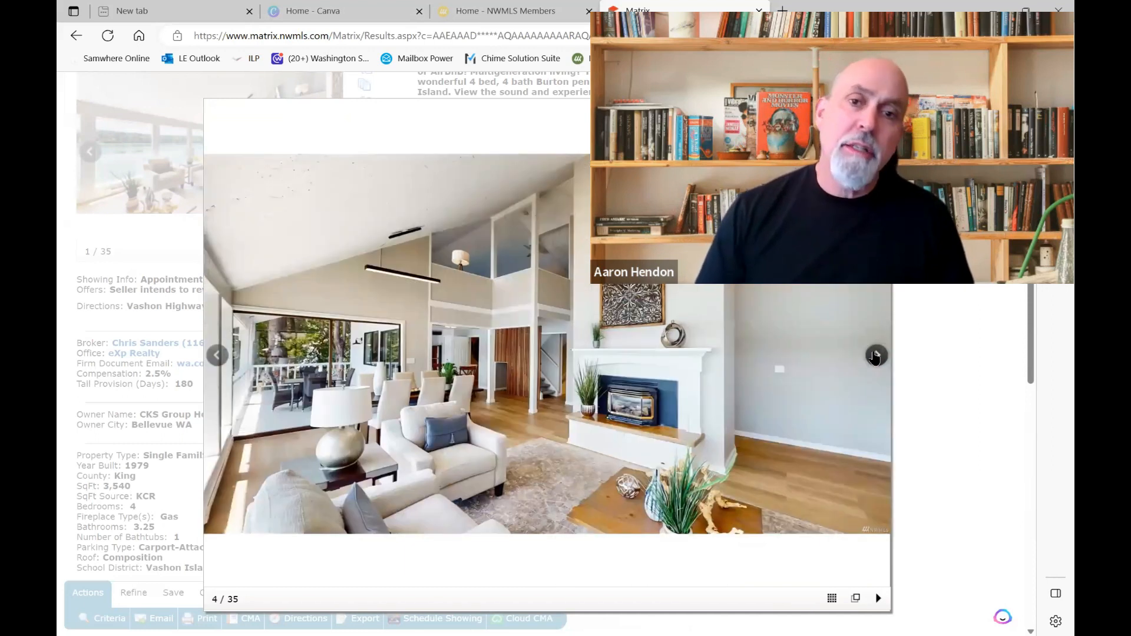
{"action": "left_click", "coordinate": [874, 355]}
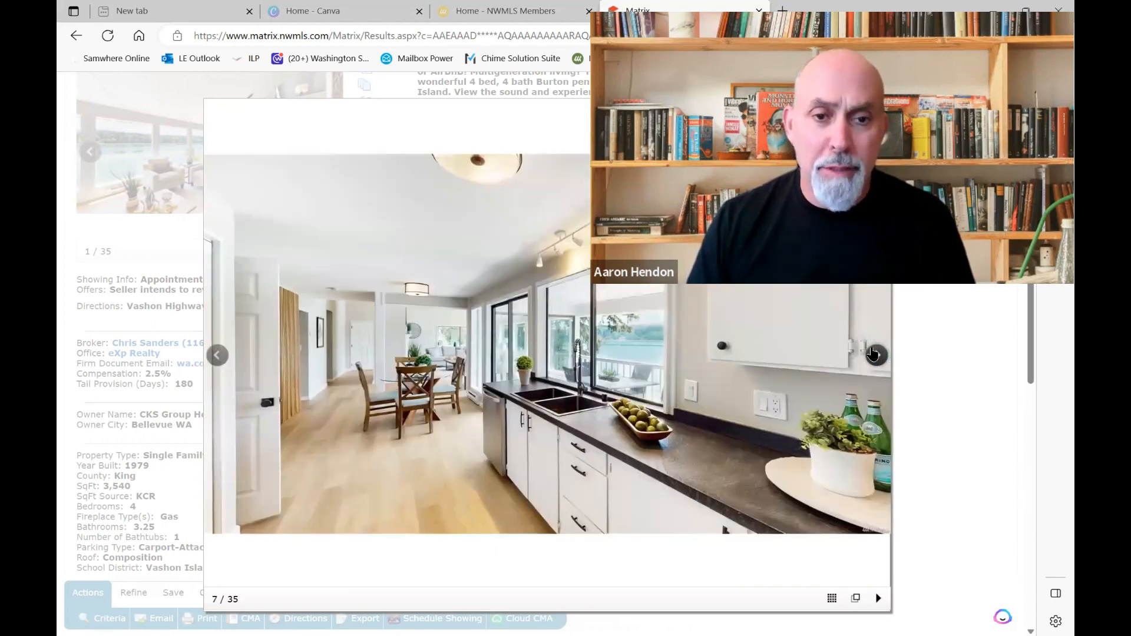
{"action": "left_click", "coordinate": [874, 356]}
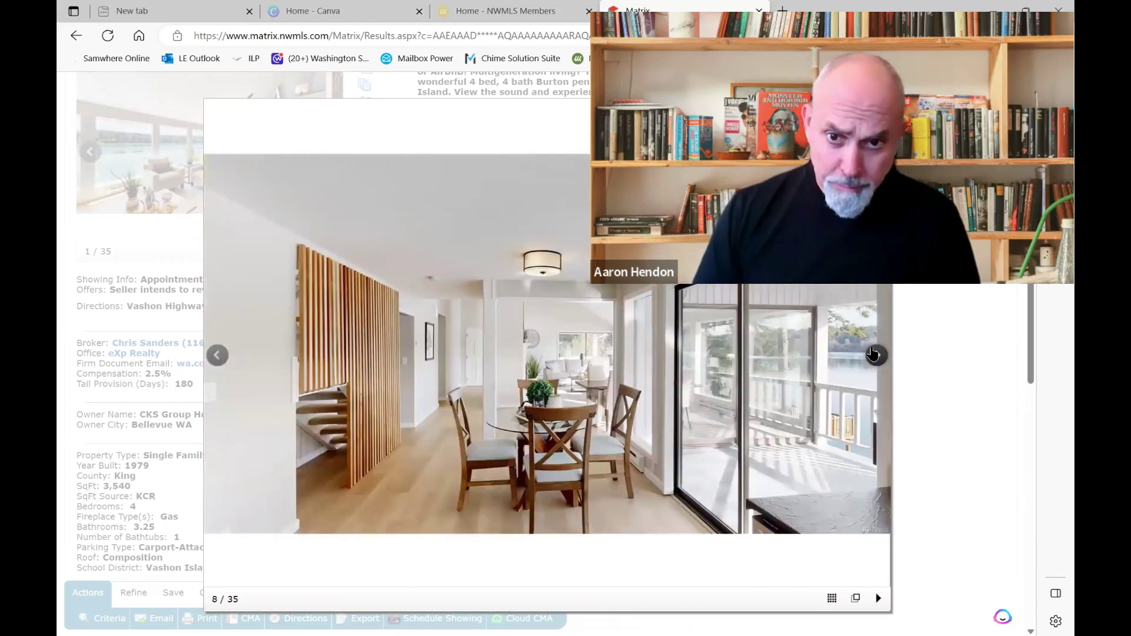
{"action": "left_click", "coordinate": [873, 354]}
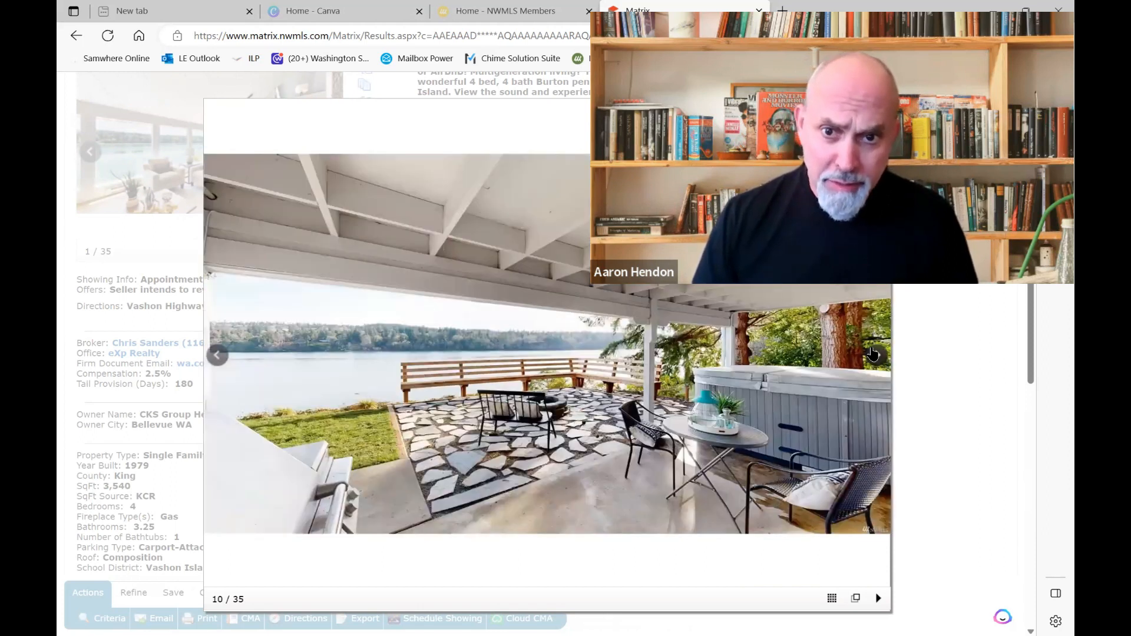
{"action": "left_click", "coordinate": [873, 354]}
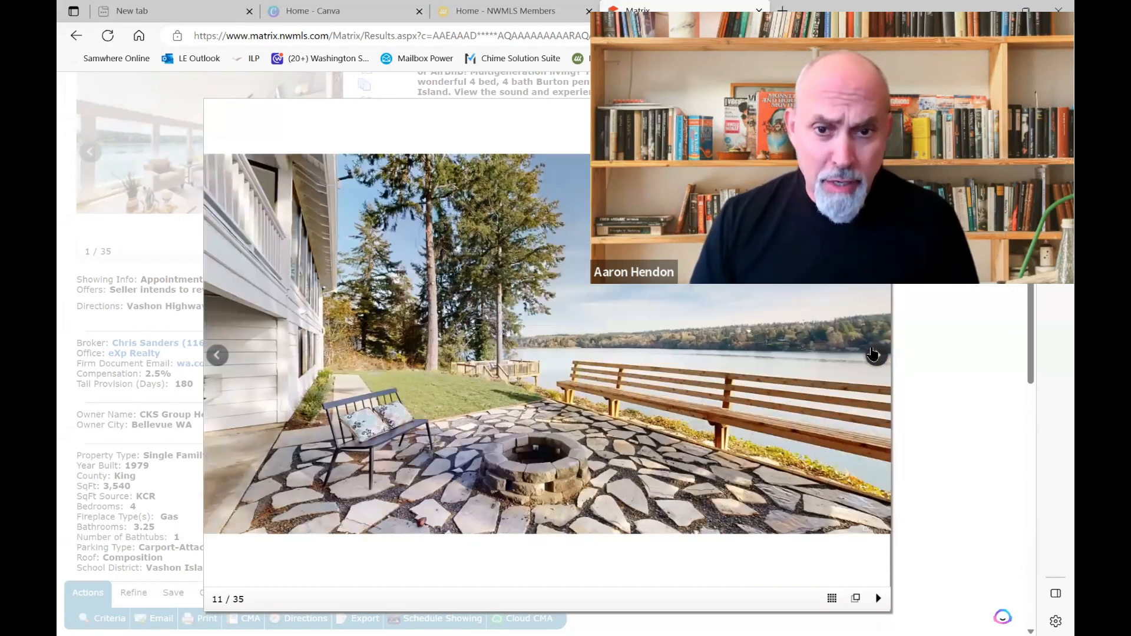
{"action": "left_click", "coordinate": [874, 354]}
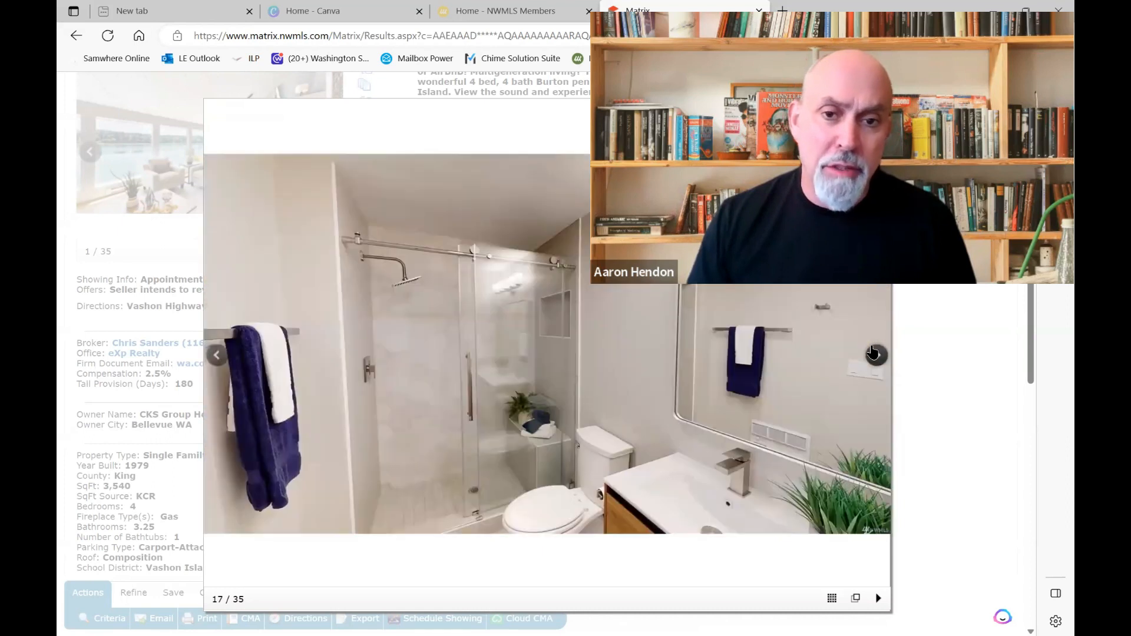
{"action": "left_click", "coordinate": [872, 353]}
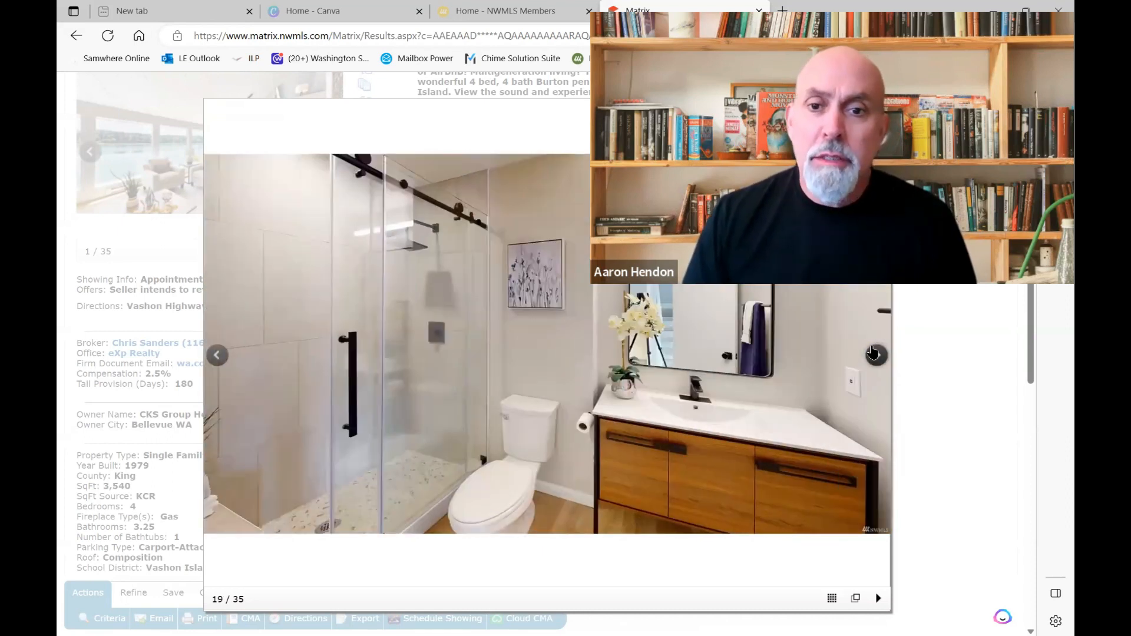
{"action": "left_click", "coordinate": [874, 354]}
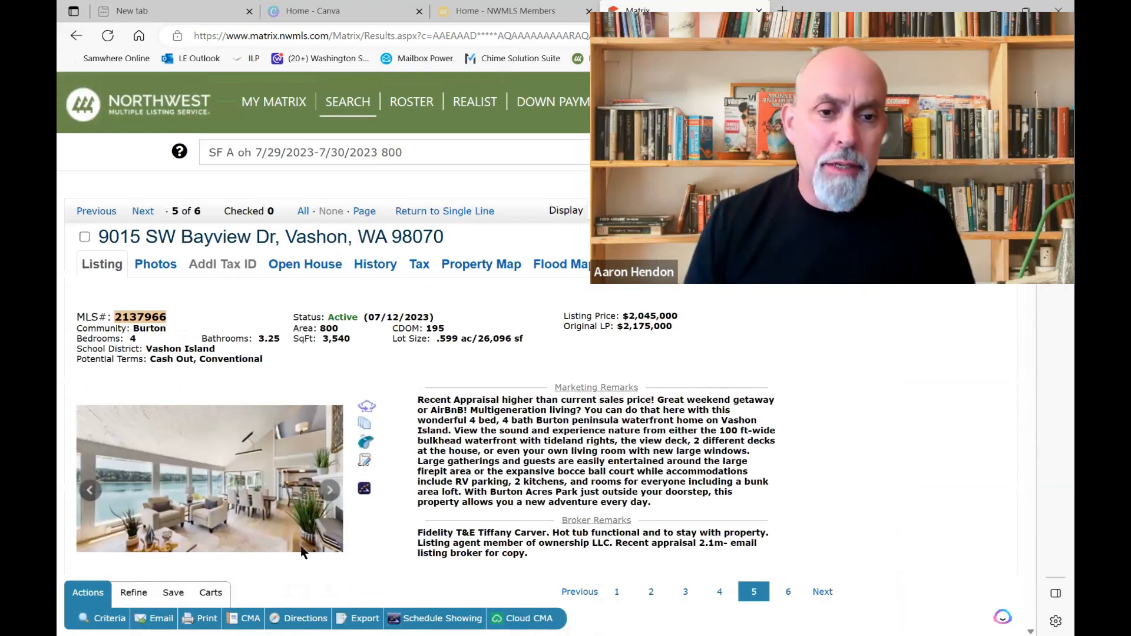
{"action": "scroll", "scroll_direction": "down", "scroll_amount": 3}
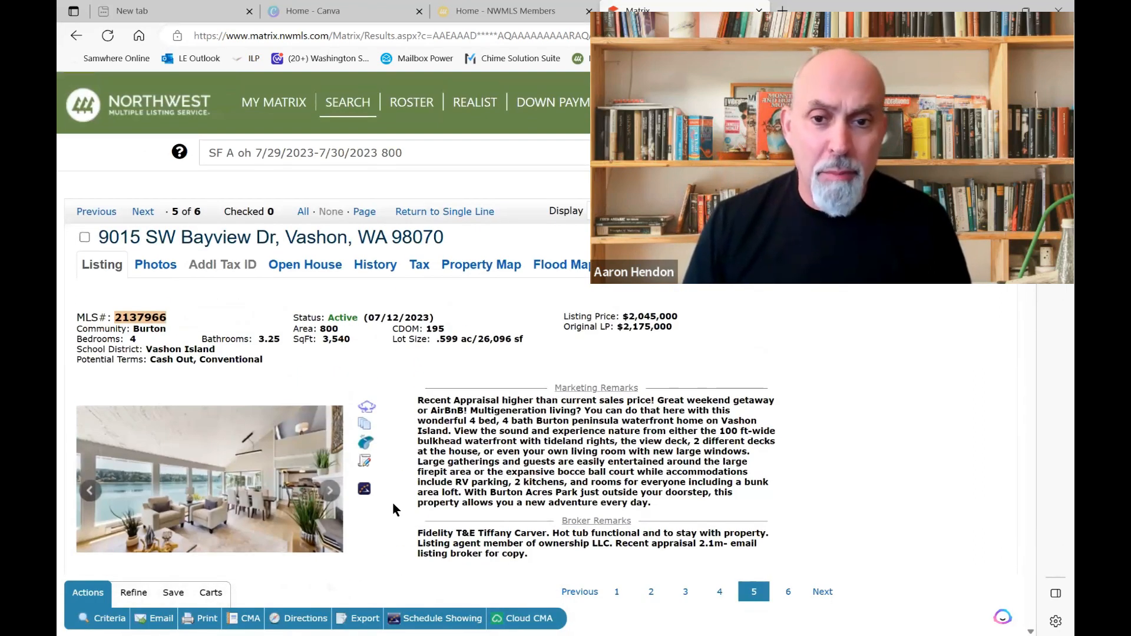
{"action": "scroll", "scroll_direction": "down", "scroll_amount": 3}
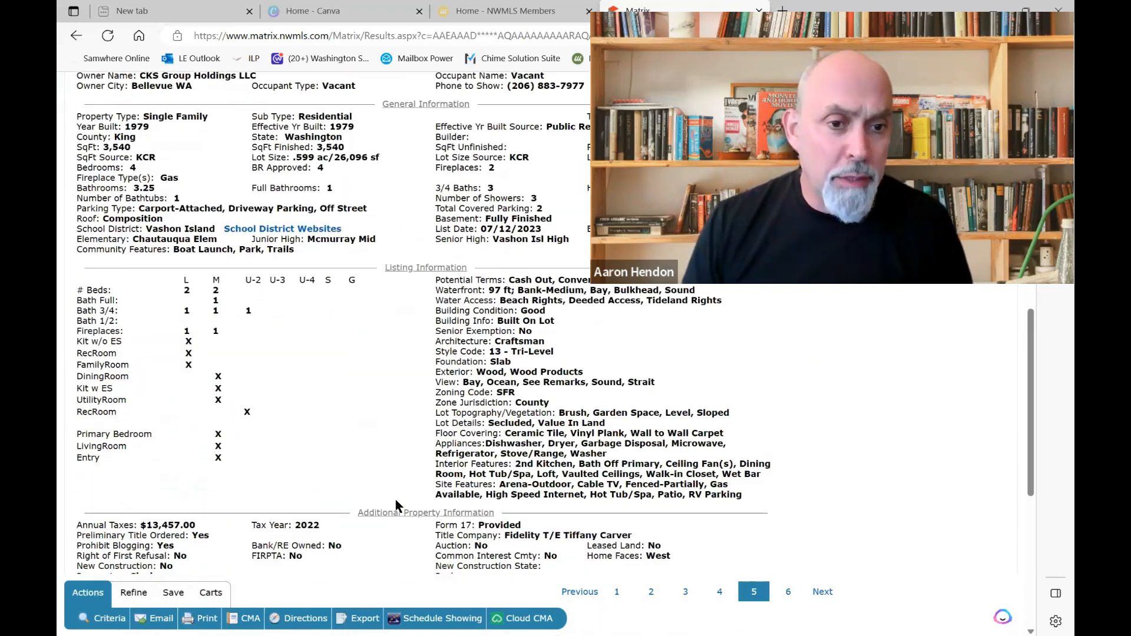
{"action": "scroll", "scroll_direction": "down", "scroll_amount": 3}
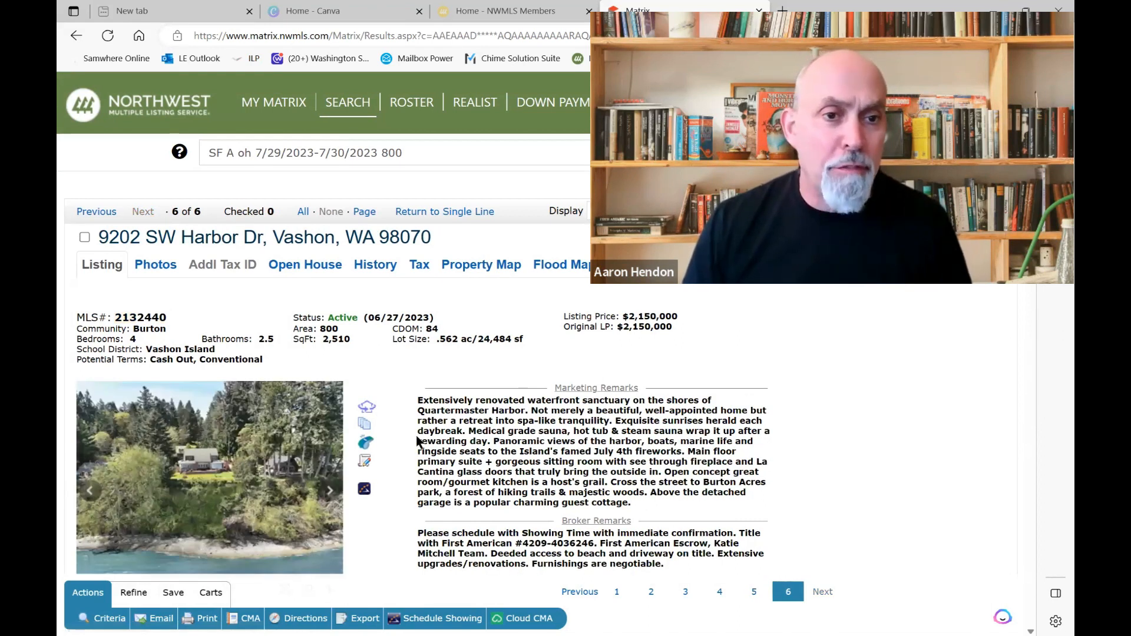
{"action": "scroll", "scroll_direction": "down", "scroll_amount": 3}
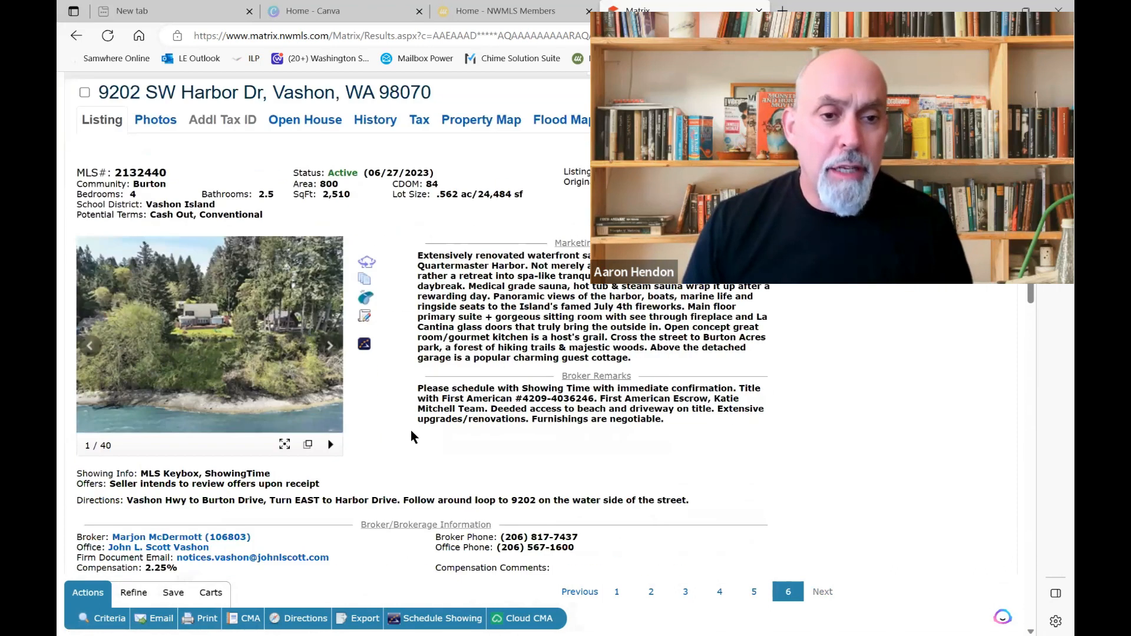
{"action": "scroll", "scroll_direction": "down", "scroll_amount": 3}
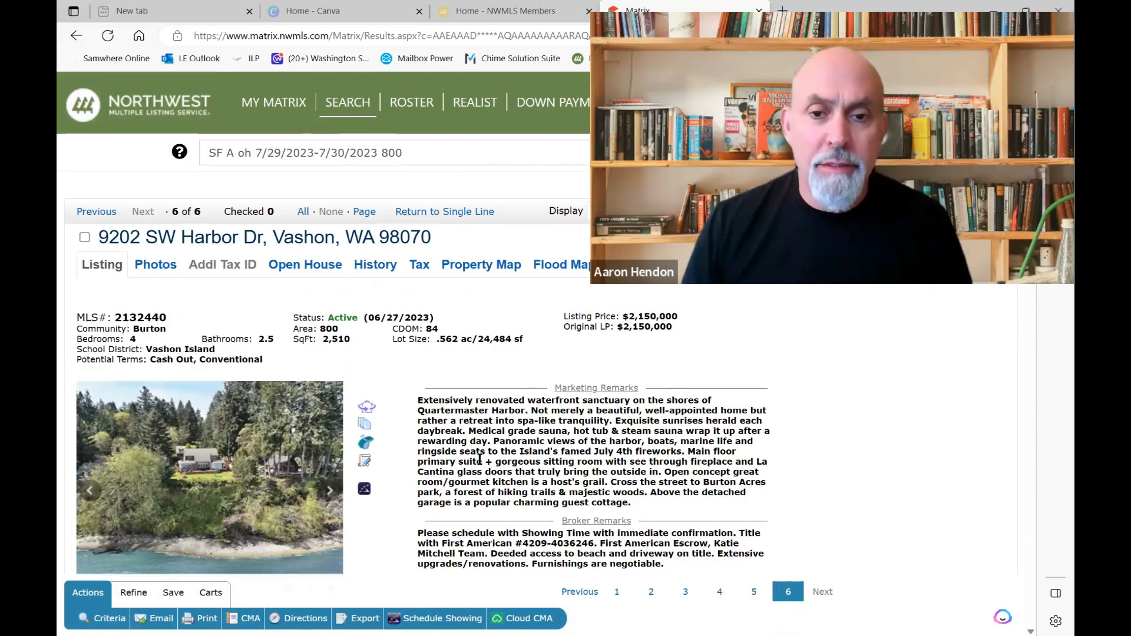
{"action": "scroll", "scroll_direction": "down", "scroll_amount": 3}
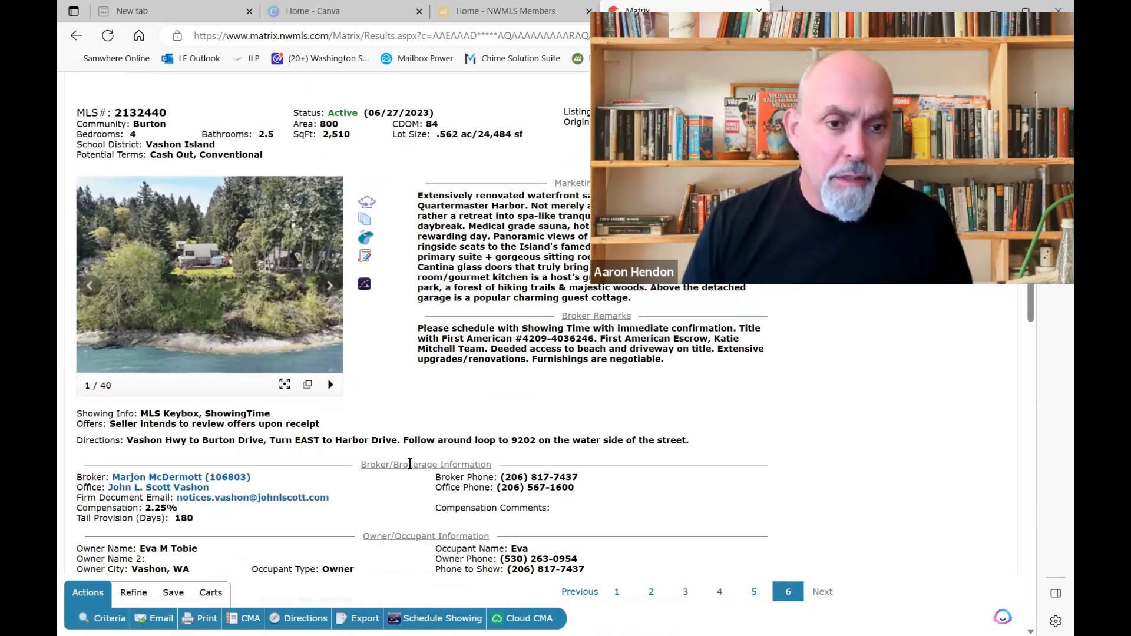
{"action": "scroll", "scroll_direction": "up", "scroll_amount": 3}
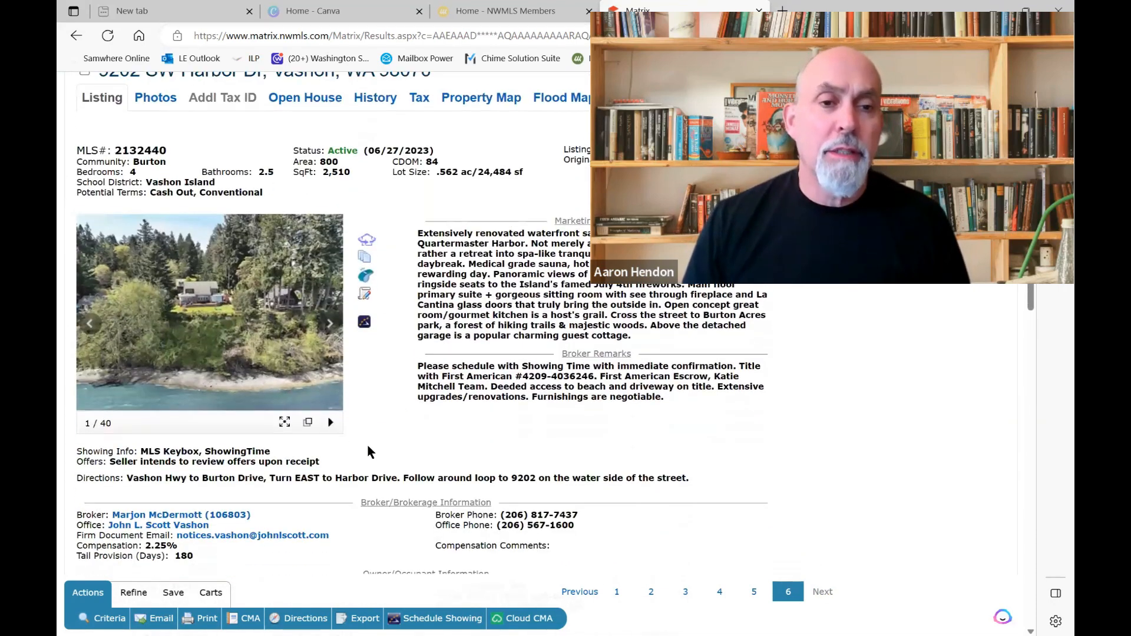
{"action": "left_click", "coordinate": [284, 422]}
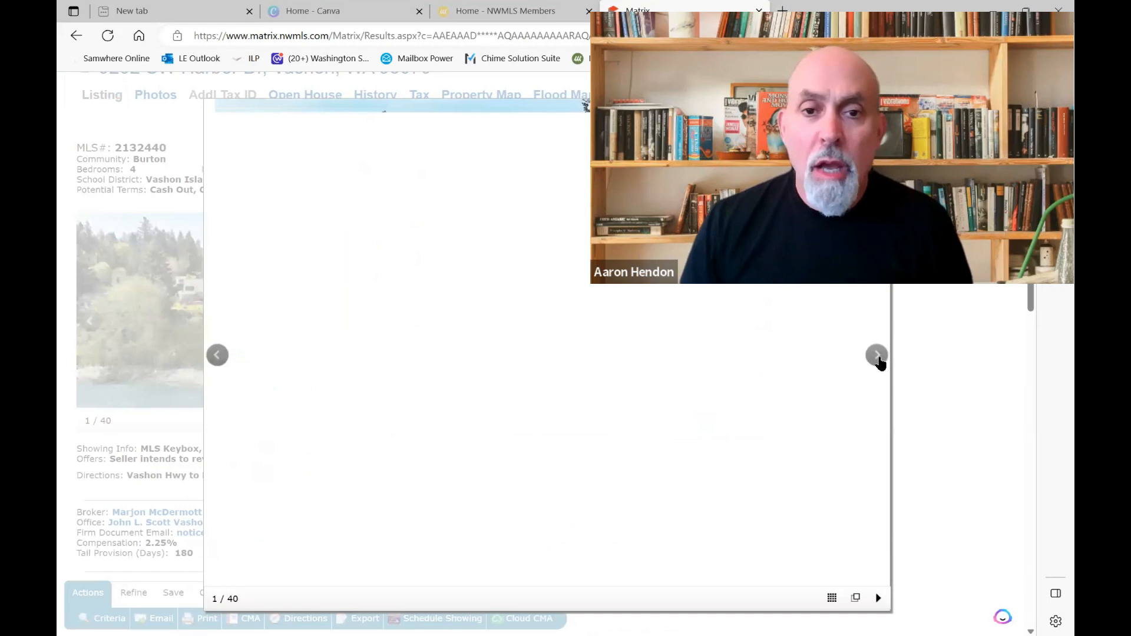
{"action": "left_click", "coordinate": [877, 356]}
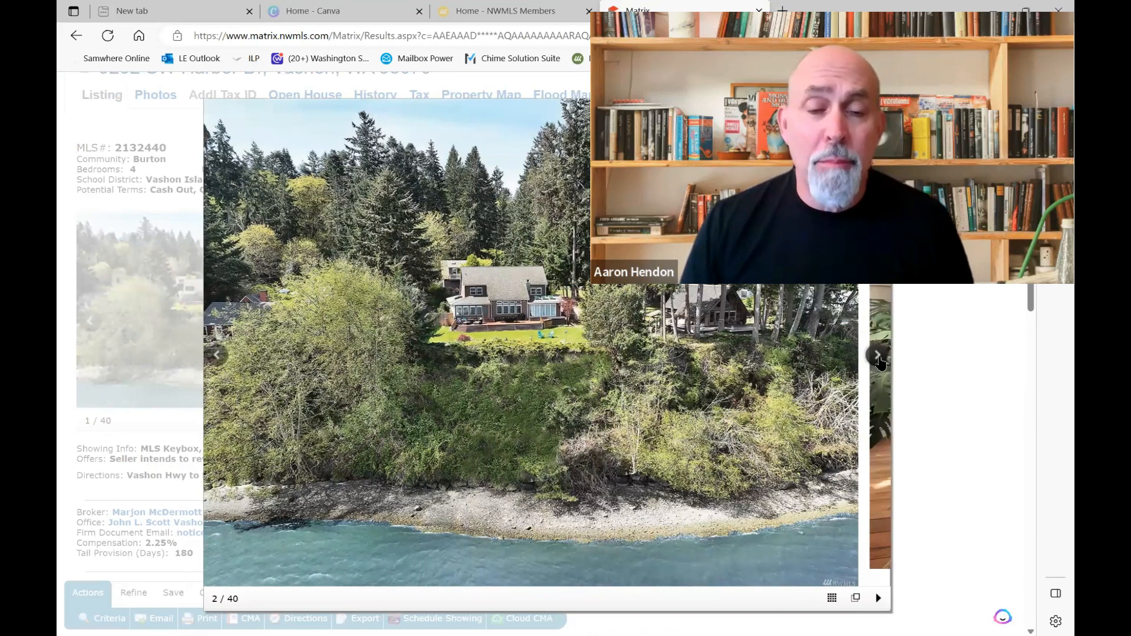
{"action": "left_click", "coordinate": [876, 357]}
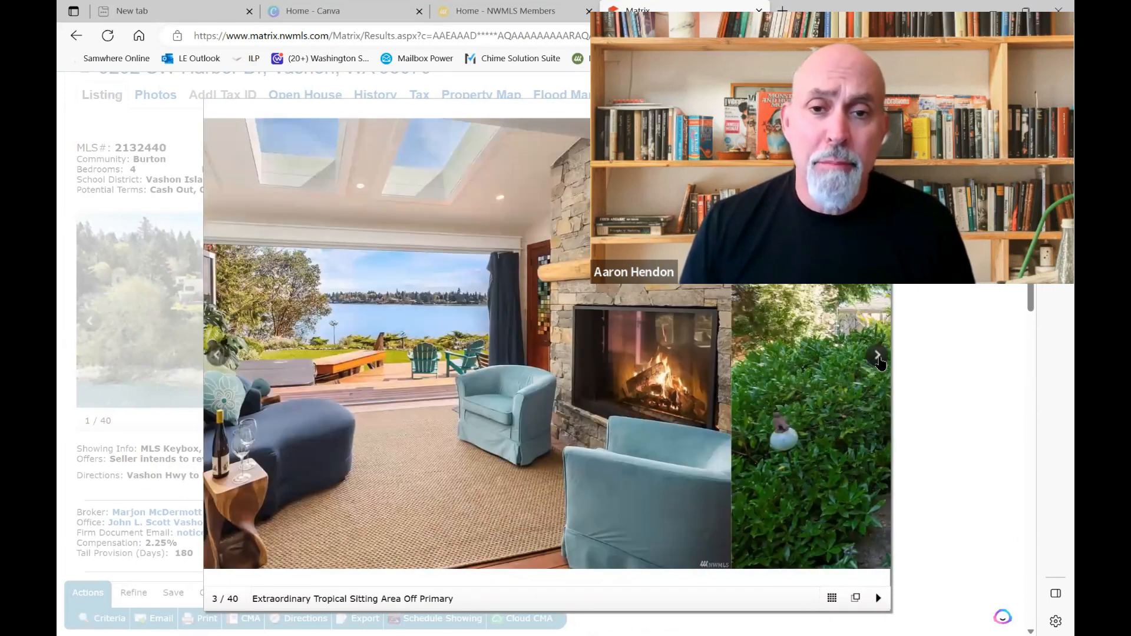
{"action": "left_click", "coordinate": [877, 356]}
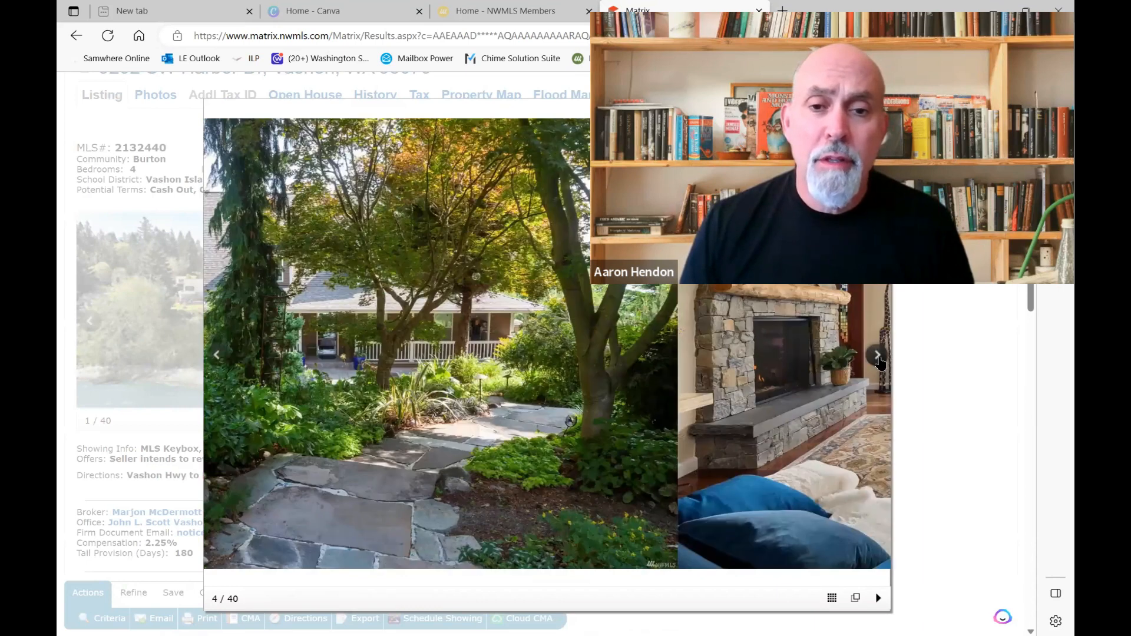
{"action": "left_click", "coordinate": [877, 358]}
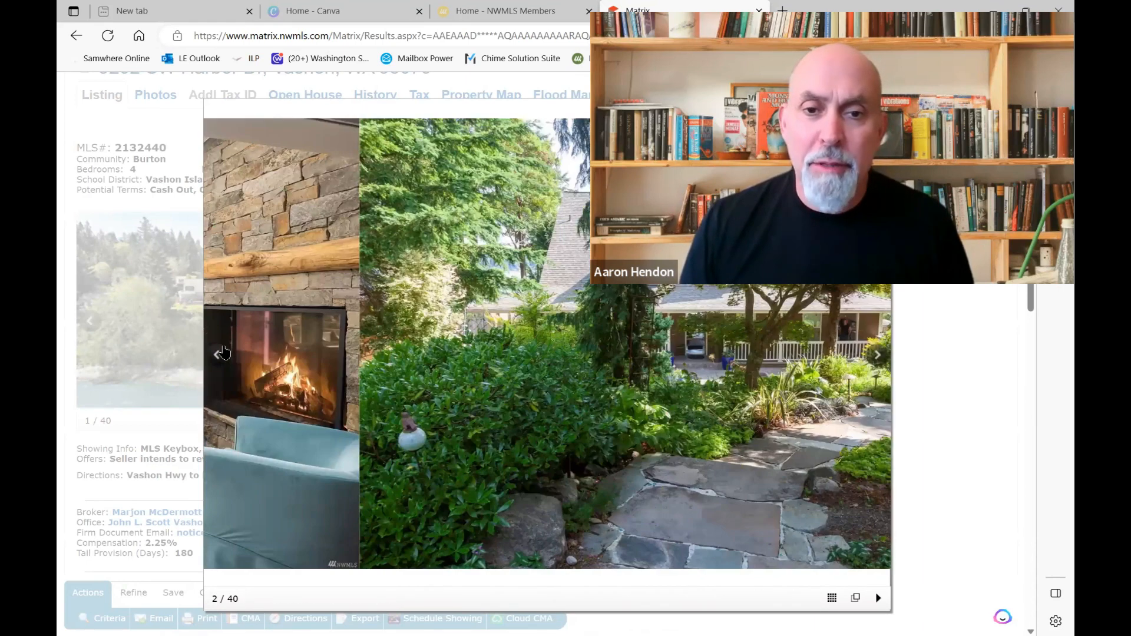
{"action": "left_click", "coordinate": [876, 356]}
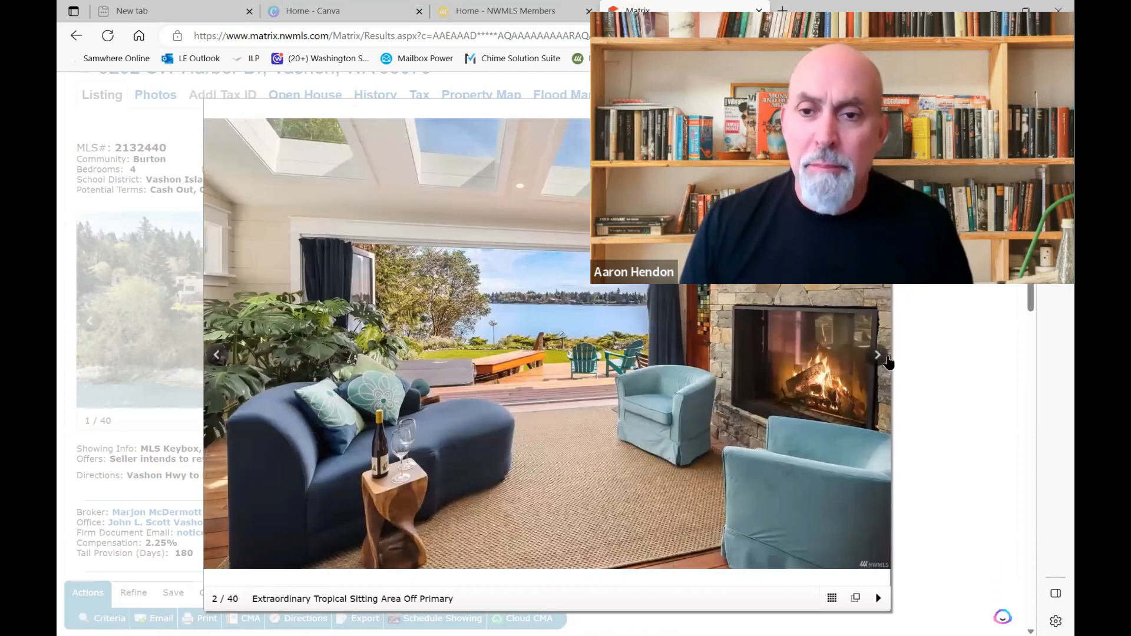
{"action": "left_click", "coordinate": [876, 355]}
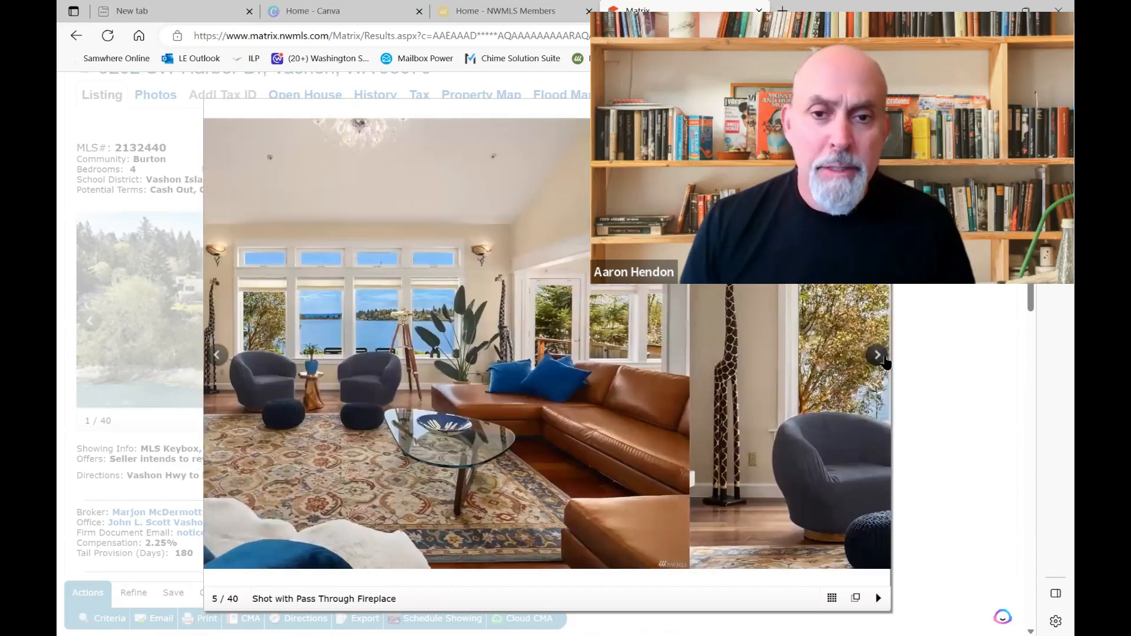
{"action": "left_click", "coordinate": [876, 356]}
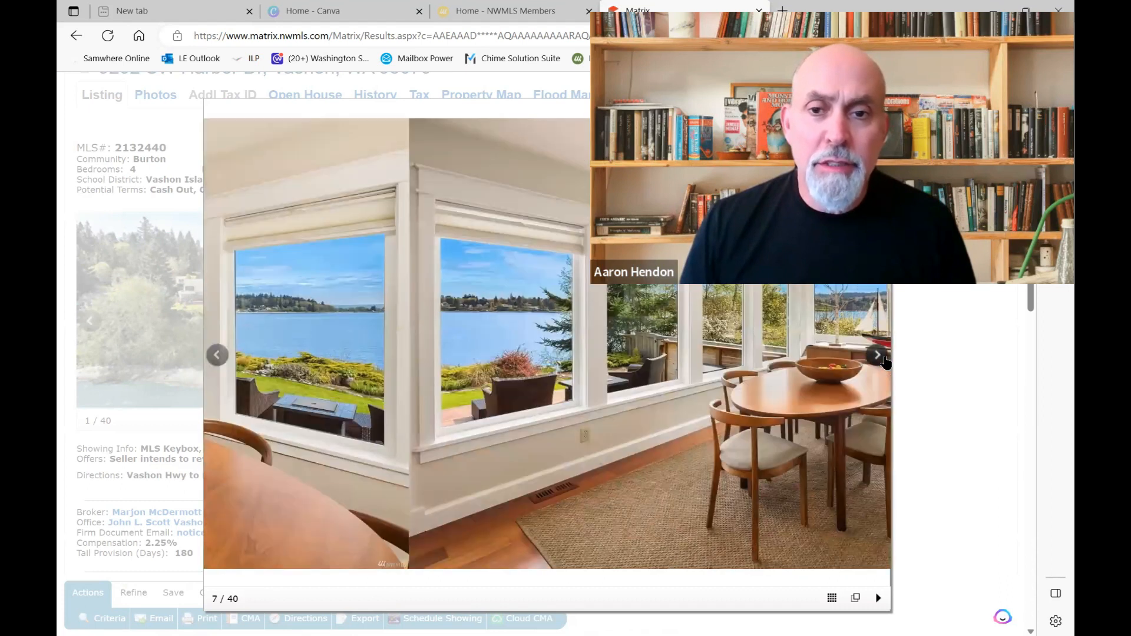
{"action": "left_click", "coordinate": [875, 356]}
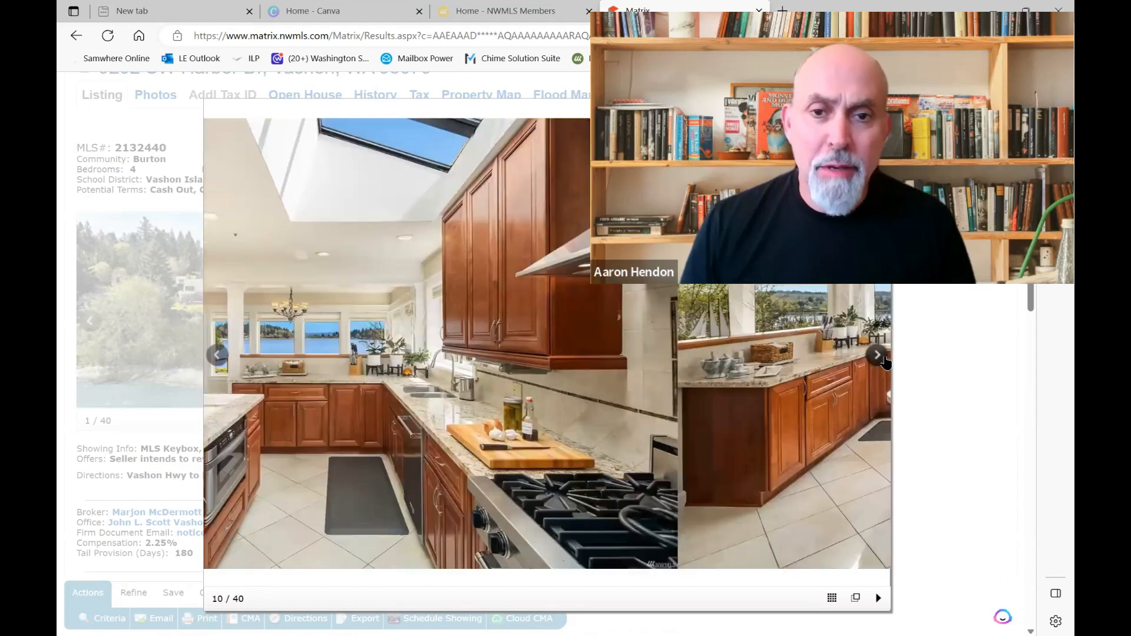
{"action": "left_click", "coordinate": [876, 356]}
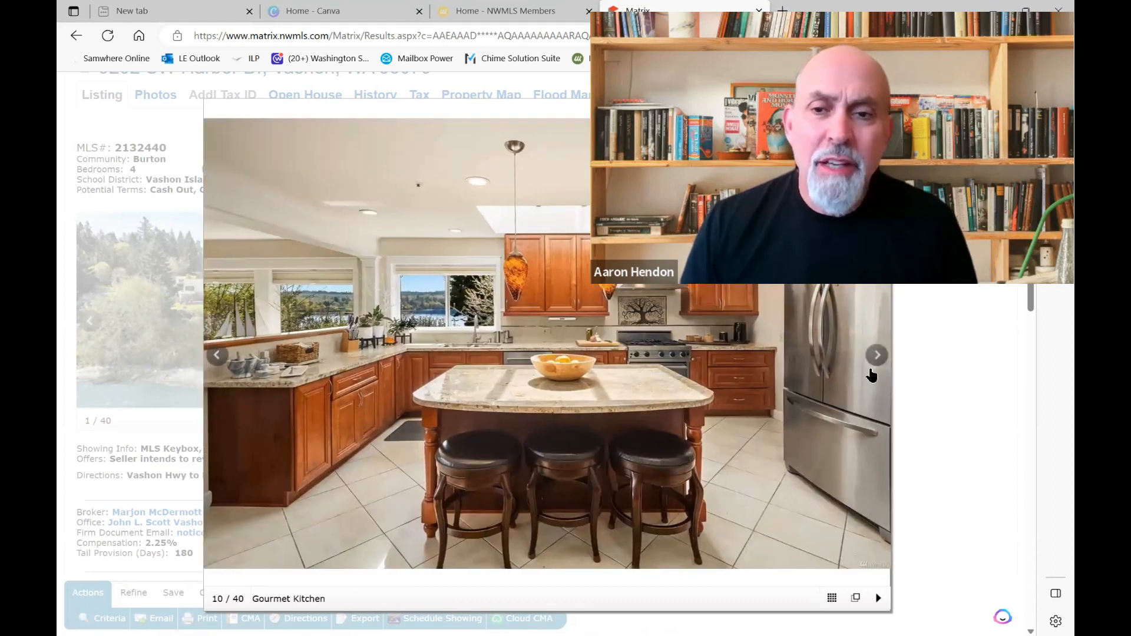
{"action": "left_click", "coordinate": [876, 354]}
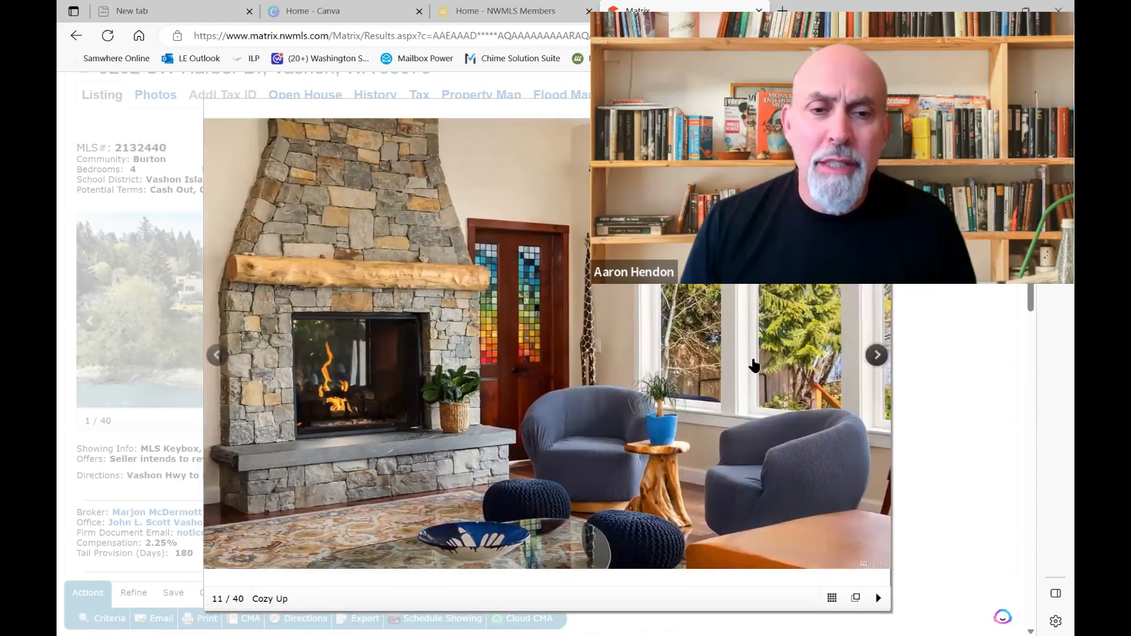
{"action": "left_click", "coordinate": [216, 354]}
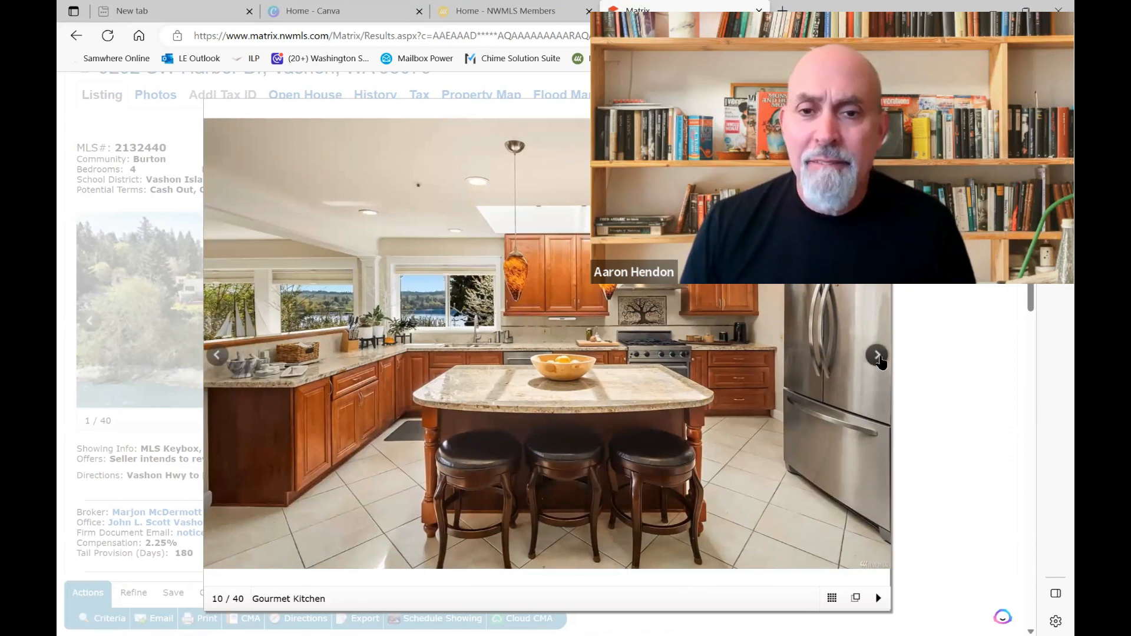
{"action": "left_click", "coordinate": [877, 356]}
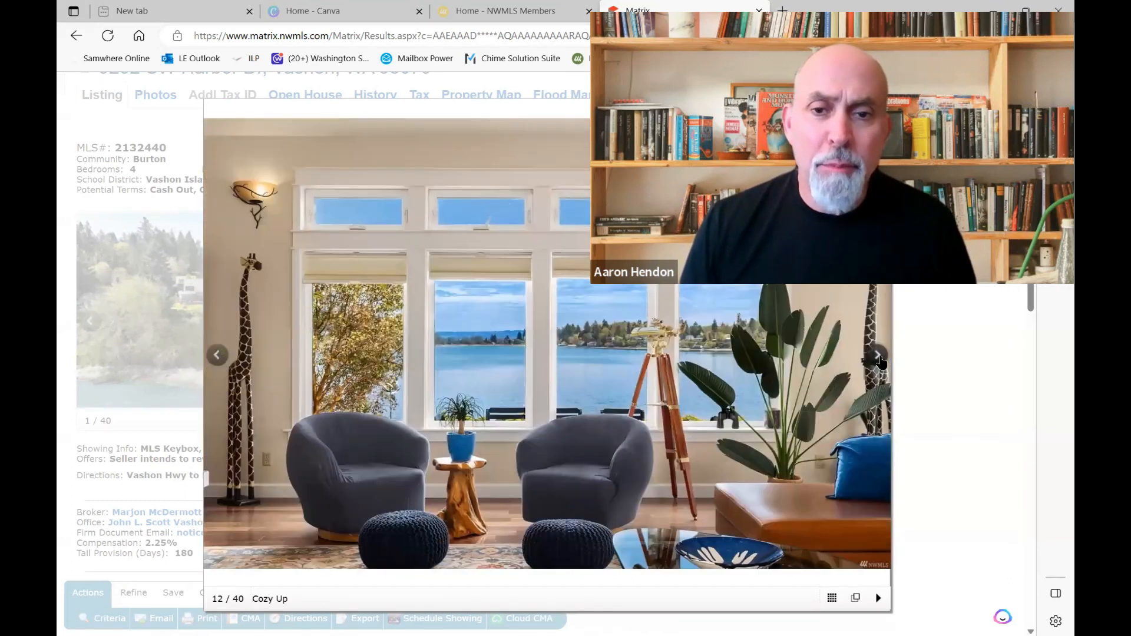
{"action": "left_click", "coordinate": [876, 355]}
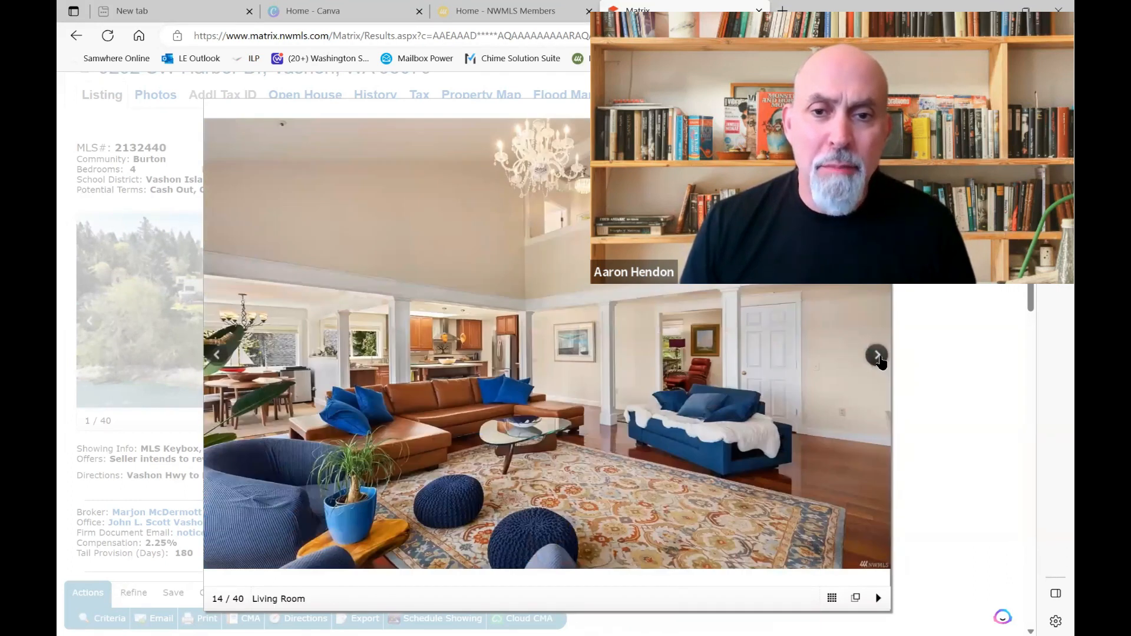
{"action": "left_click", "coordinate": [876, 355]}
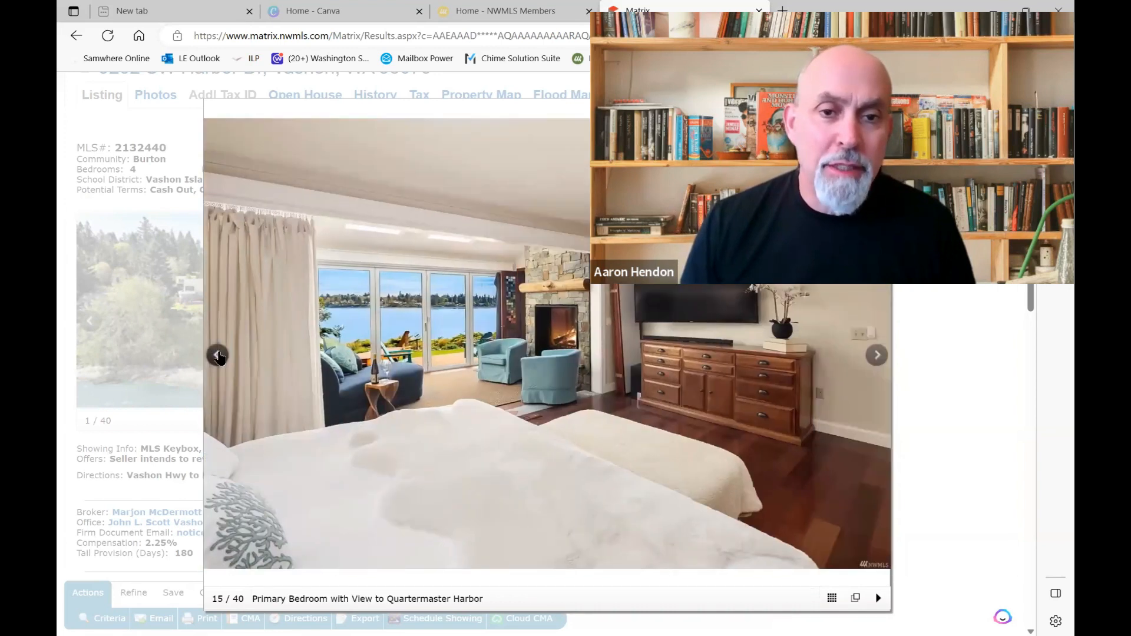
{"action": "left_click", "coordinate": [217, 356]}
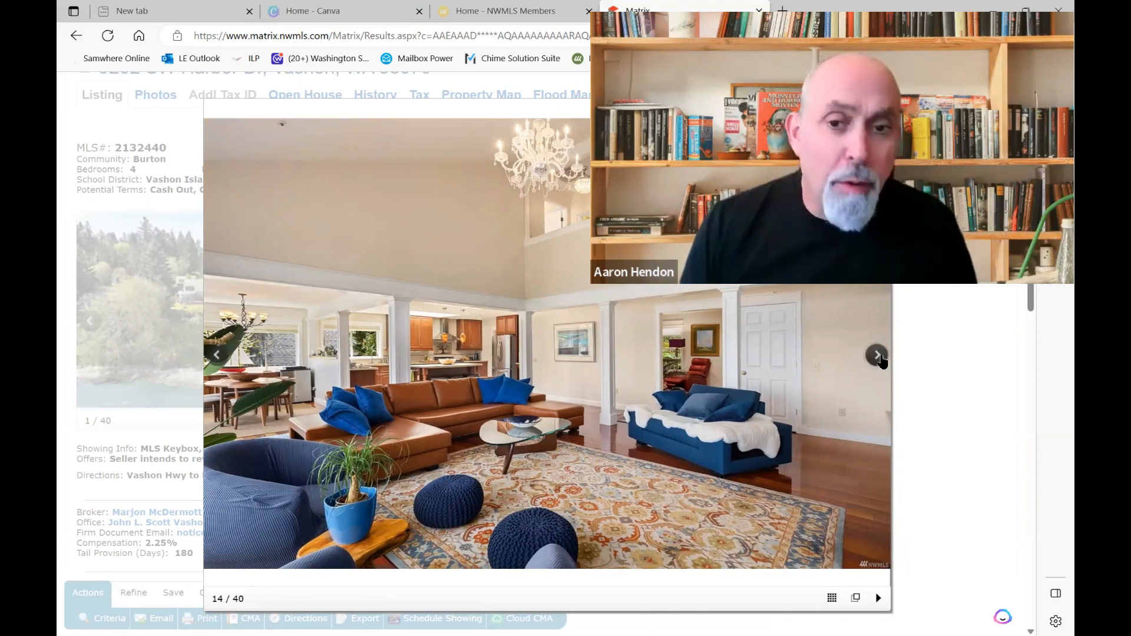
{"action": "left_click", "coordinate": [877, 355]}
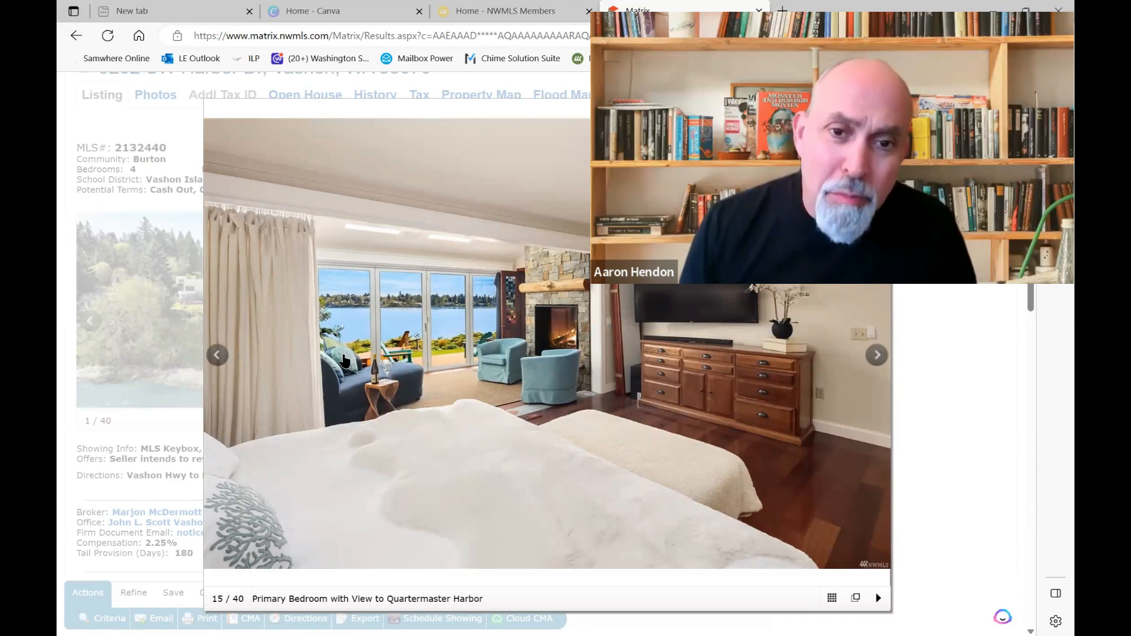
{"action": "mouse_move", "coordinate": [931, 398]}
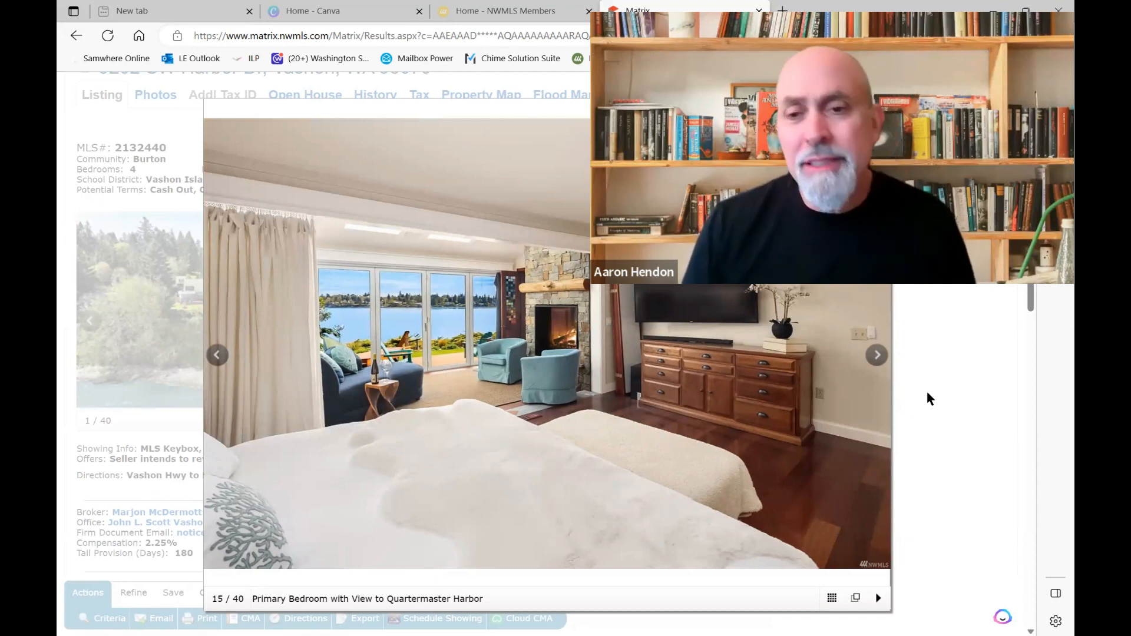
{"action": "left_click", "coordinate": [877, 353]}
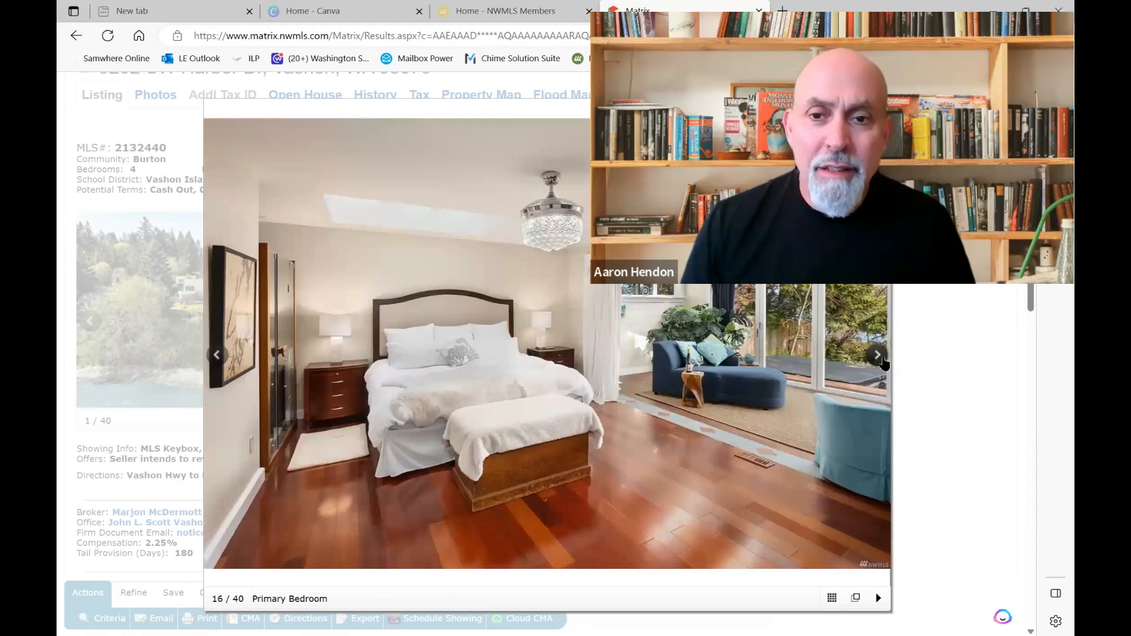
{"action": "left_click", "coordinate": [877, 354]}
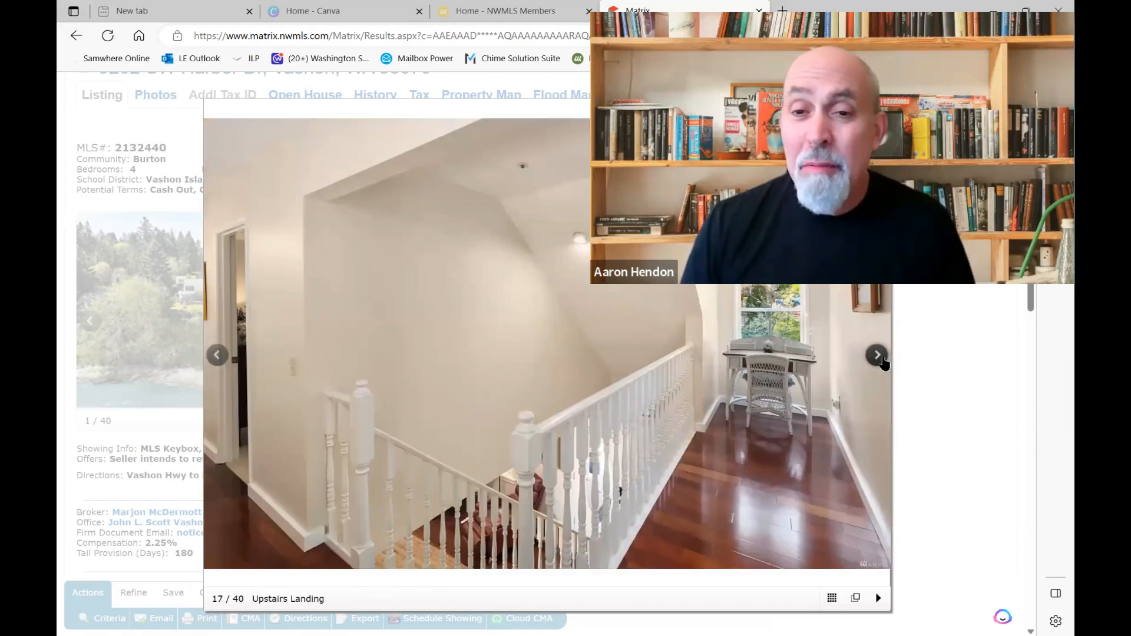
{"action": "left_click", "coordinate": [876, 354]}
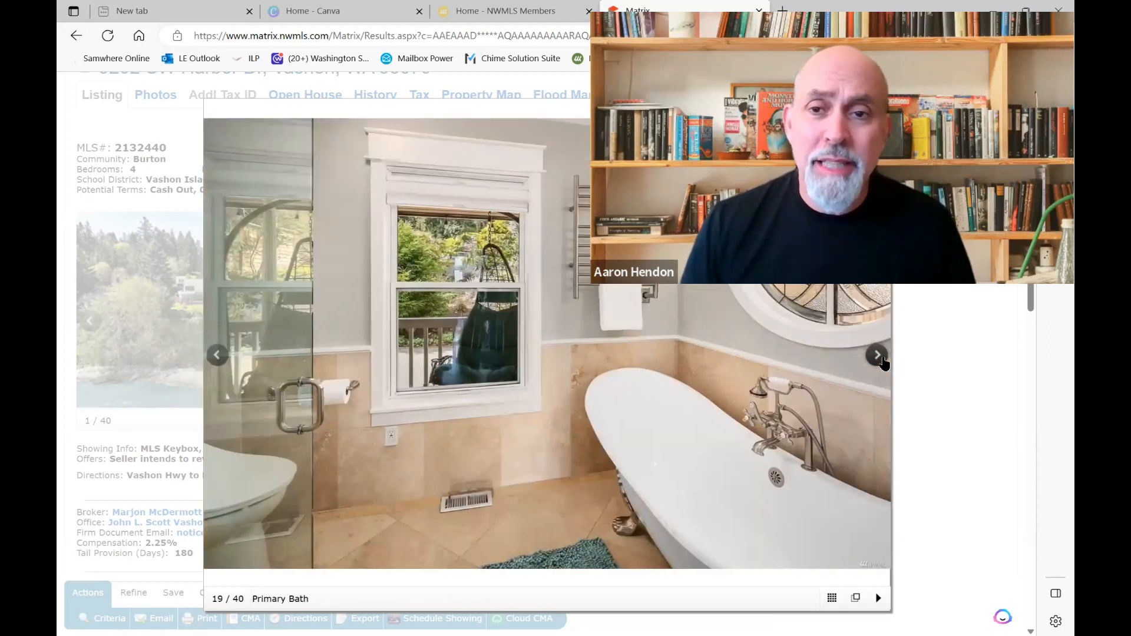
{"action": "left_click", "coordinate": [877, 355]}
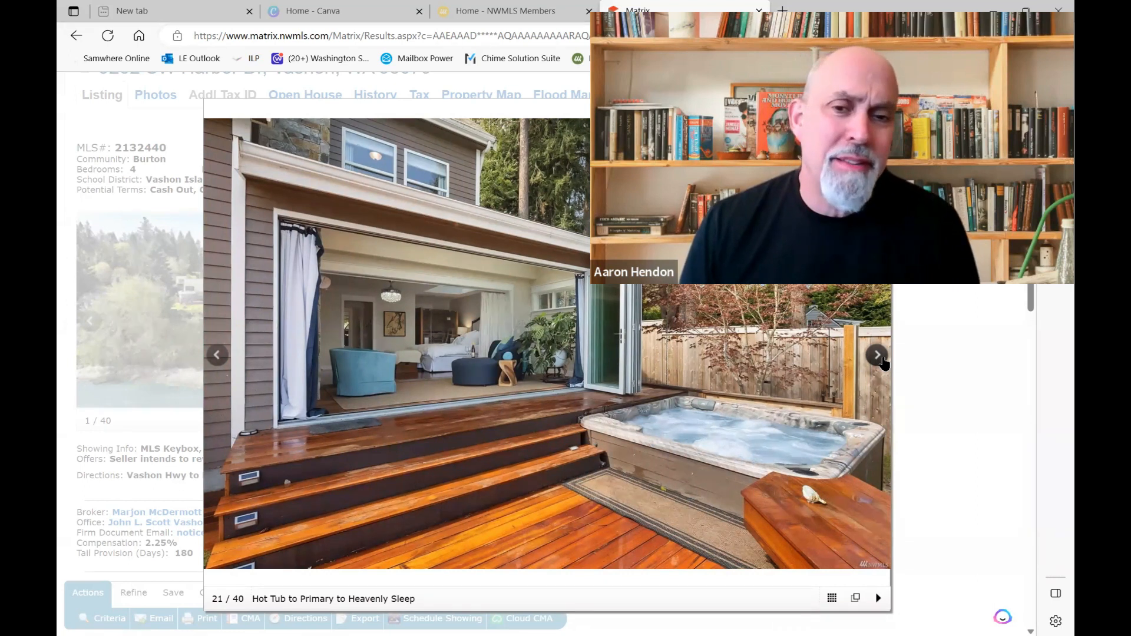
{"action": "left_click", "coordinate": [876, 356]}
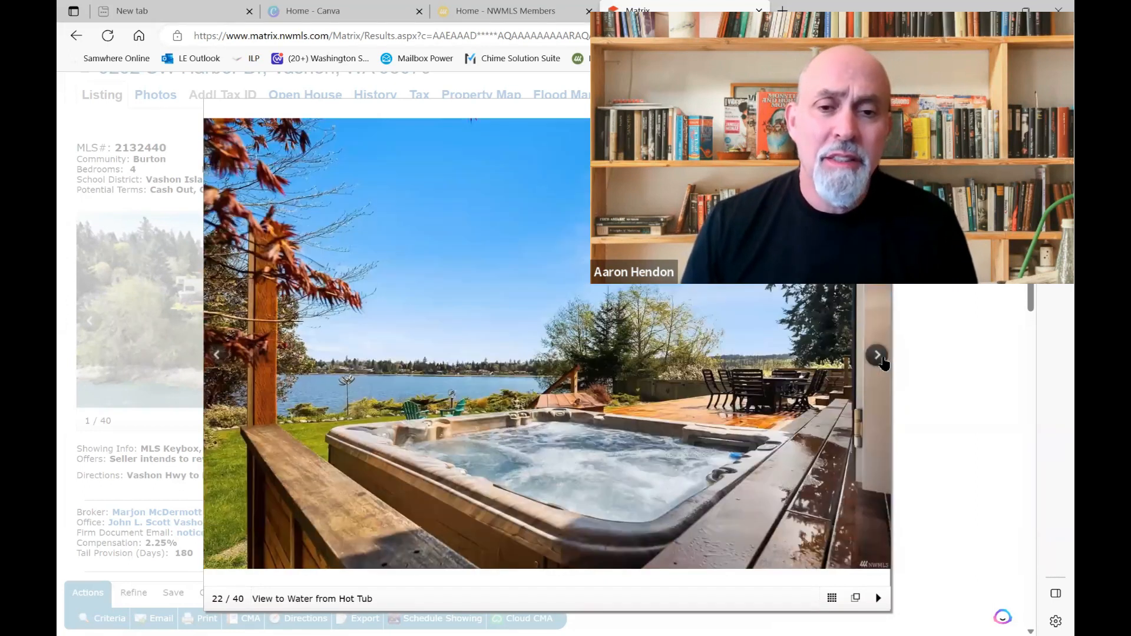
{"action": "left_click", "coordinate": [877, 356]}
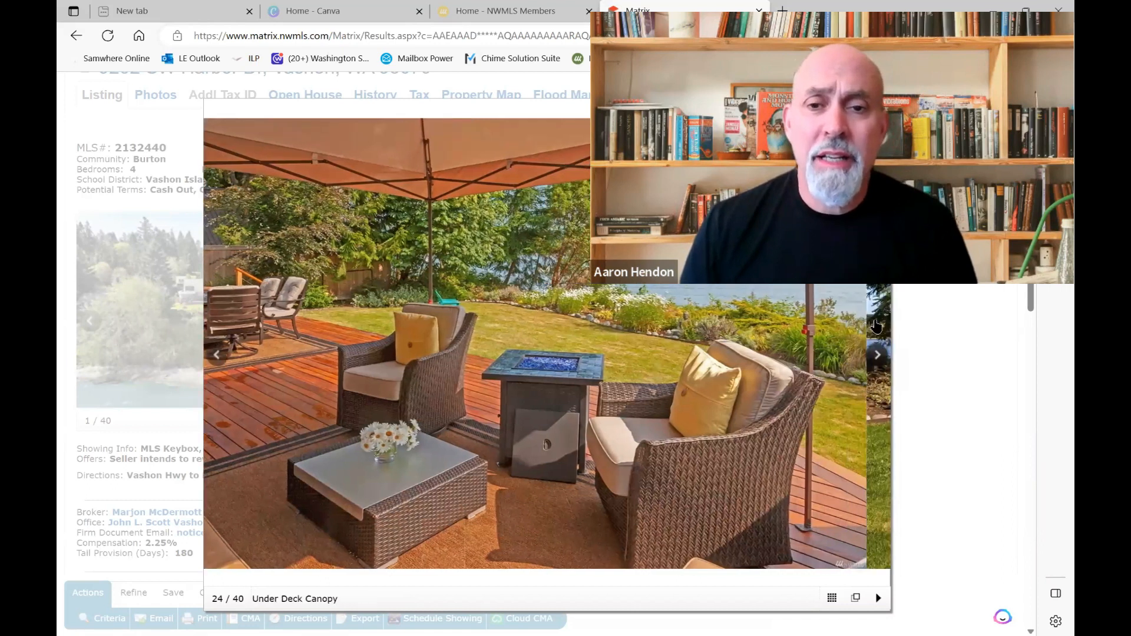
{"action": "left_click", "coordinate": [877, 353]}
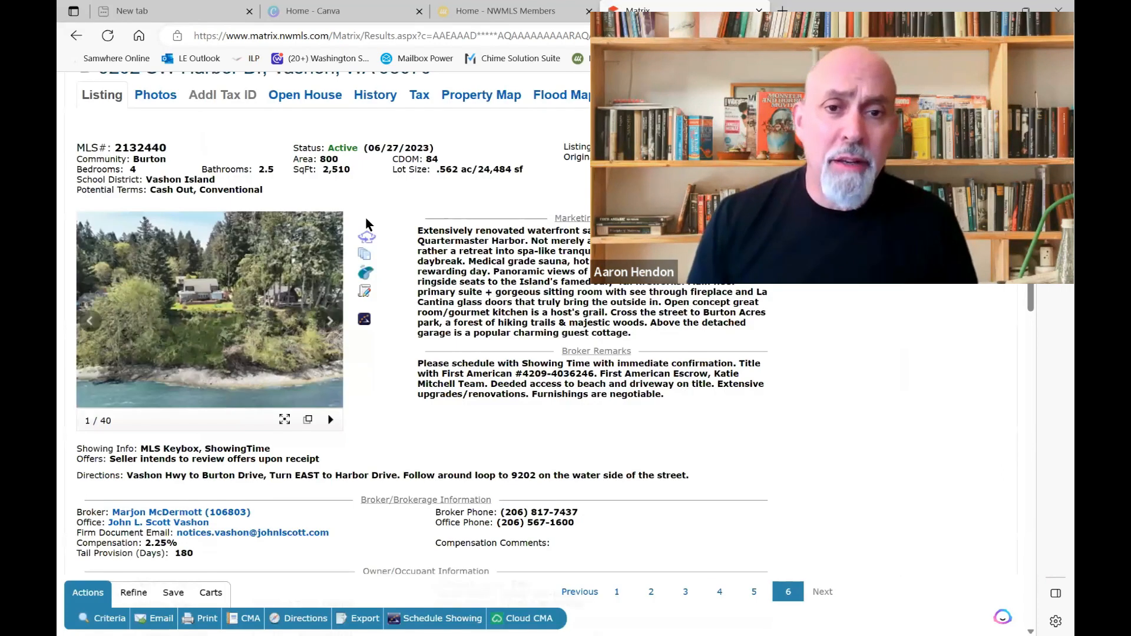
{"action": "left_click", "coordinate": [305, 94]}
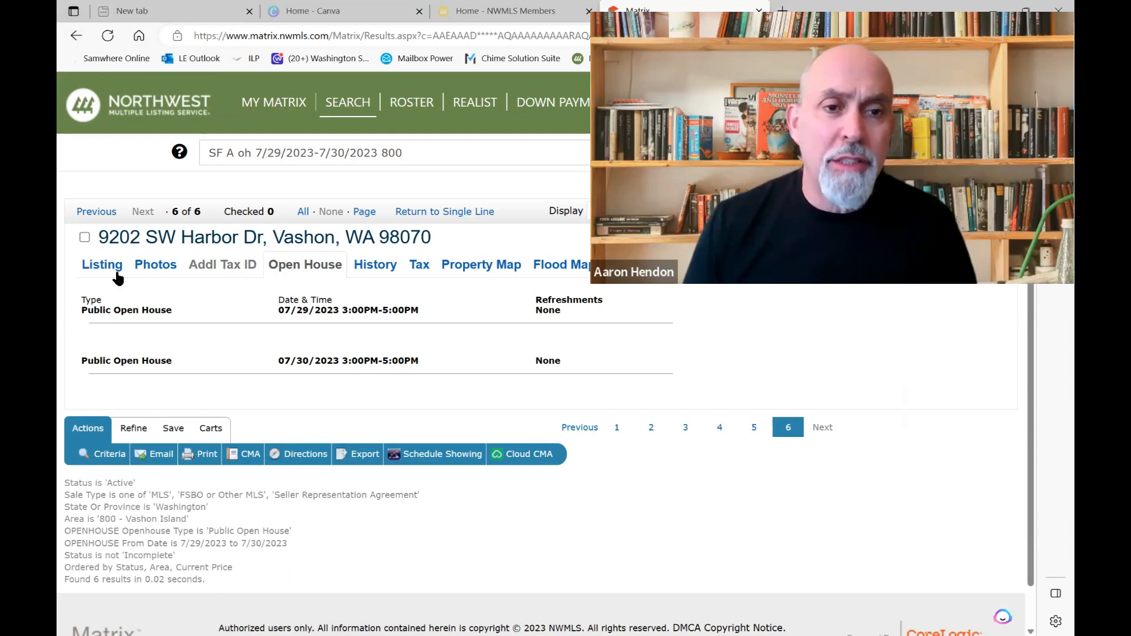
{"action": "left_click", "coordinate": [101, 264]}
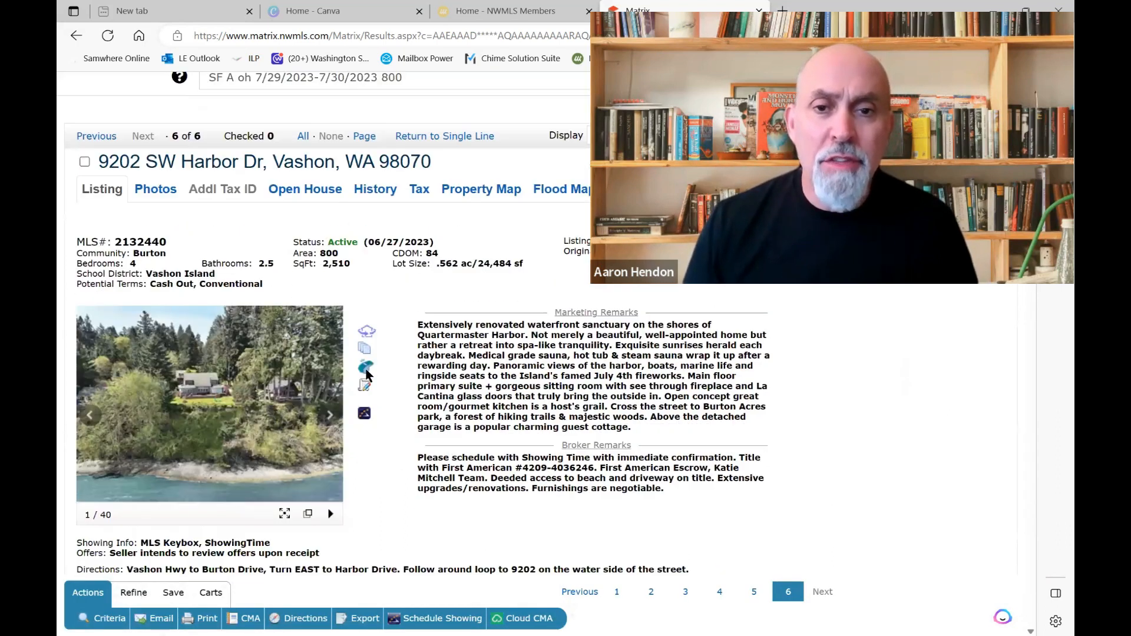
{"action": "scroll", "scroll_direction": "down", "scroll_amount": 3}
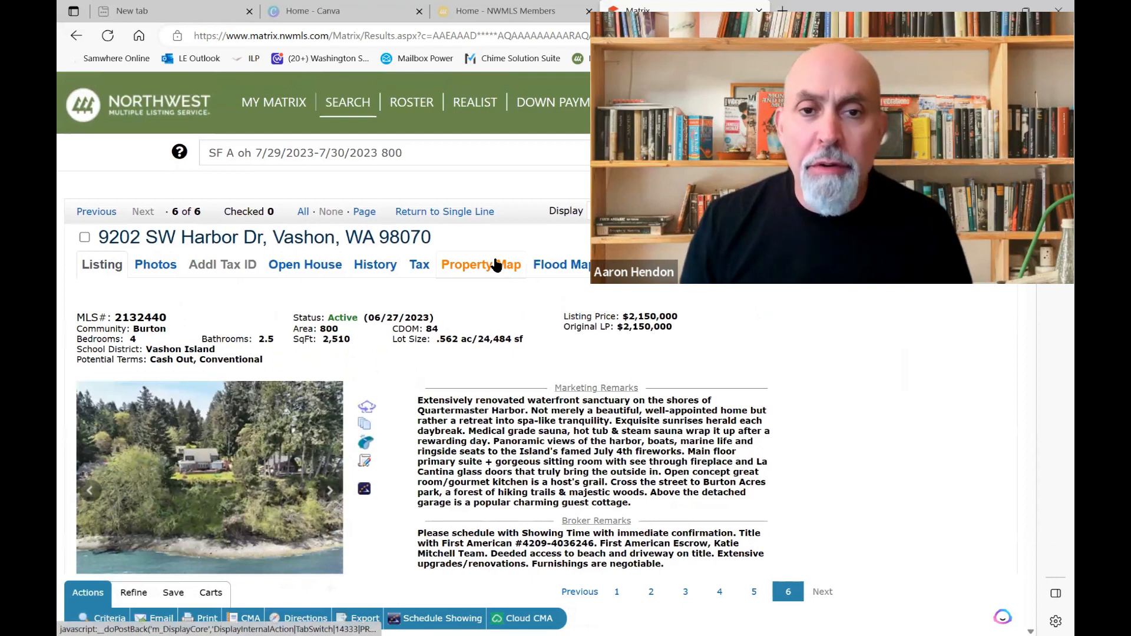
{"action": "left_click", "coordinate": [481, 264]}
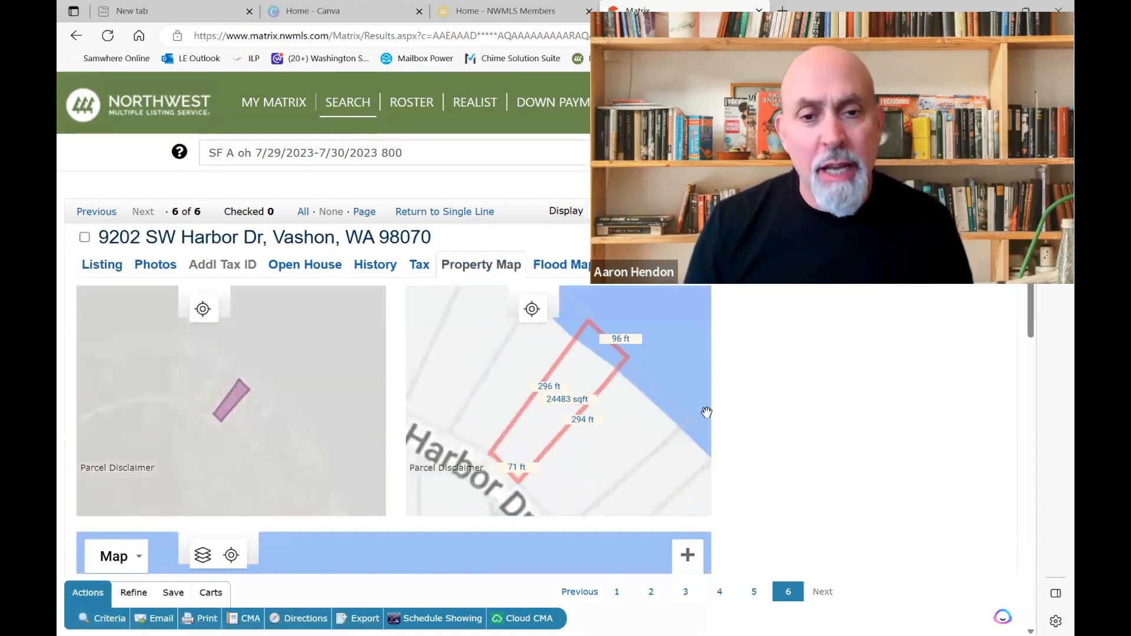
{"action": "scroll", "scroll_direction": "down", "scroll_amount": 3}
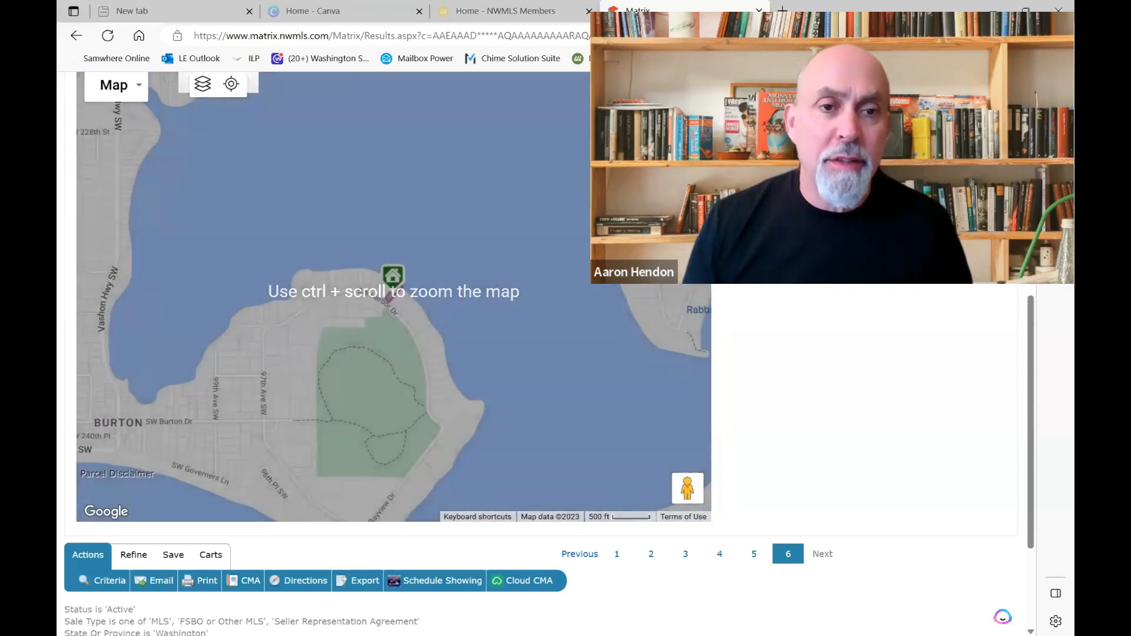
{"action": "scroll", "scroll_direction": "down", "scroll_amount": 3}
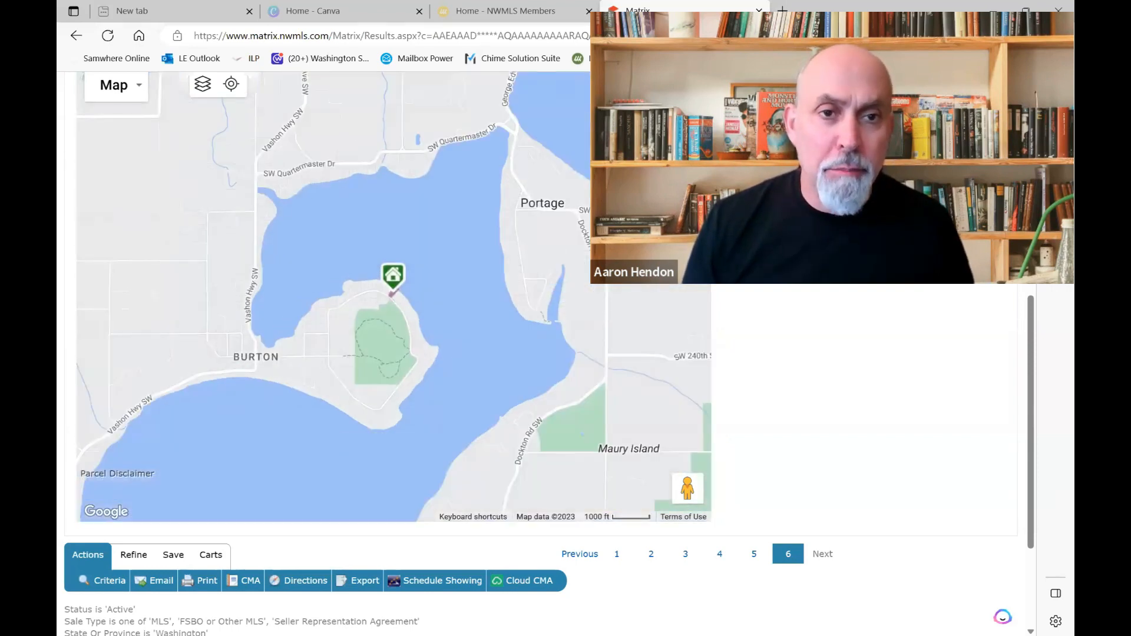
{"action": "mouse_move", "coordinate": [416, 282]}
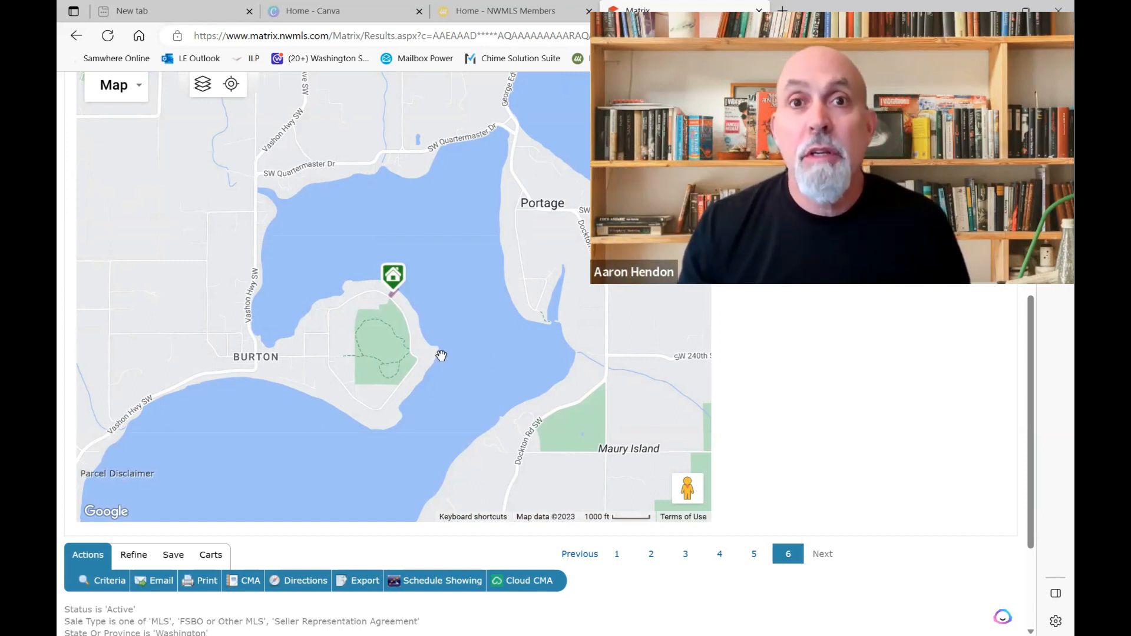
{"action": "mouse_move", "coordinate": [435, 332]}
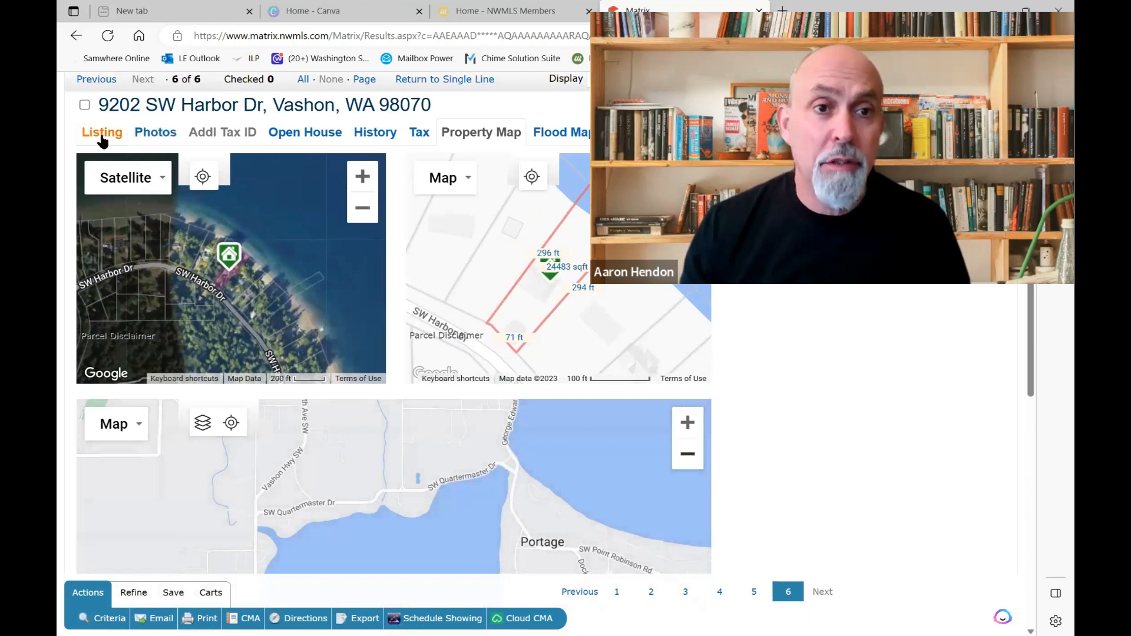
Return to the $2,150,000 Harbor Dr listing details
{"action": "left_click", "coordinate": [101, 132]}
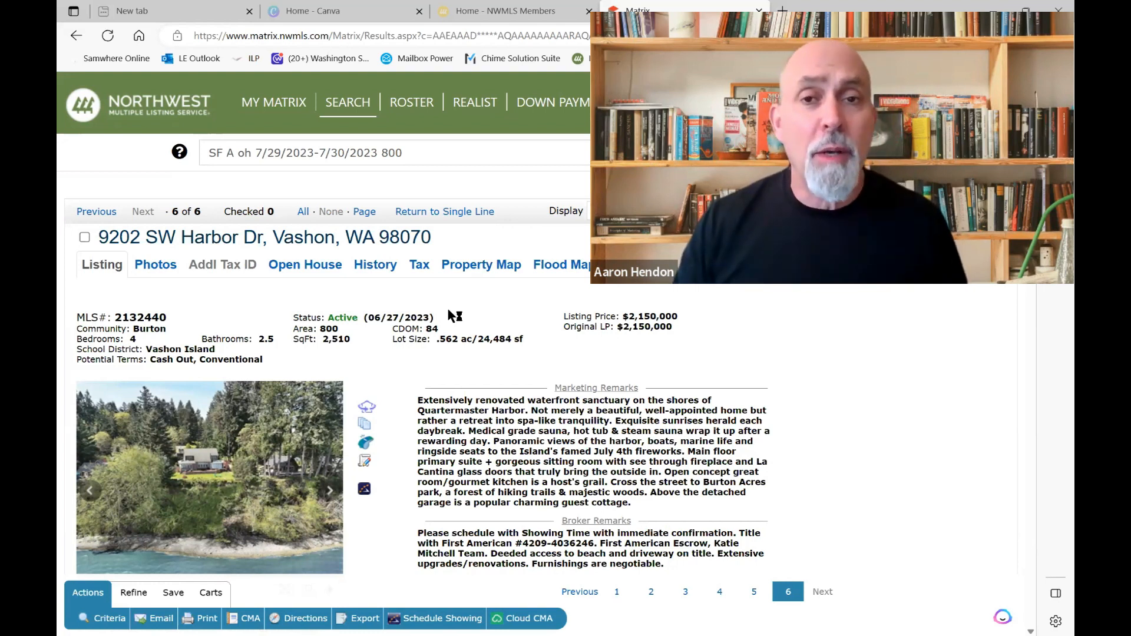
{"action": "mouse_move", "coordinate": [450, 313]}
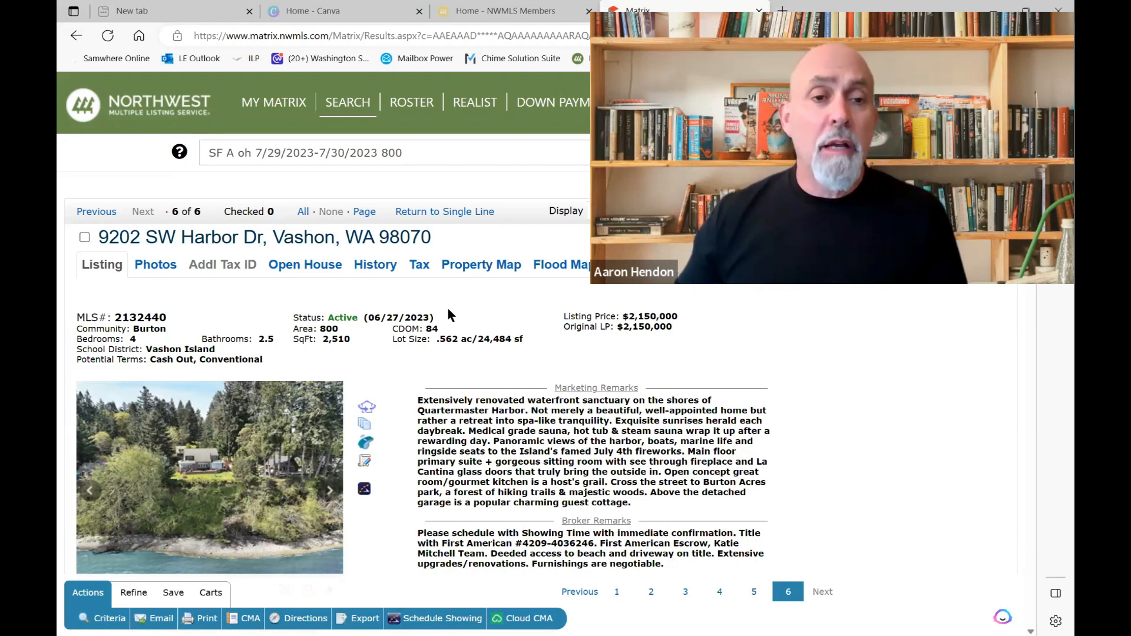